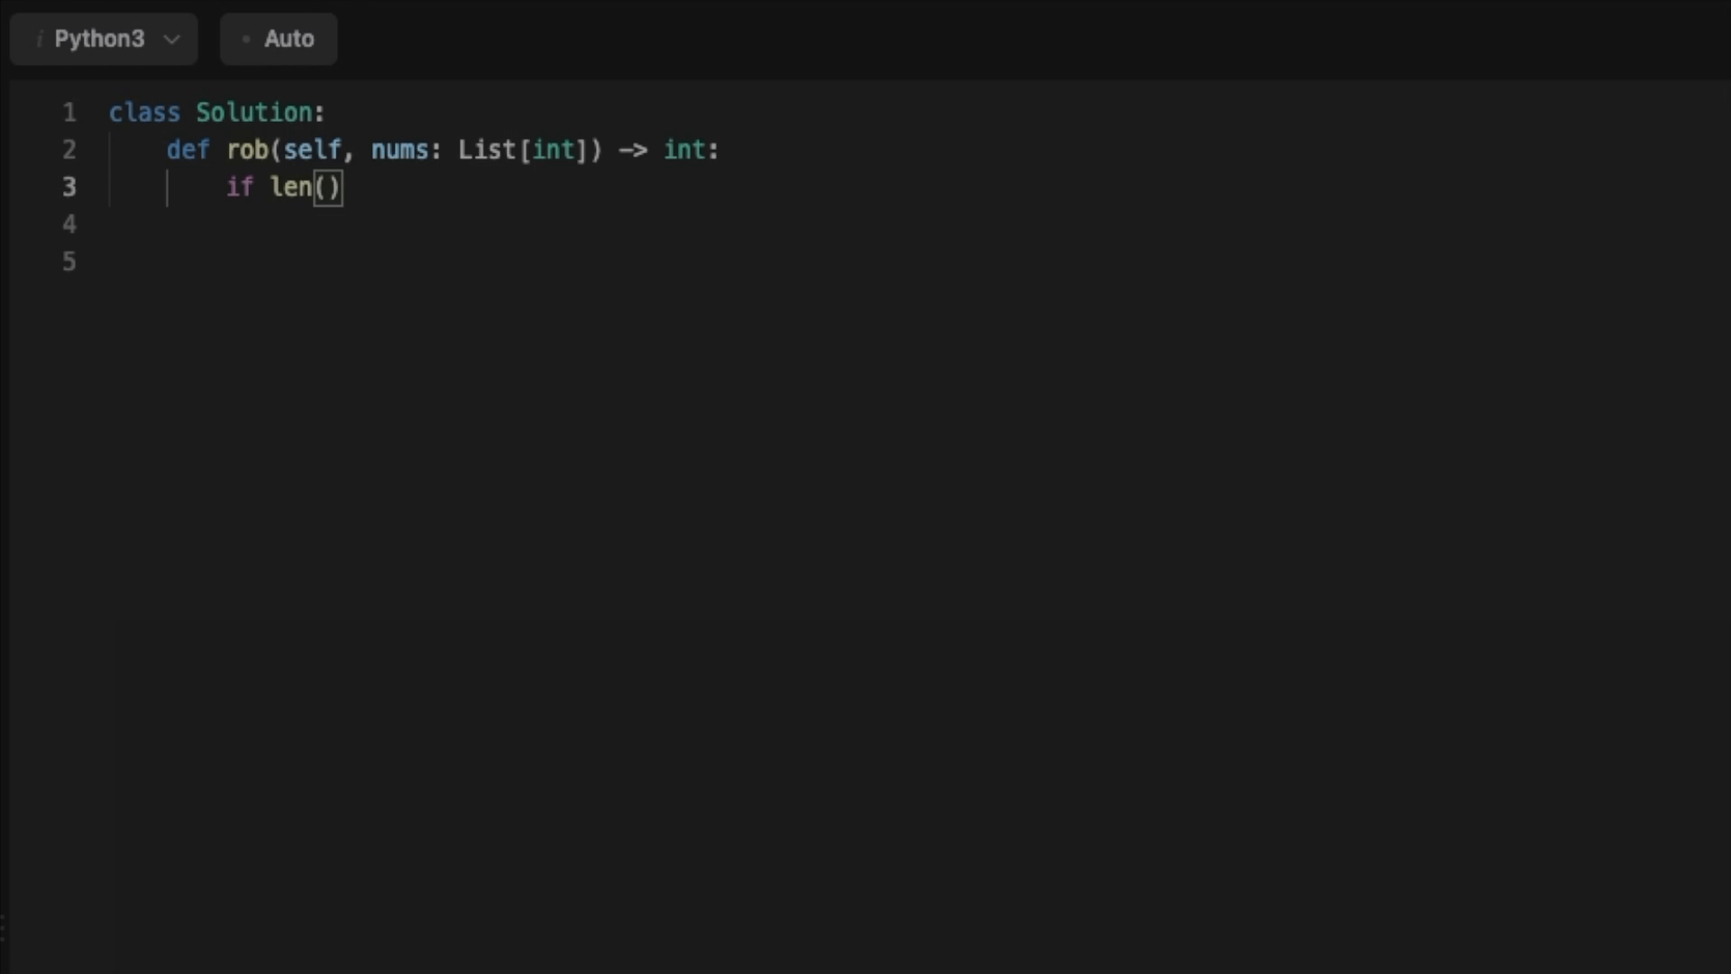
# Add len(nums) checks for 0, 1 and 2 houses, returning early for each case
pyautogui.write('nums) ==')
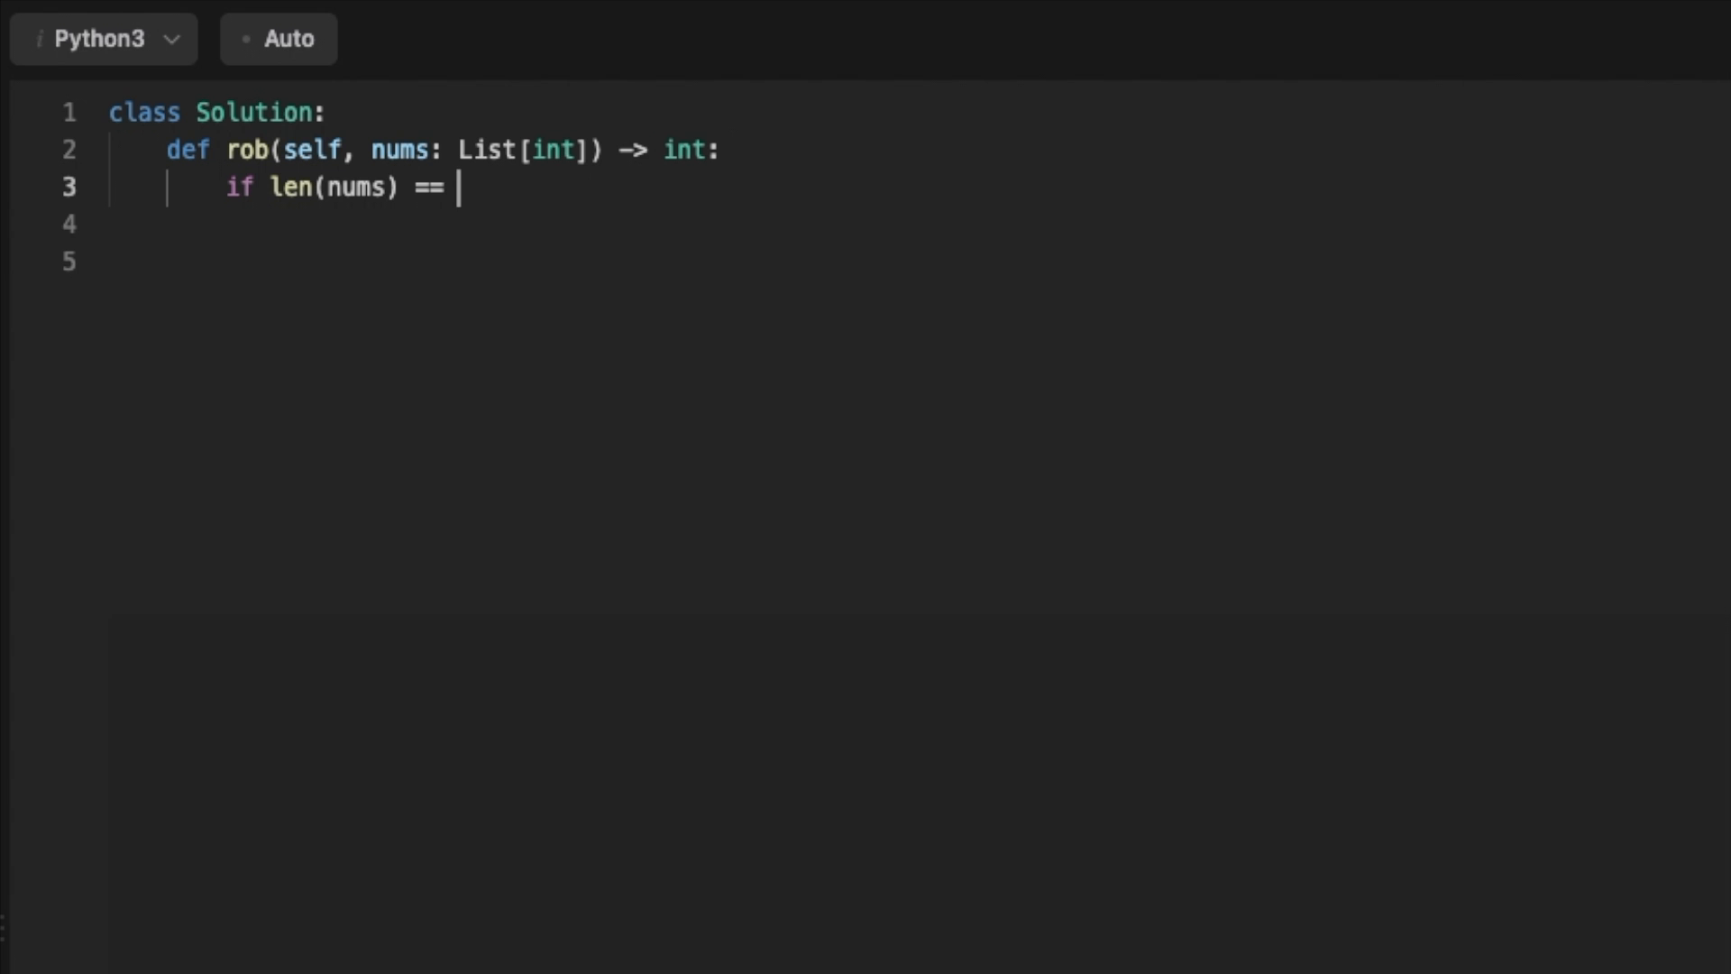
pyautogui.write('0:')
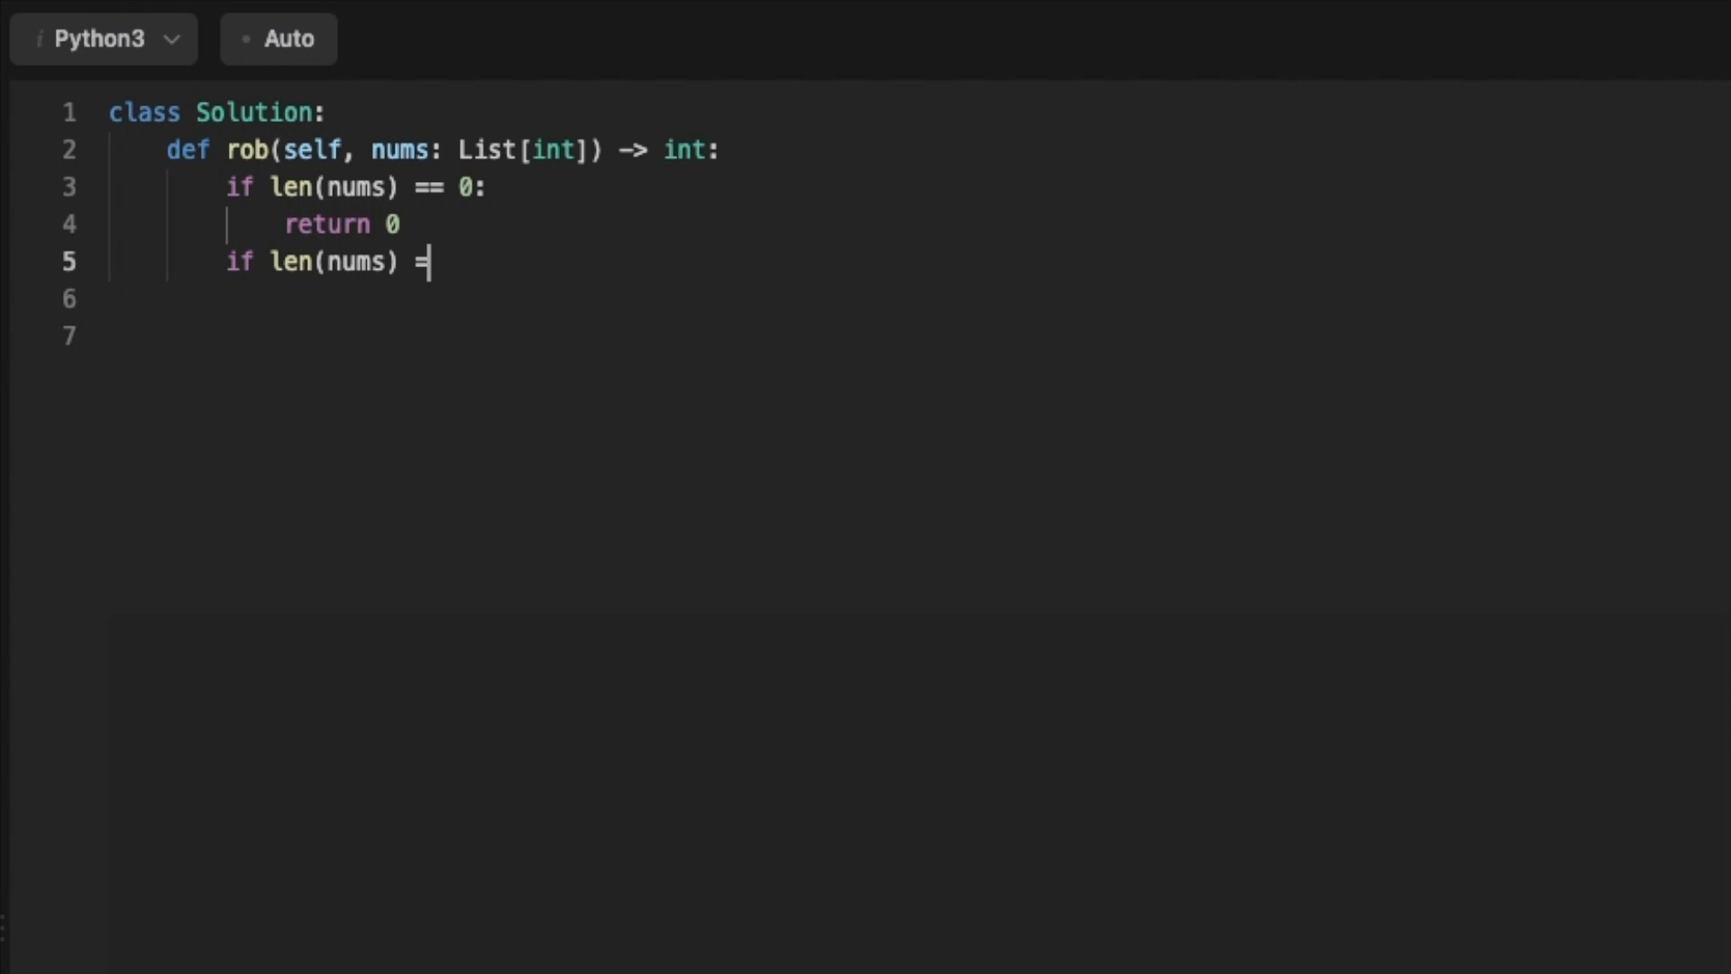
pyautogui.write('= 1:')
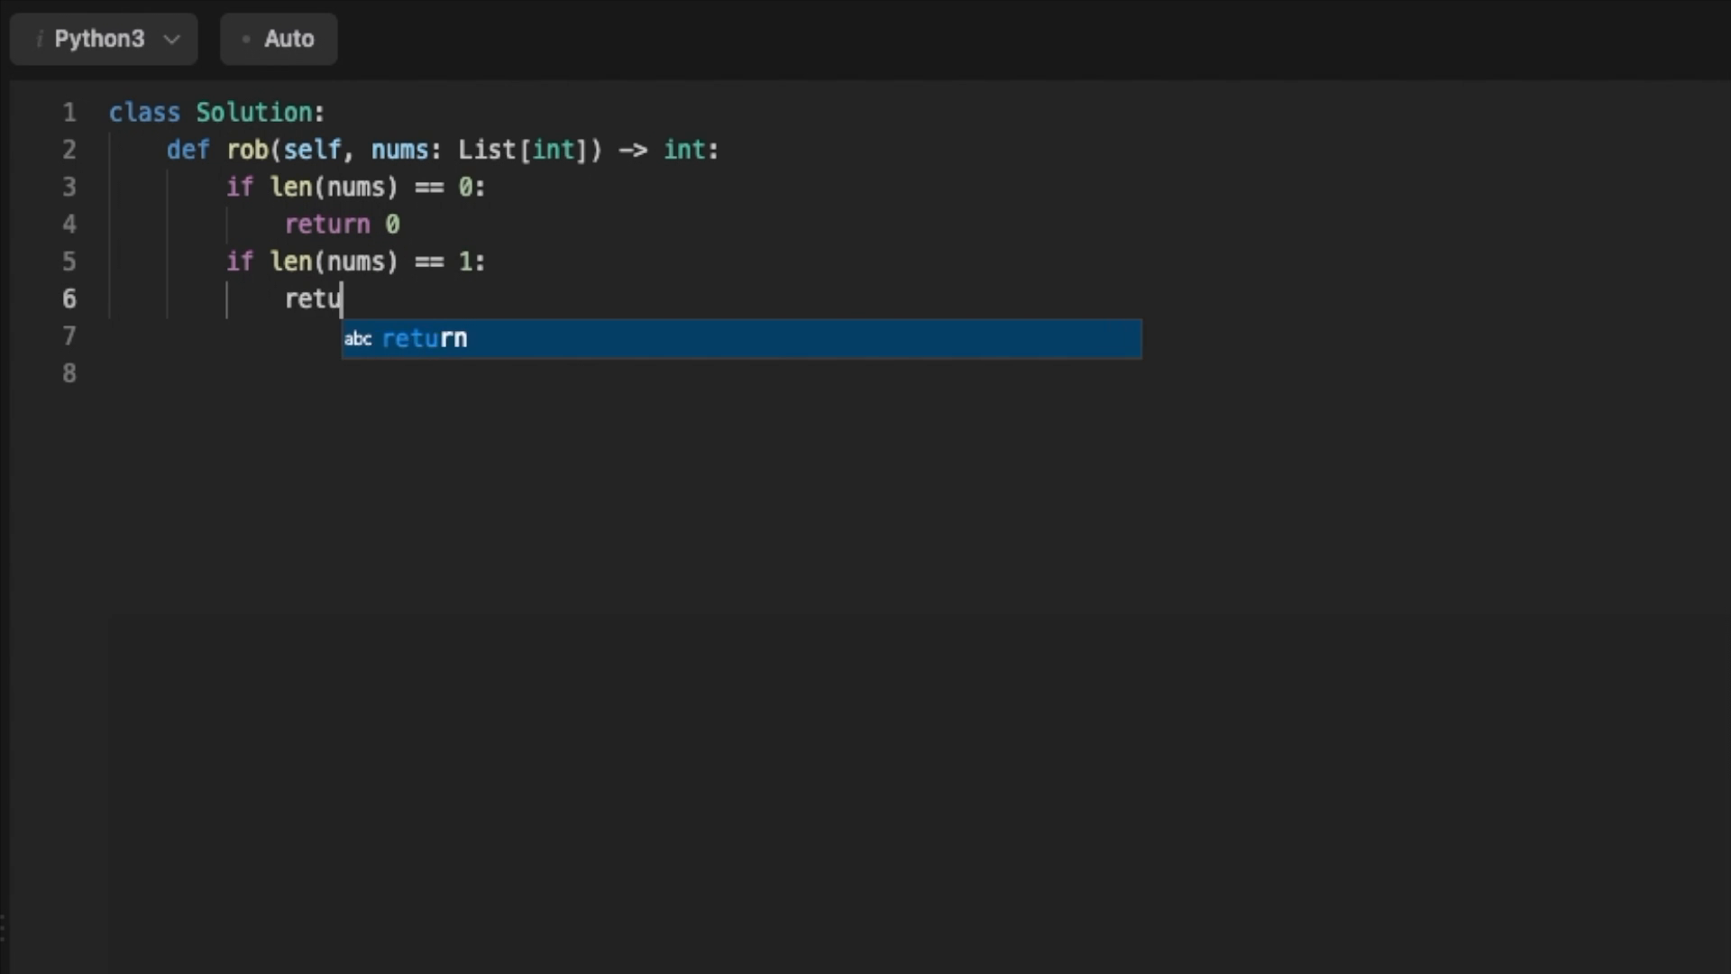
pyautogui.write('rn nums[0]')
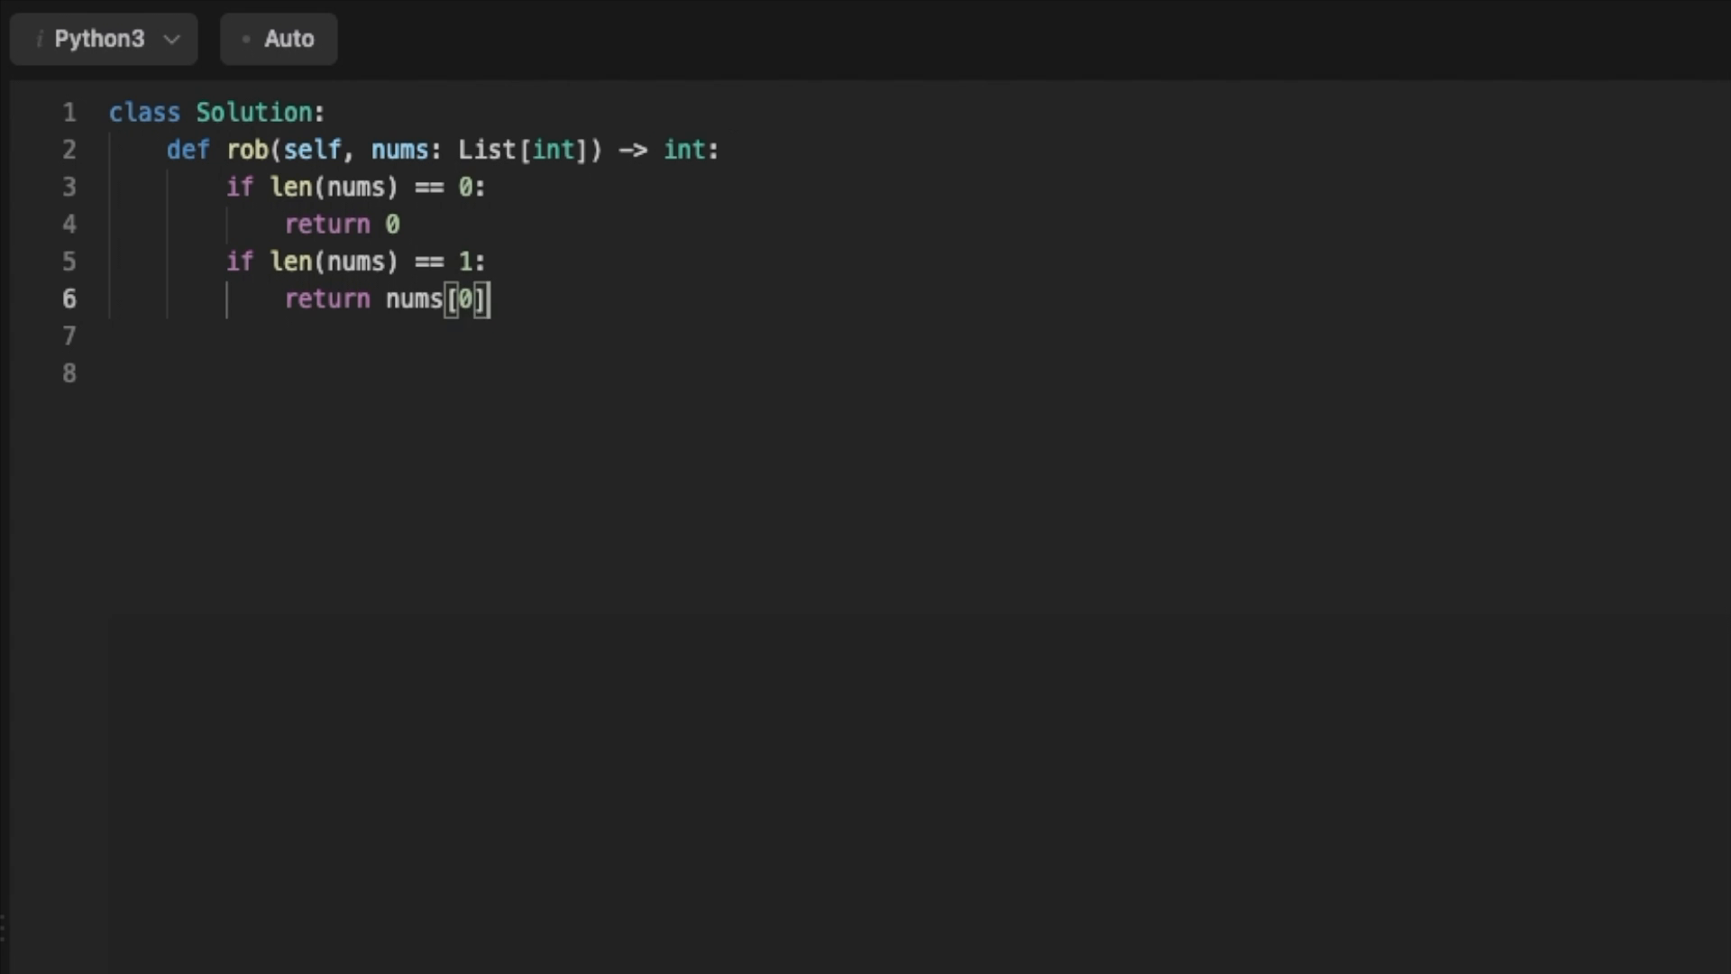
pyautogui.write('if len()')
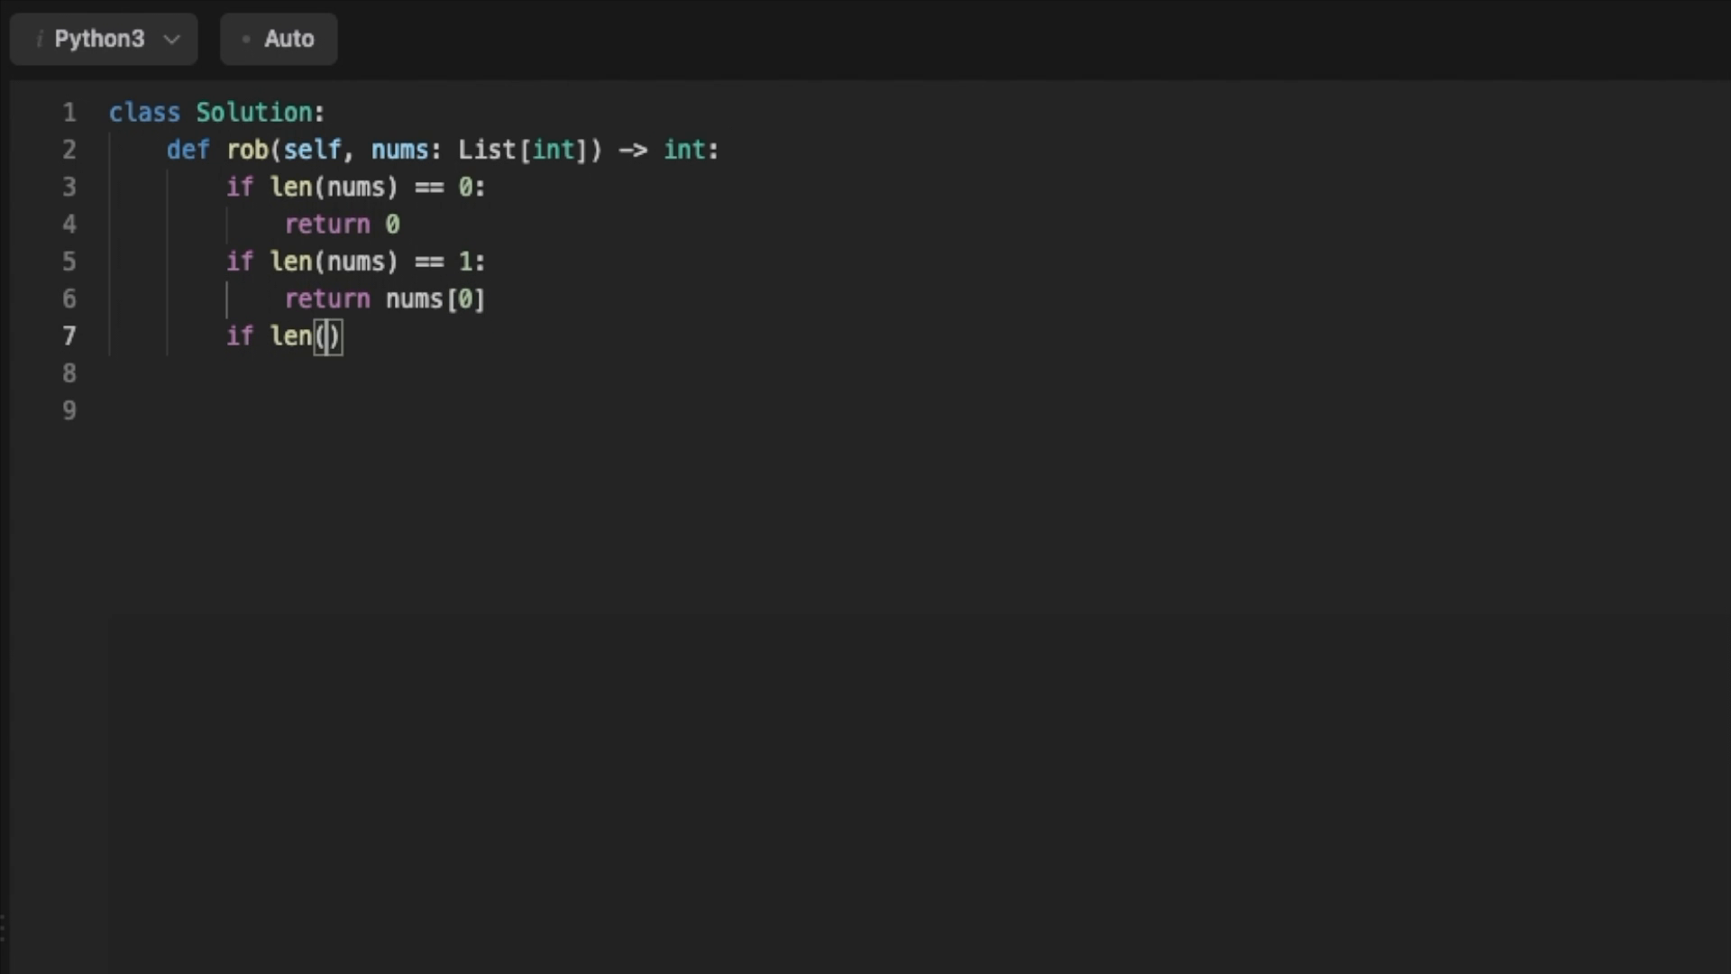
pyautogui.write('nums) == 2:')
pyautogui.write('maxMon')
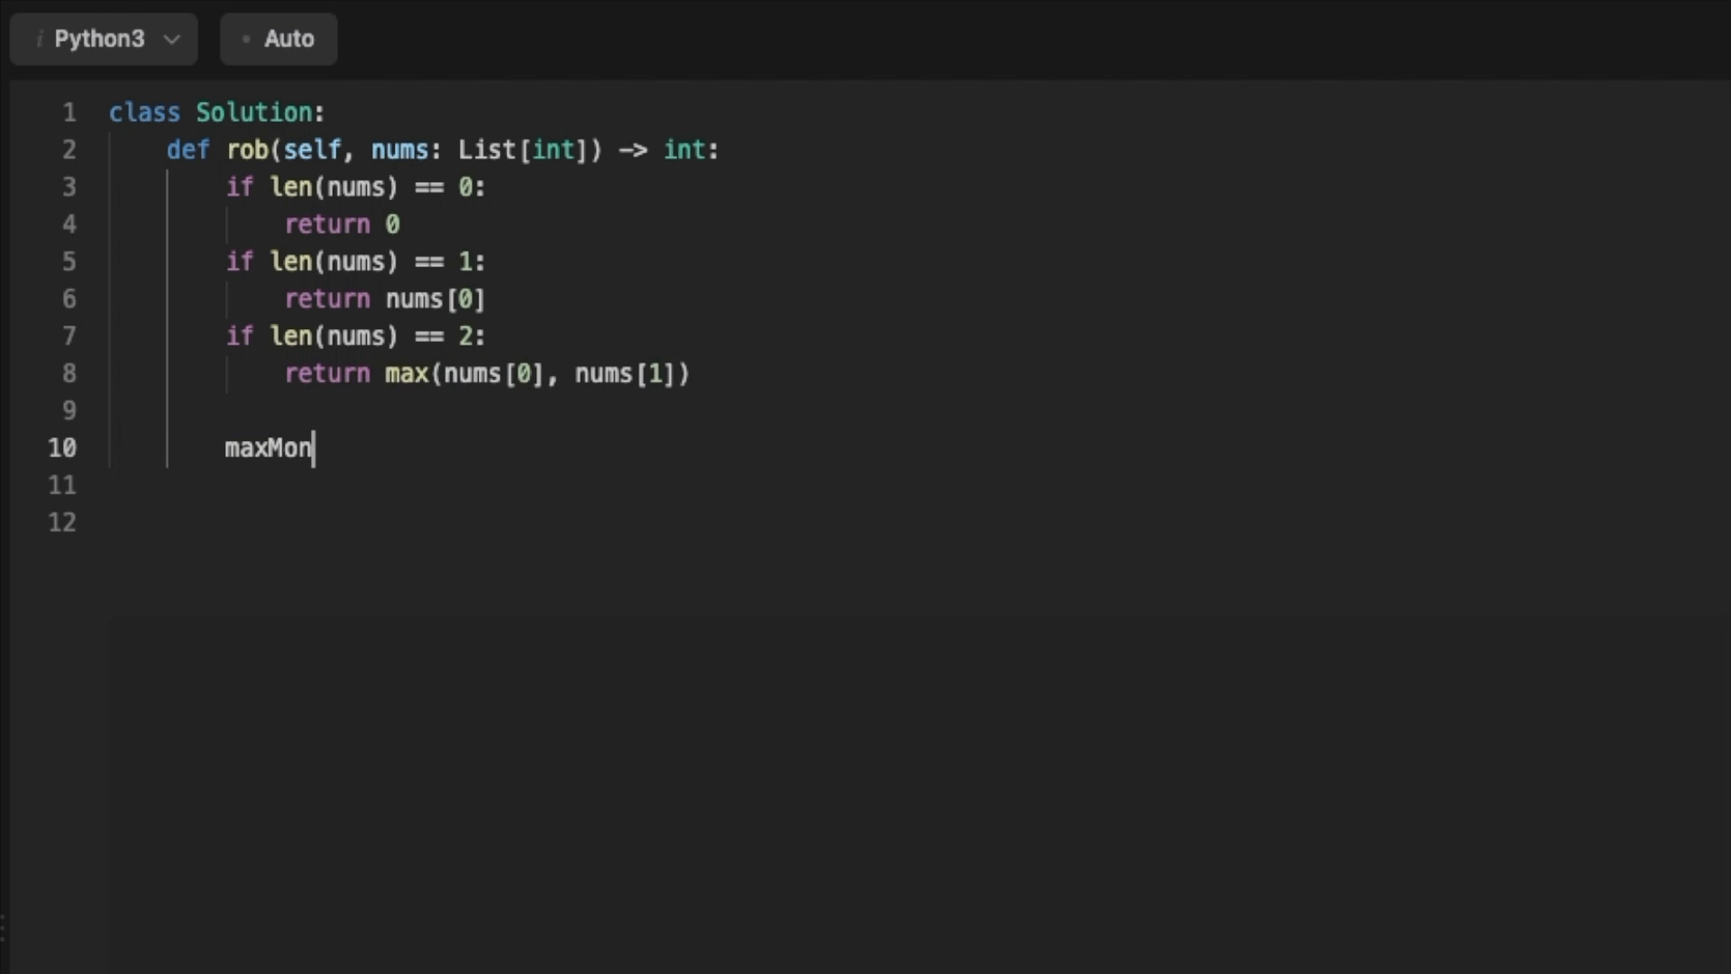
# Define maxMoneyHouse = [nums[0], max(nums[0], nums[1])]
pyautogui.write('eyHouse')
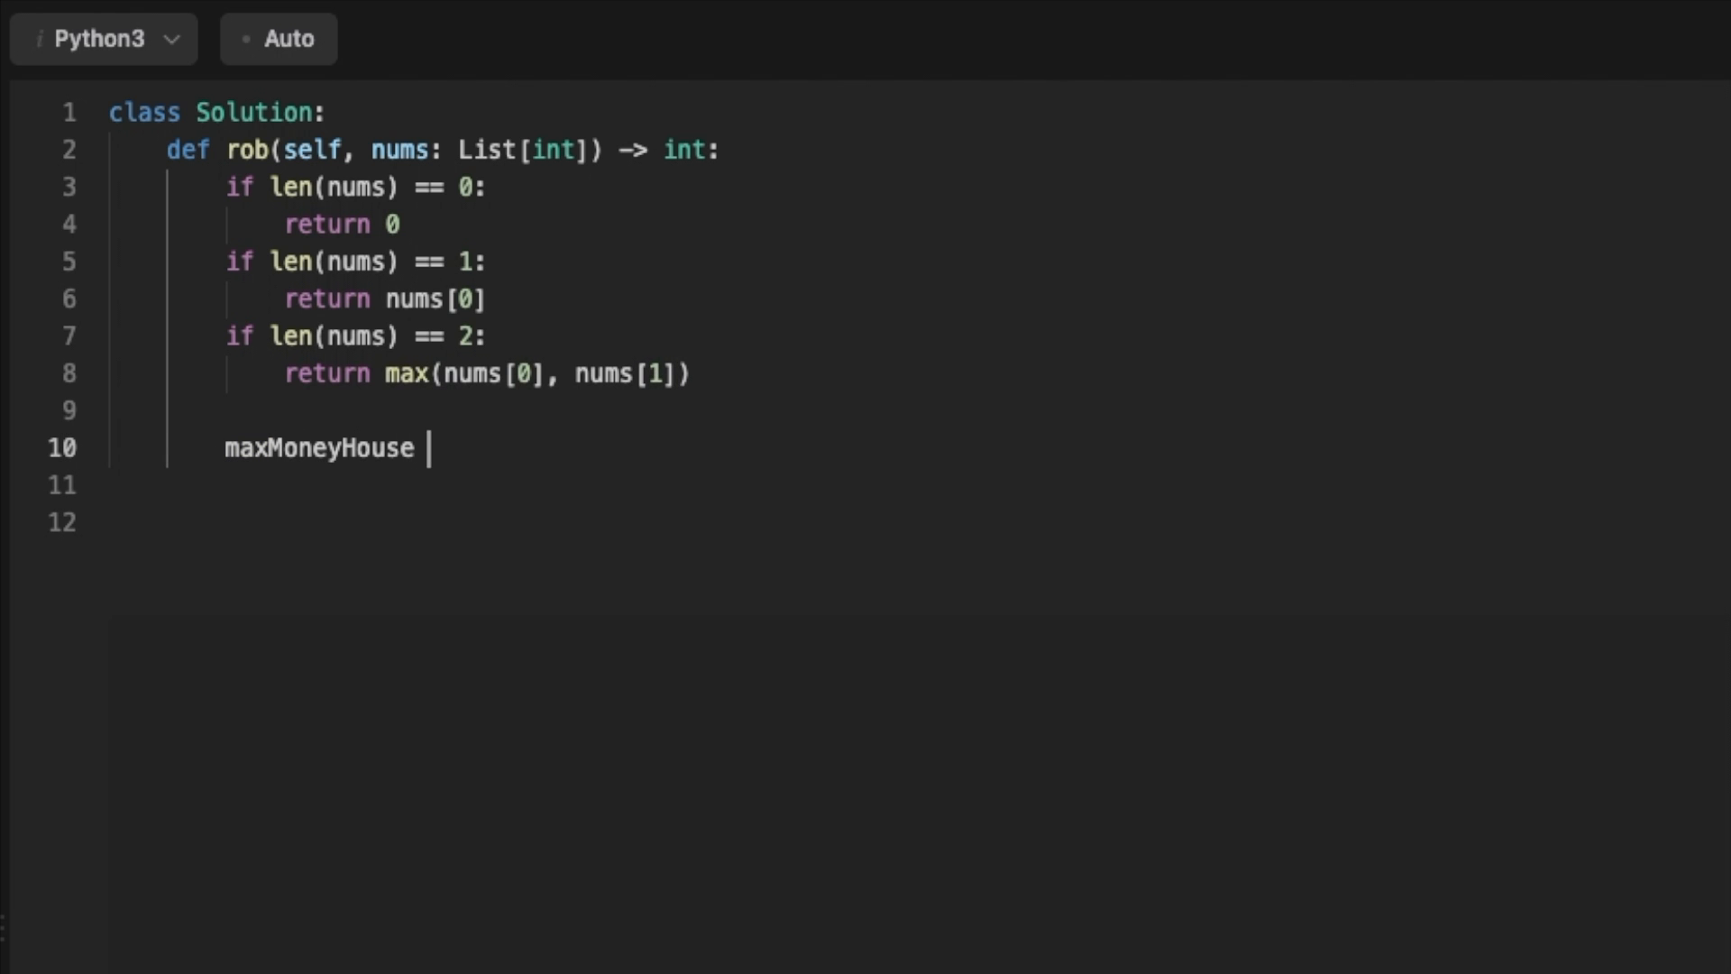
pyautogui.write('= [nums]')
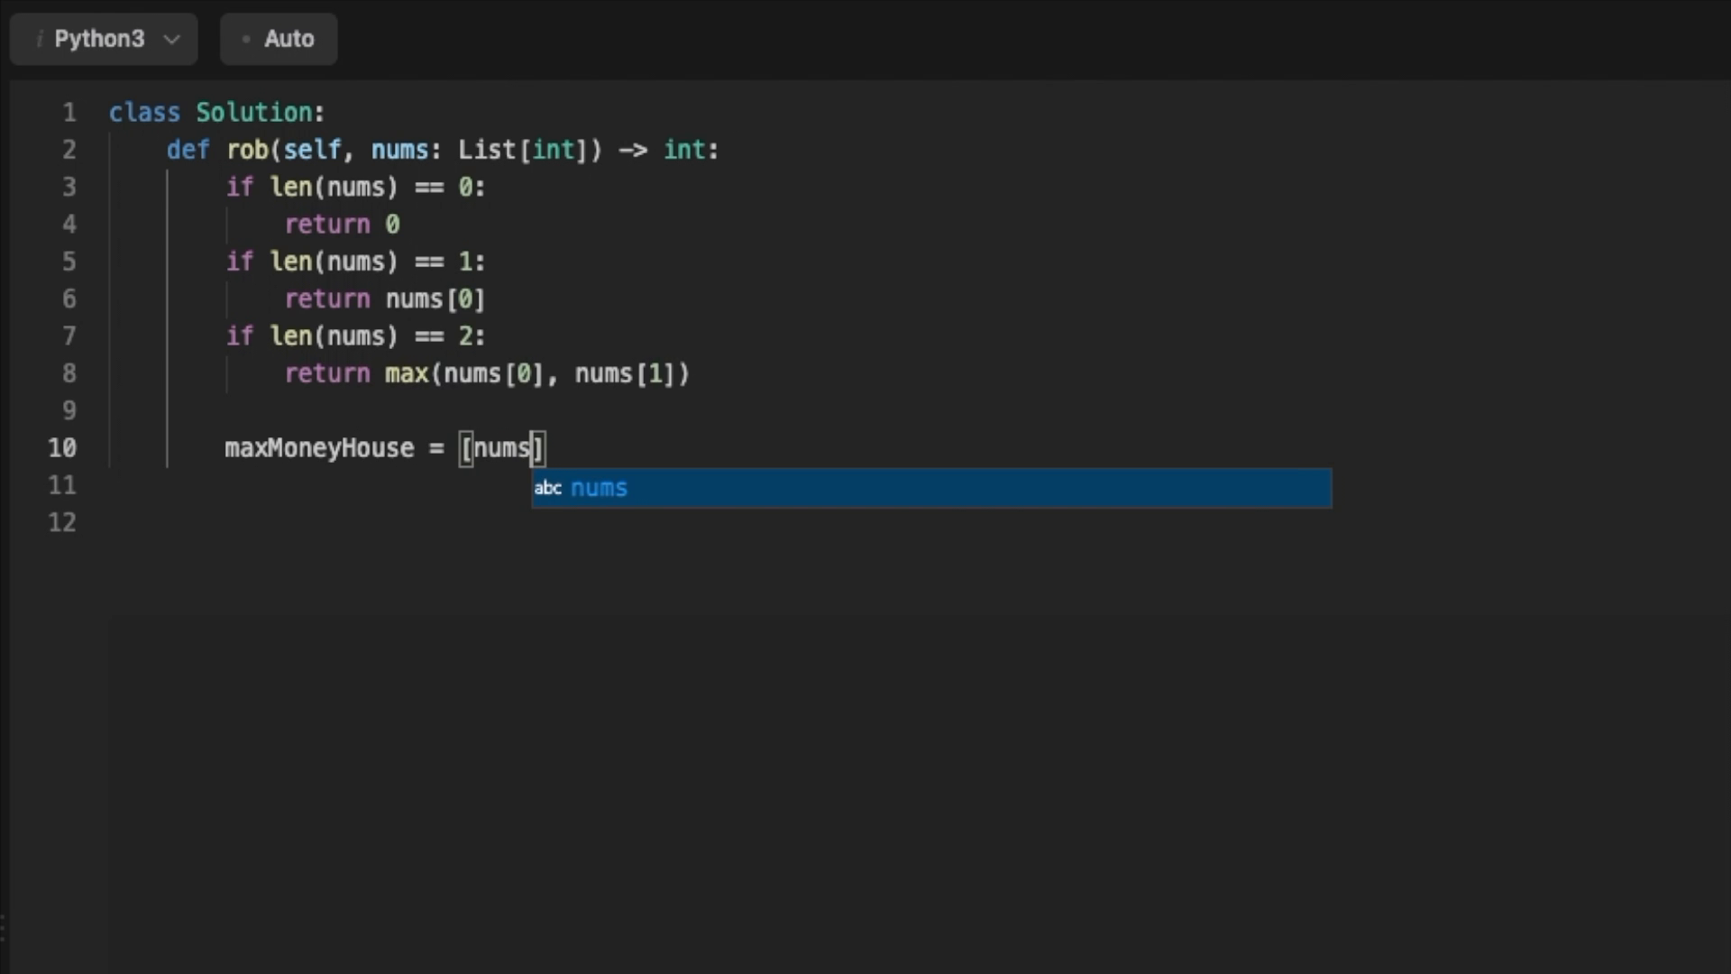
pyautogui.write('[0], nums[1])]')
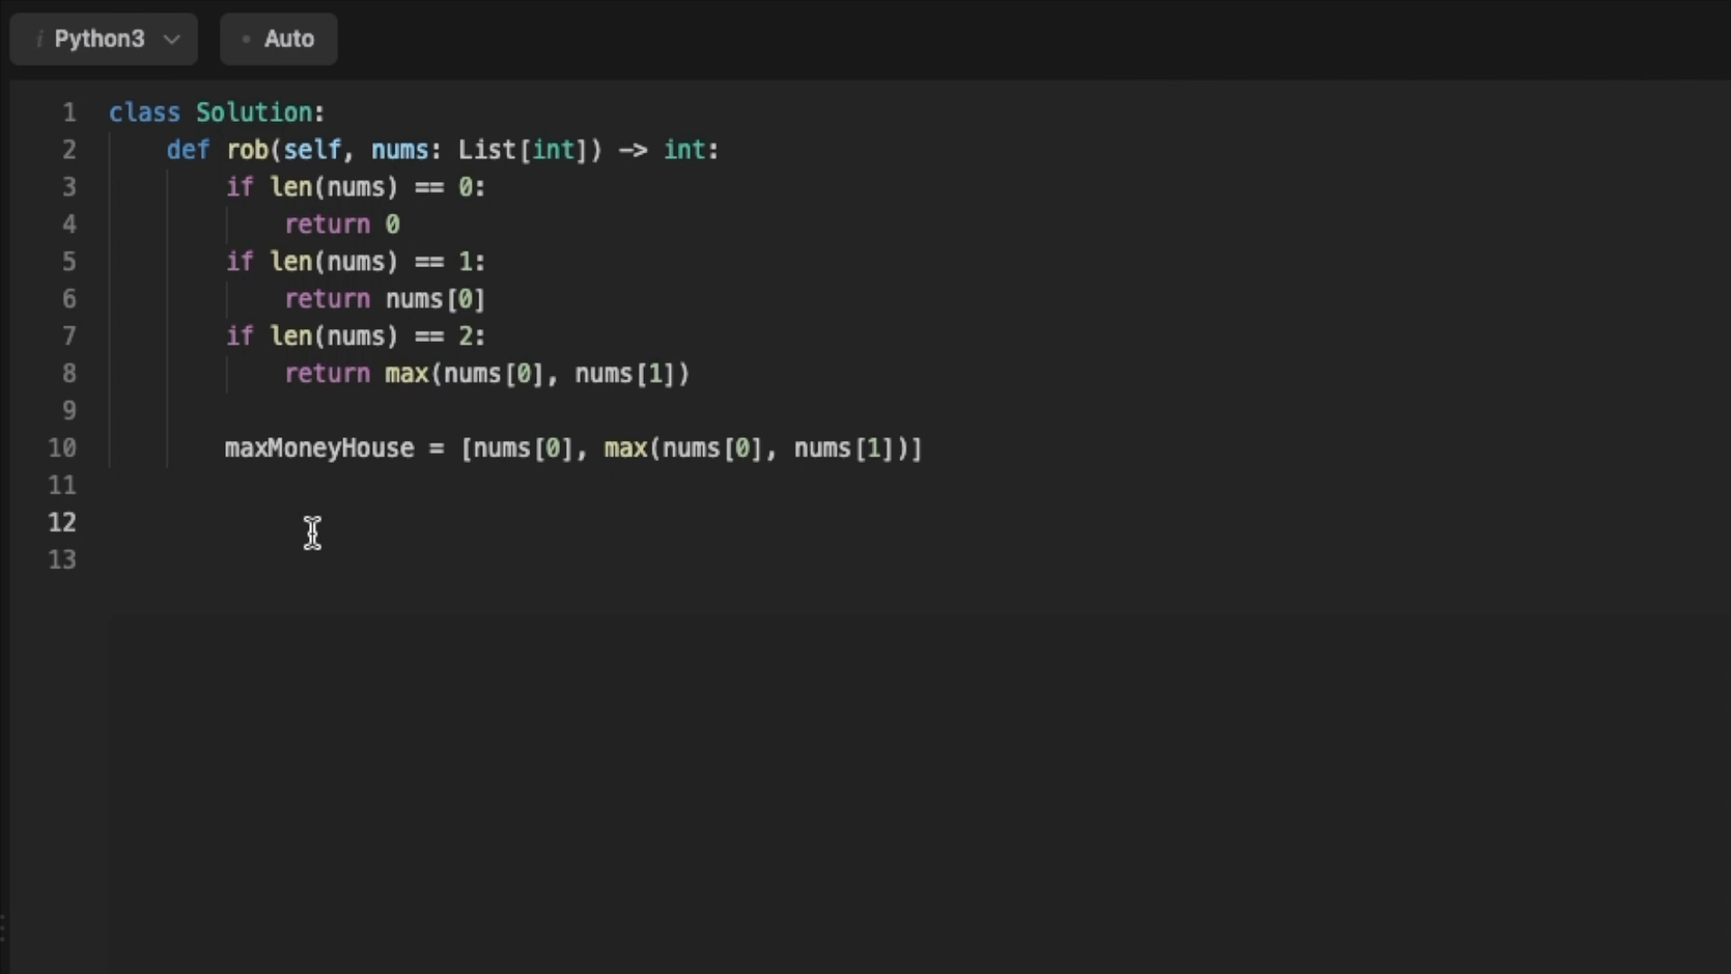
# Add a range(2, len(nums)) loop appending the best total, then return maxMoneyHouse.pop()
pyautogui.write('for i in range()')
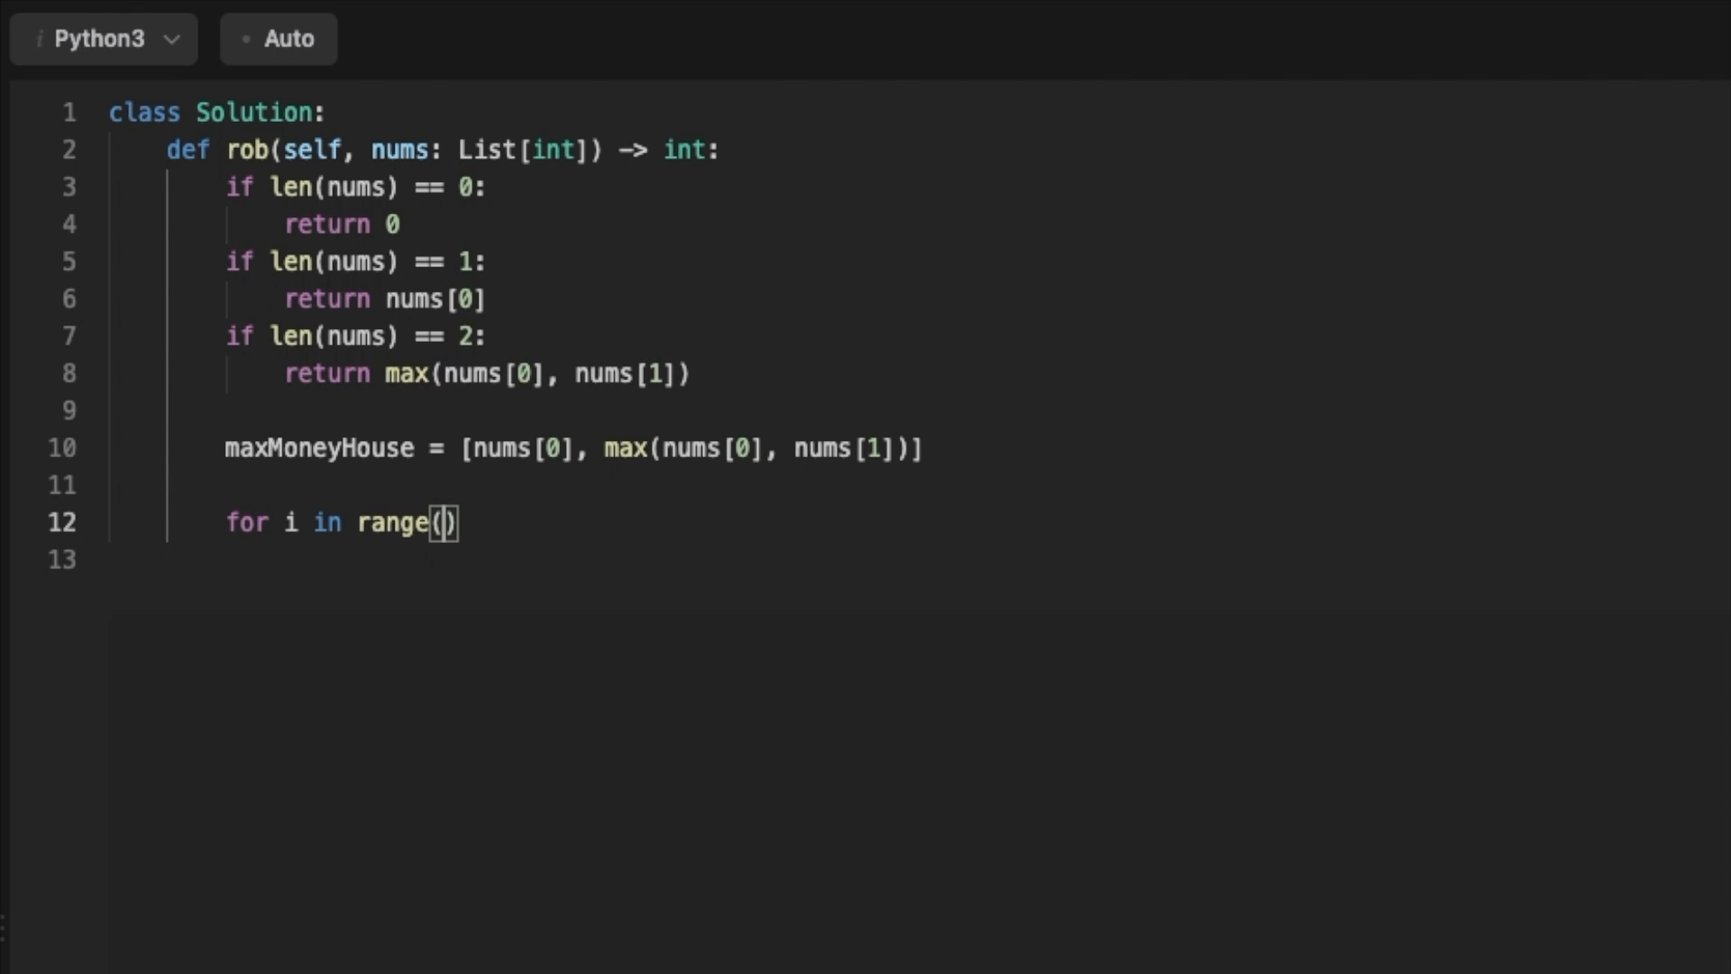
pyautogui.write('2, len(nums')
pyautogui.click(527, 560)
pyautogui.write('maxMoneyHouse.append(')
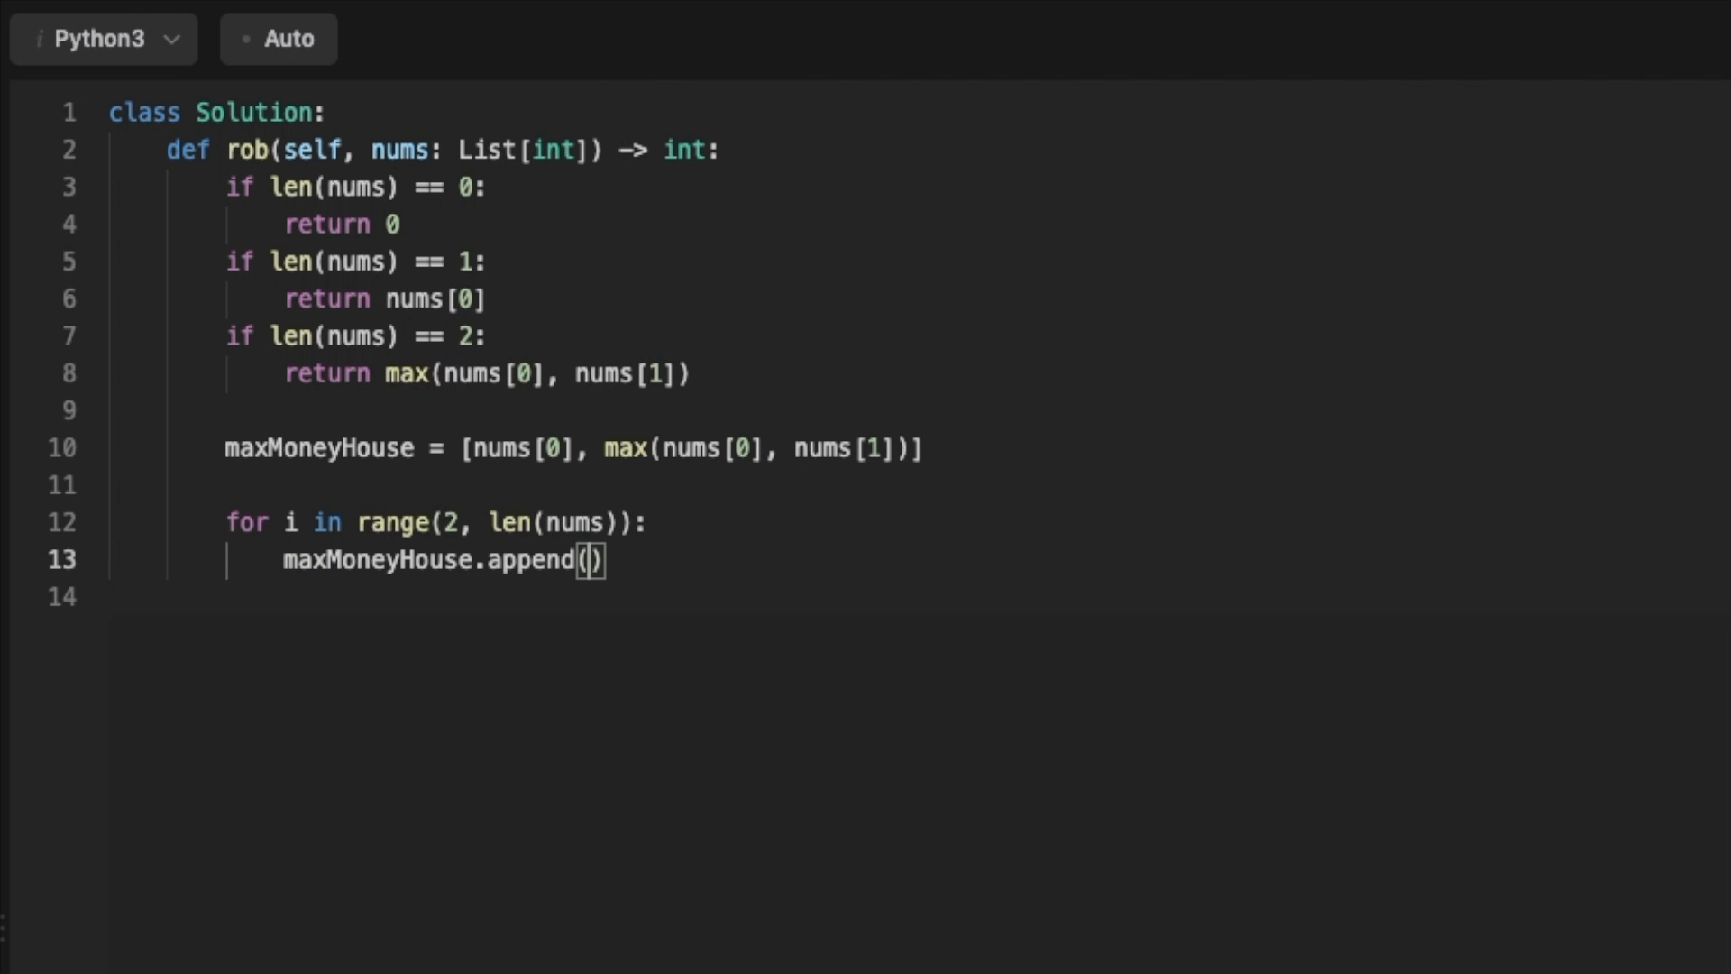
pyautogui.write('max(nums[i')
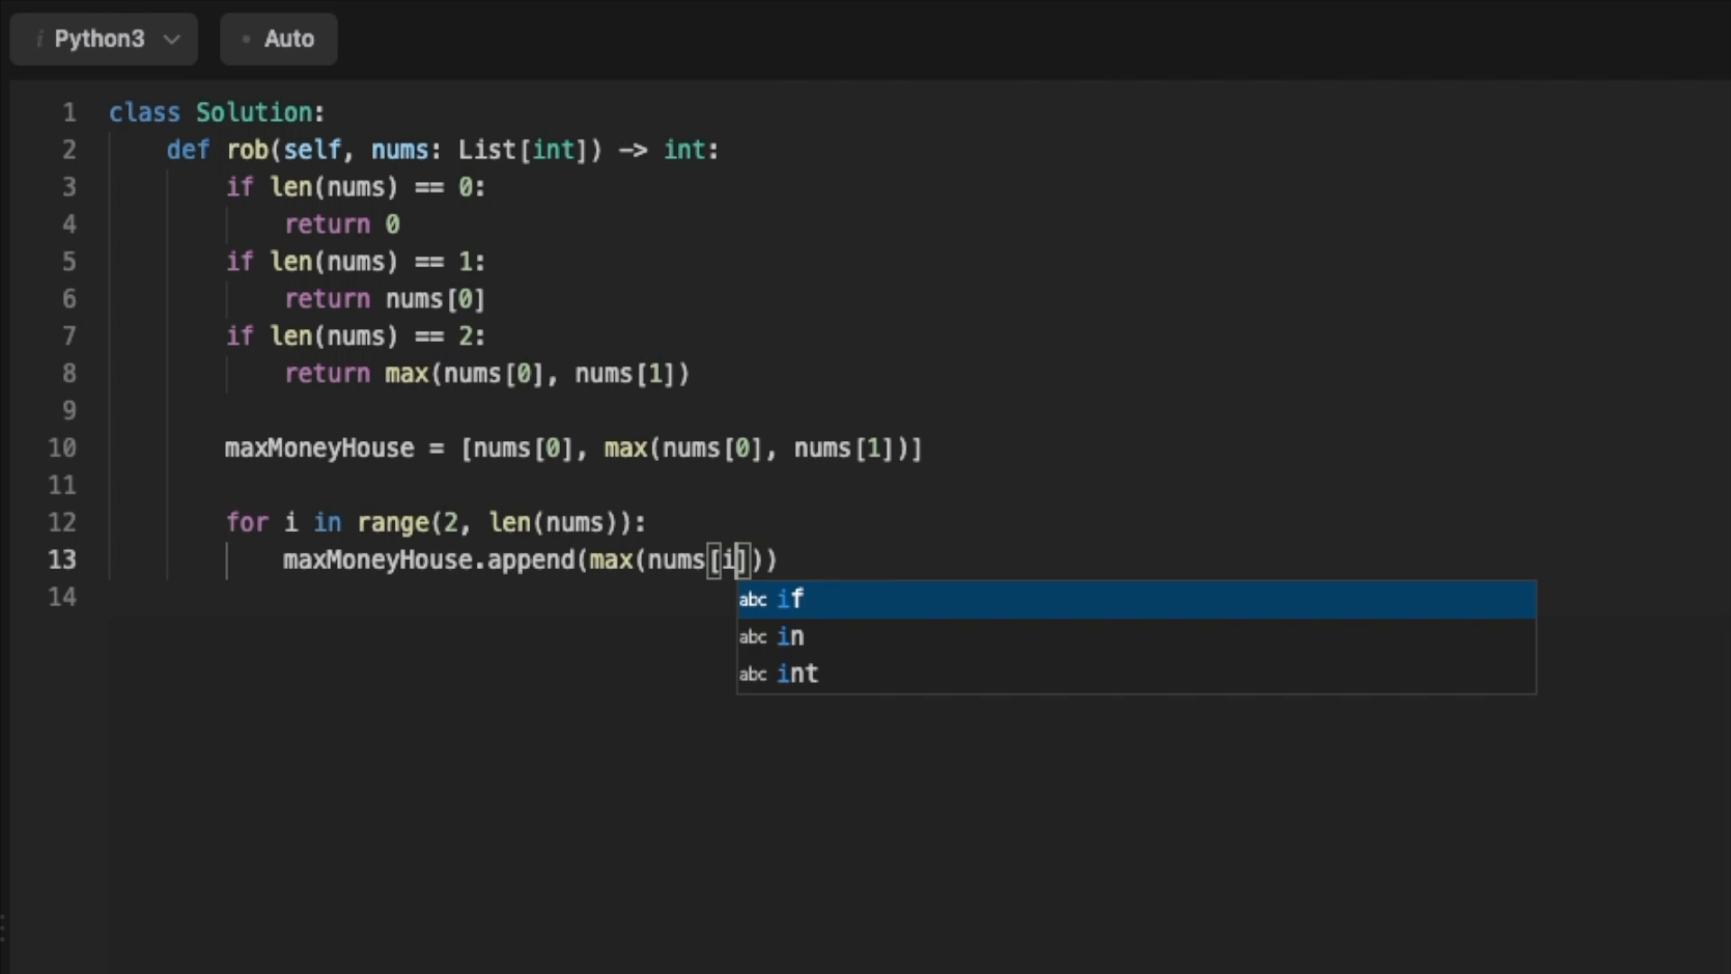
pyautogui.write('+ maxMoneyHouse[i-2],')
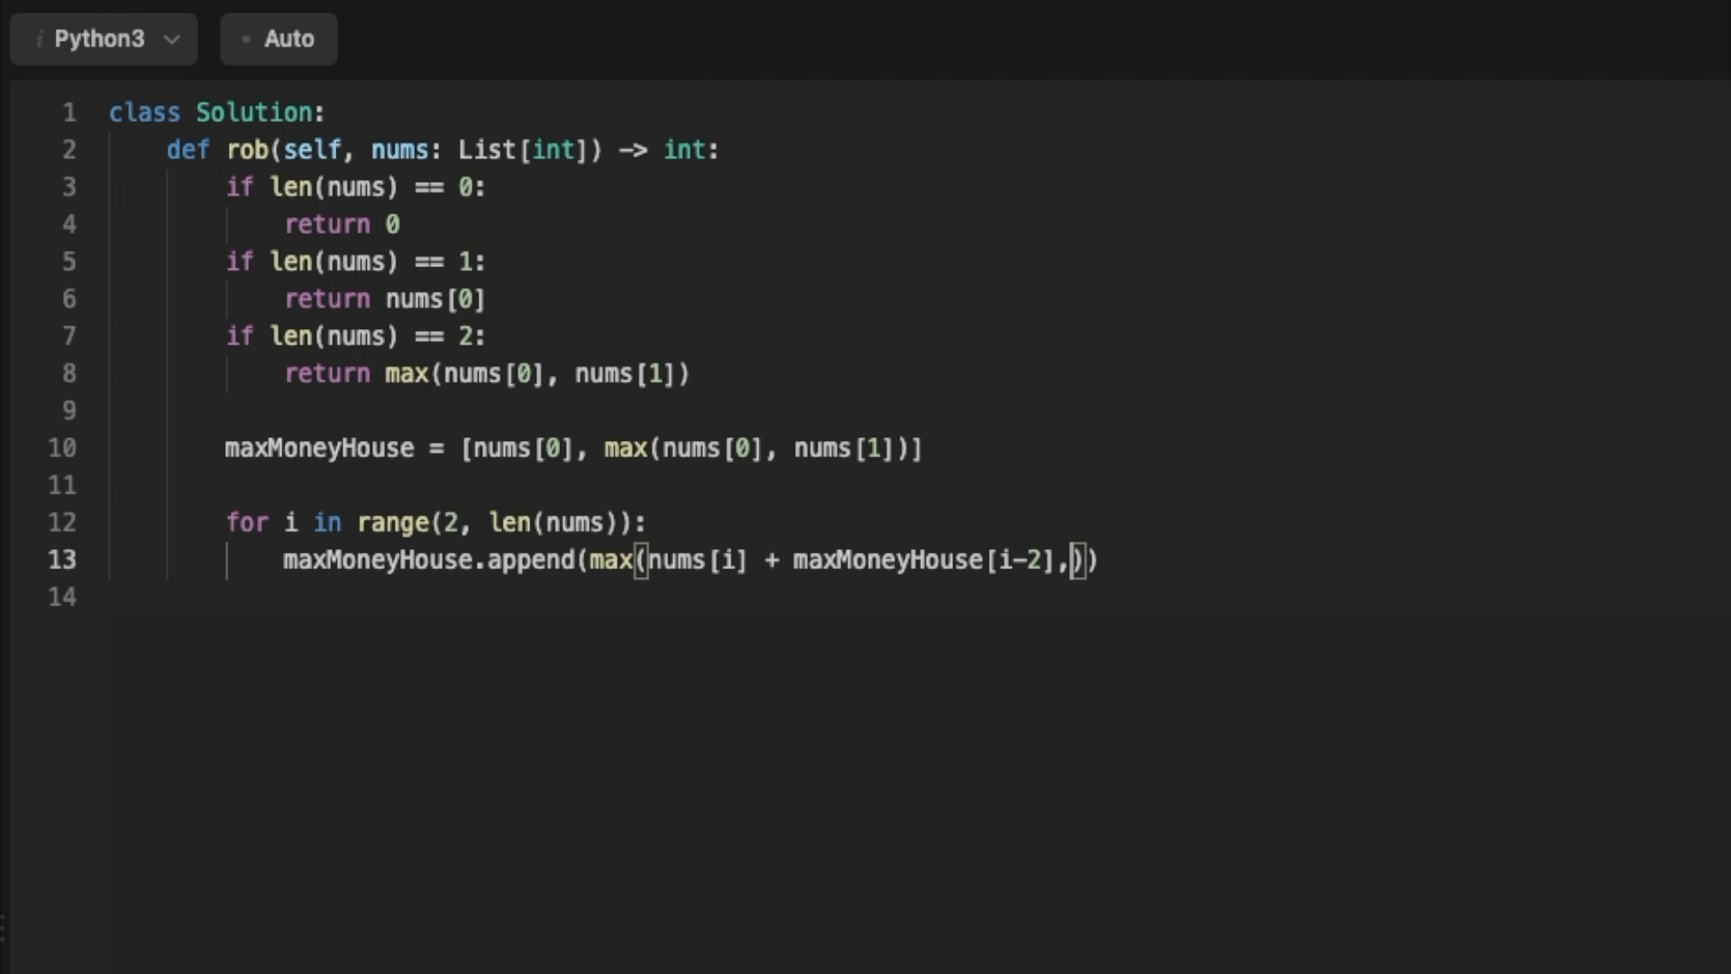
pyautogui.write('maxMoneyHouse[i-1')
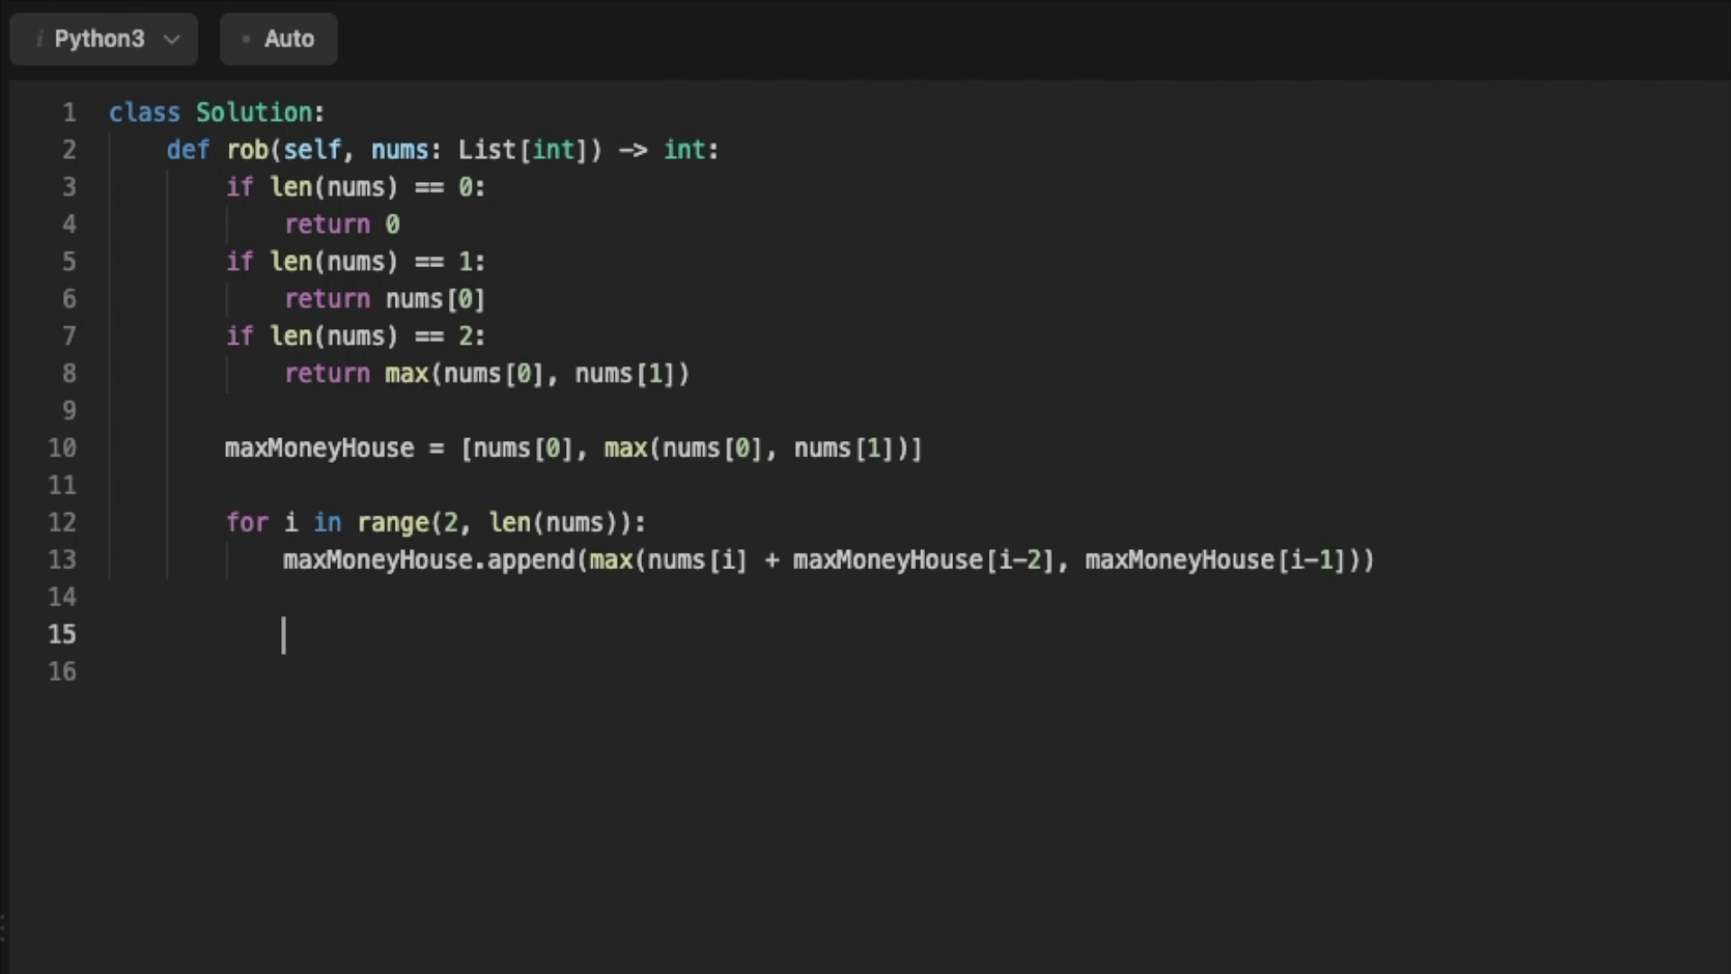
pyautogui.write('return')
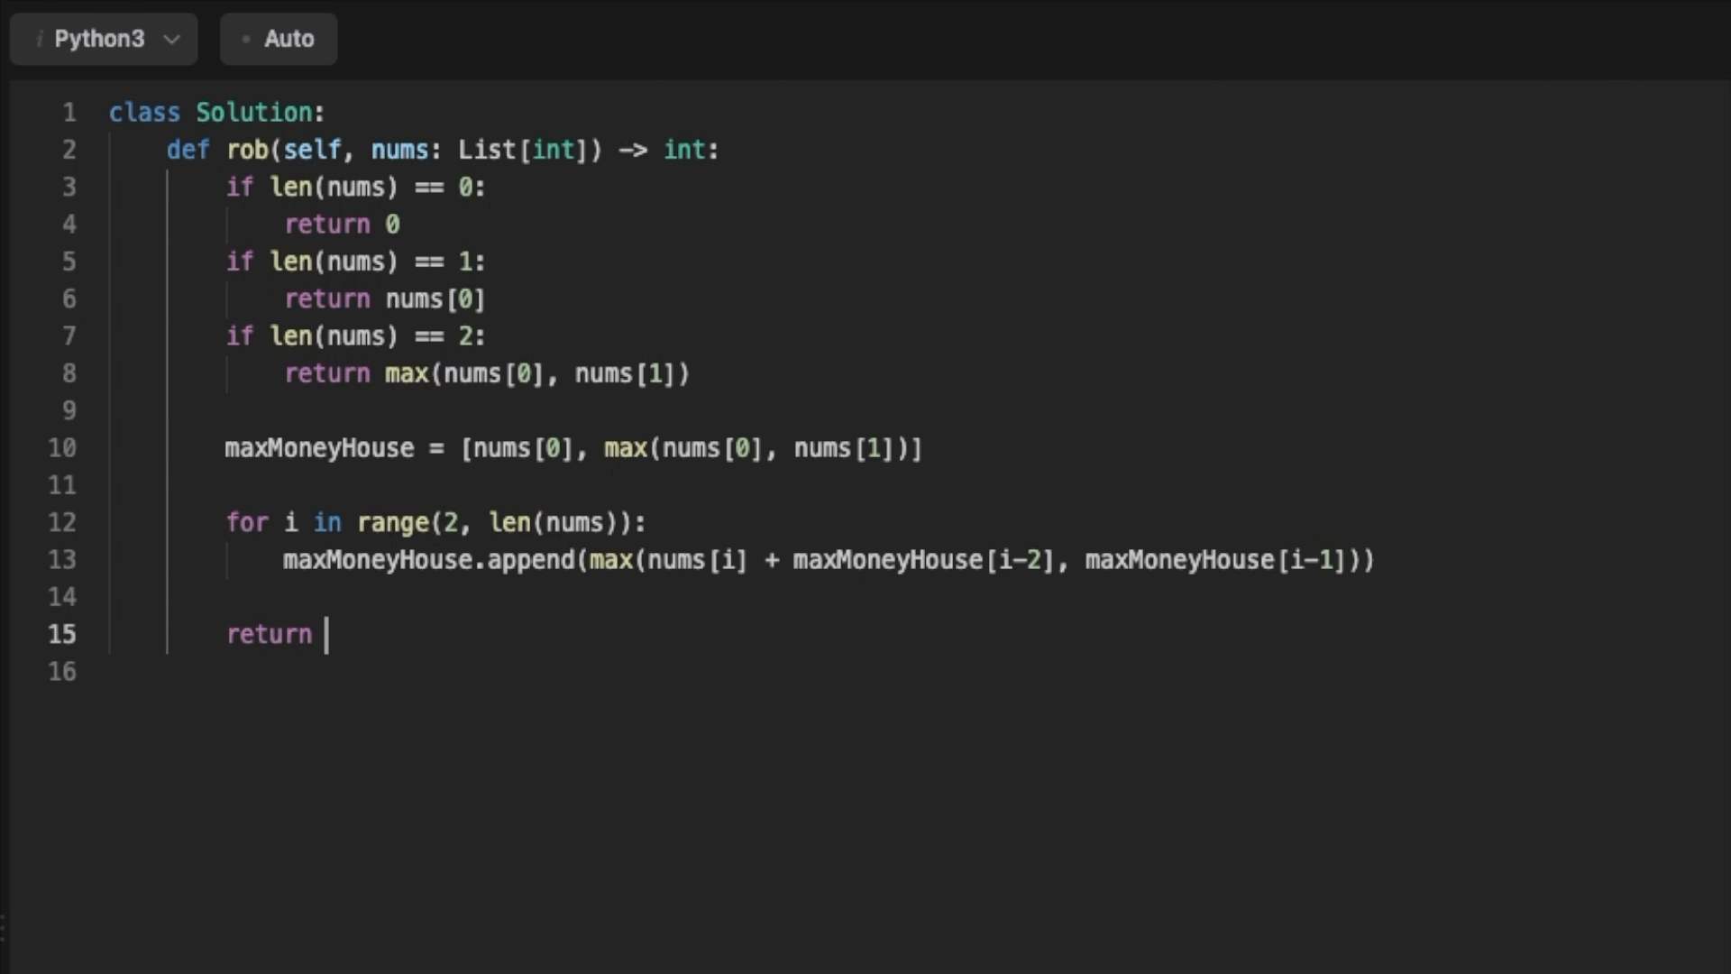
pyautogui.write('maxMoneyHouse.pop(')
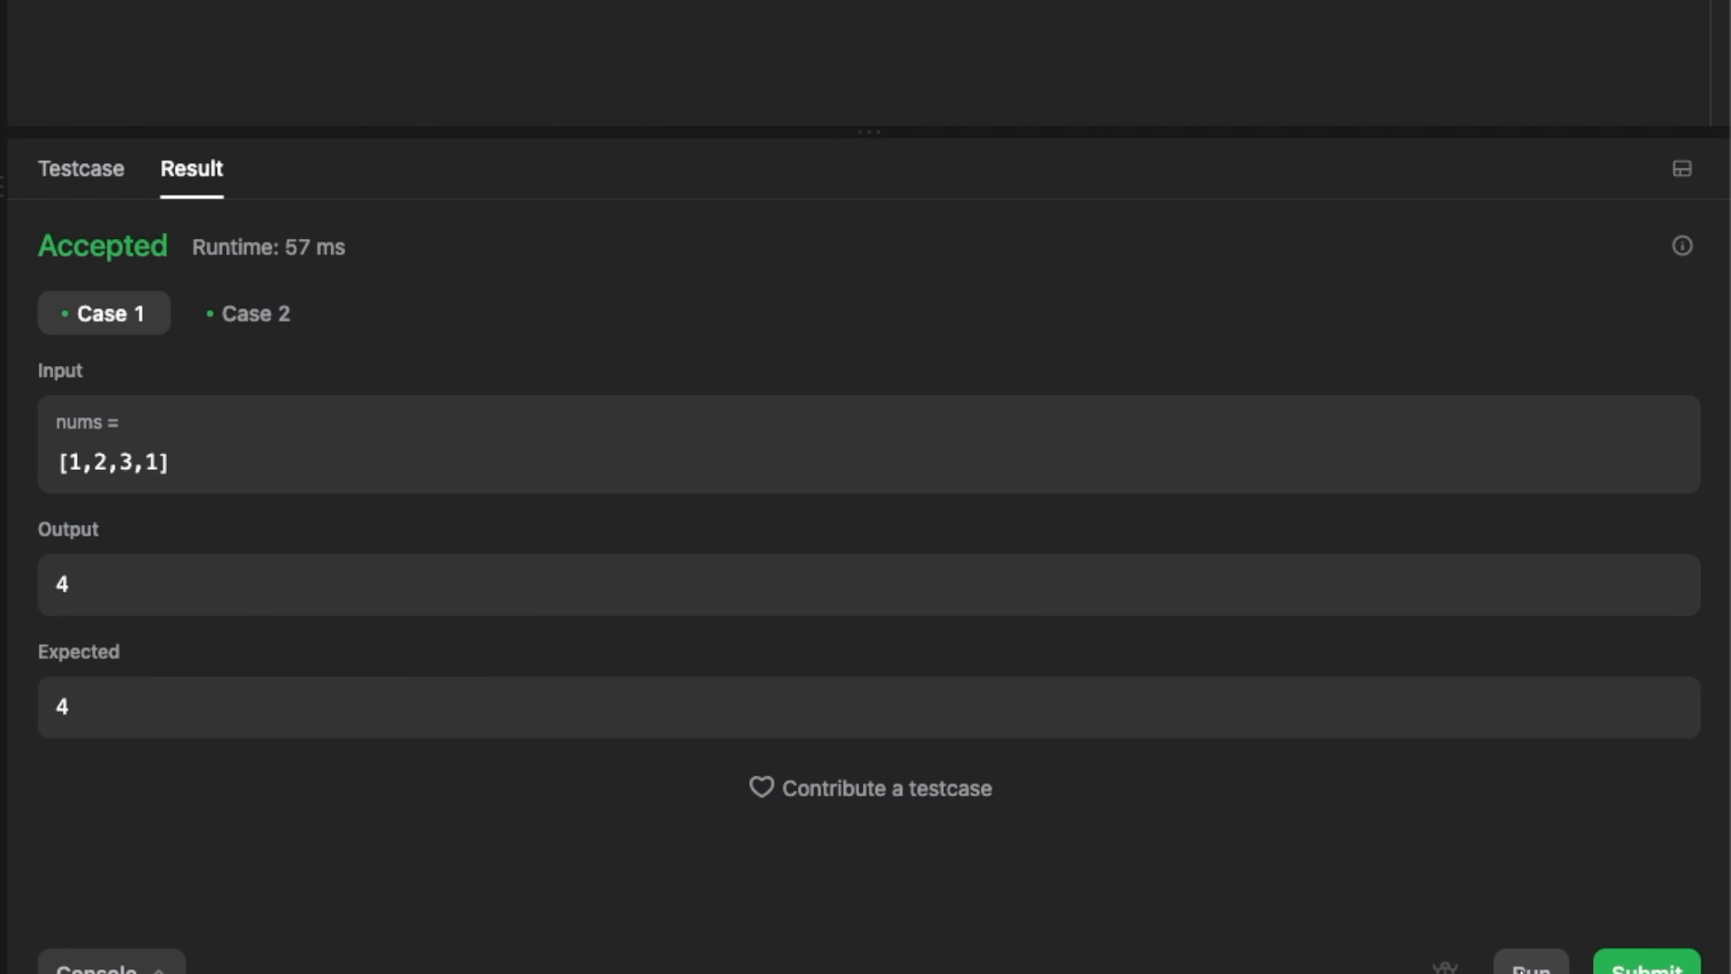
pyautogui.moveTo(260, 346)
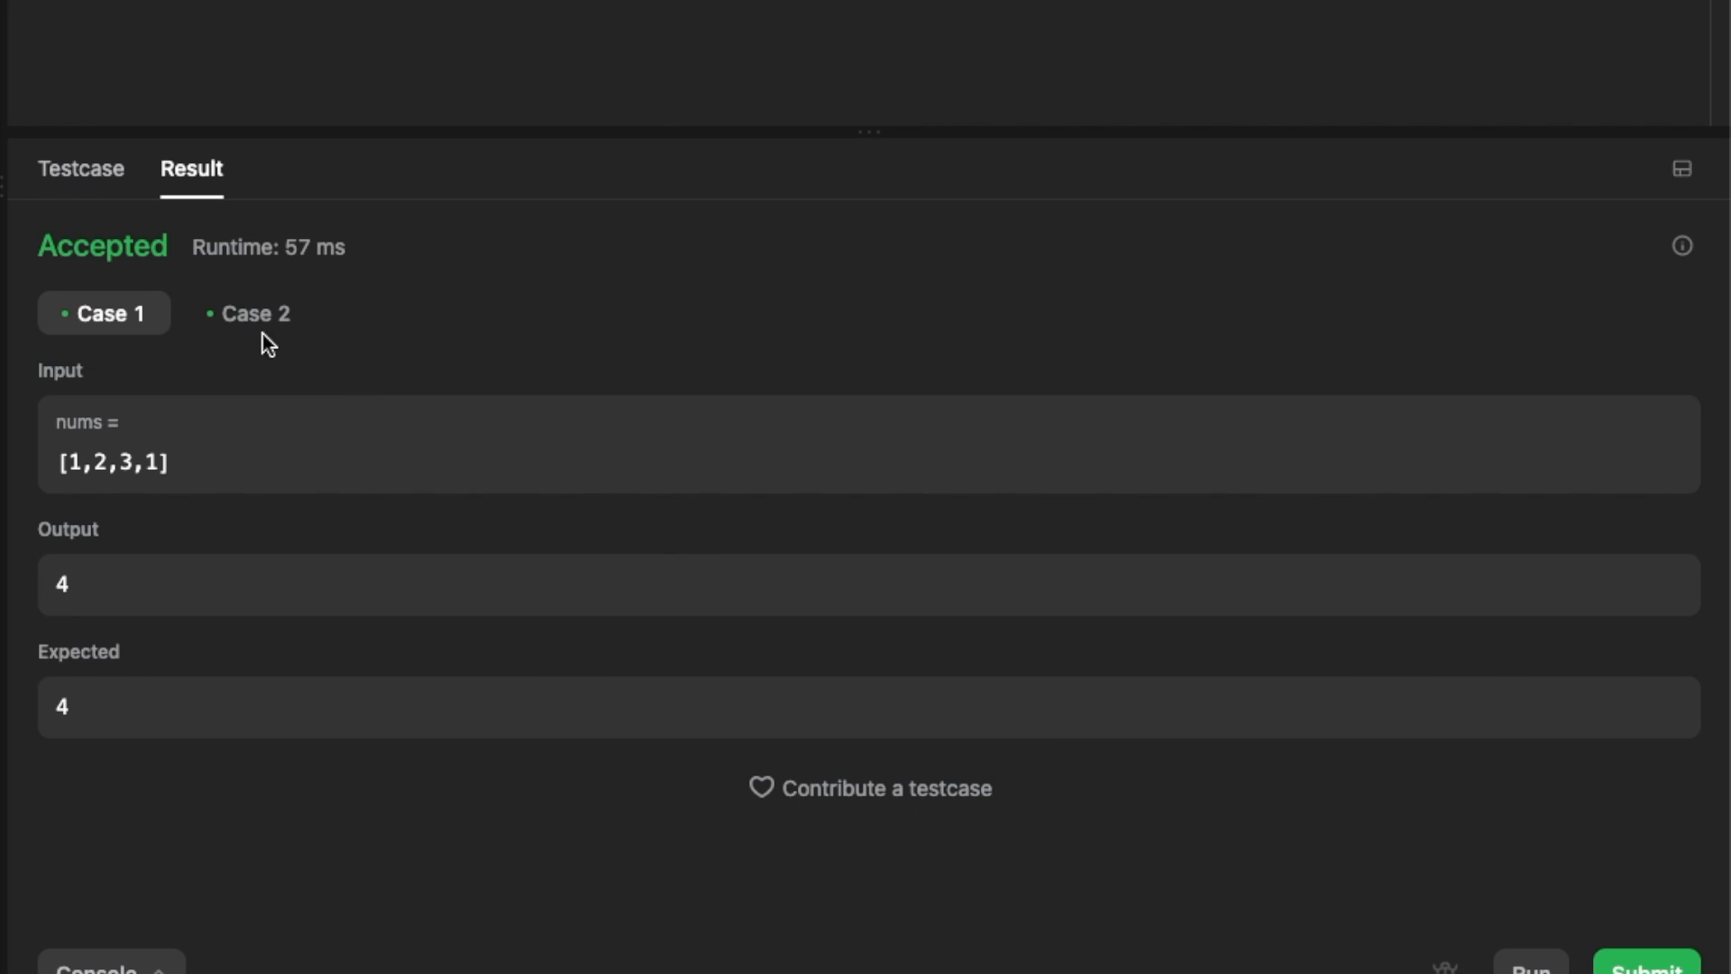
# Check the second test case's result for the first solution
pyautogui.click(255, 313)
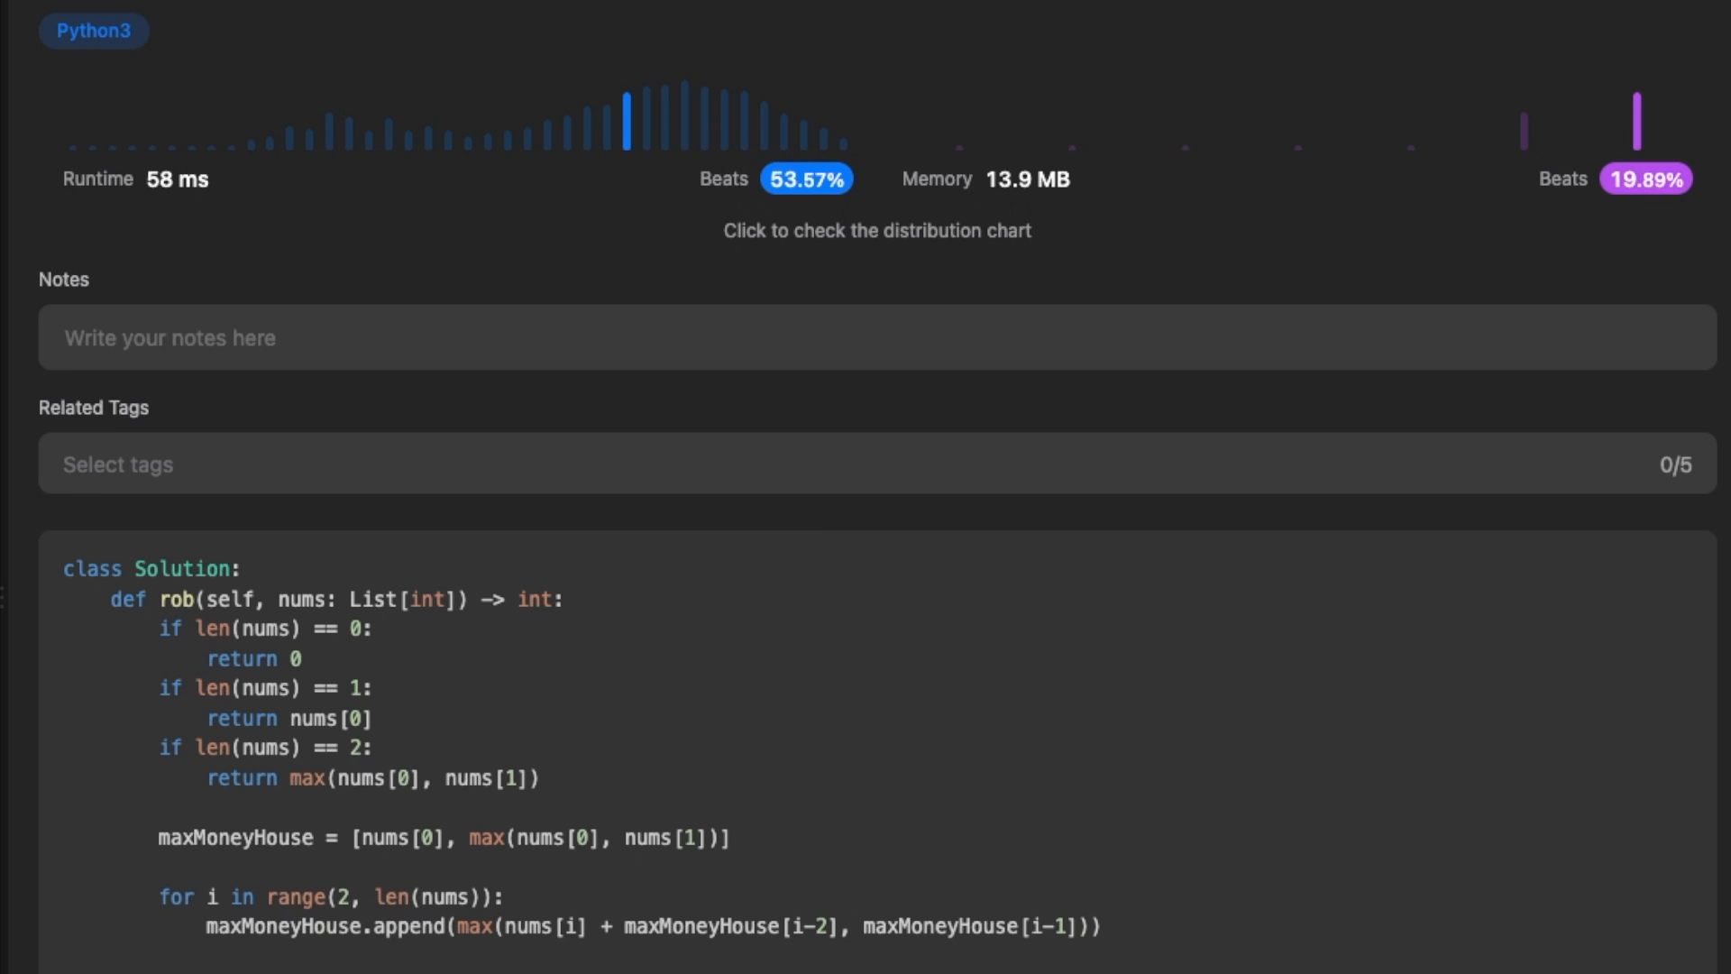
pyautogui.moveTo(790, 668)
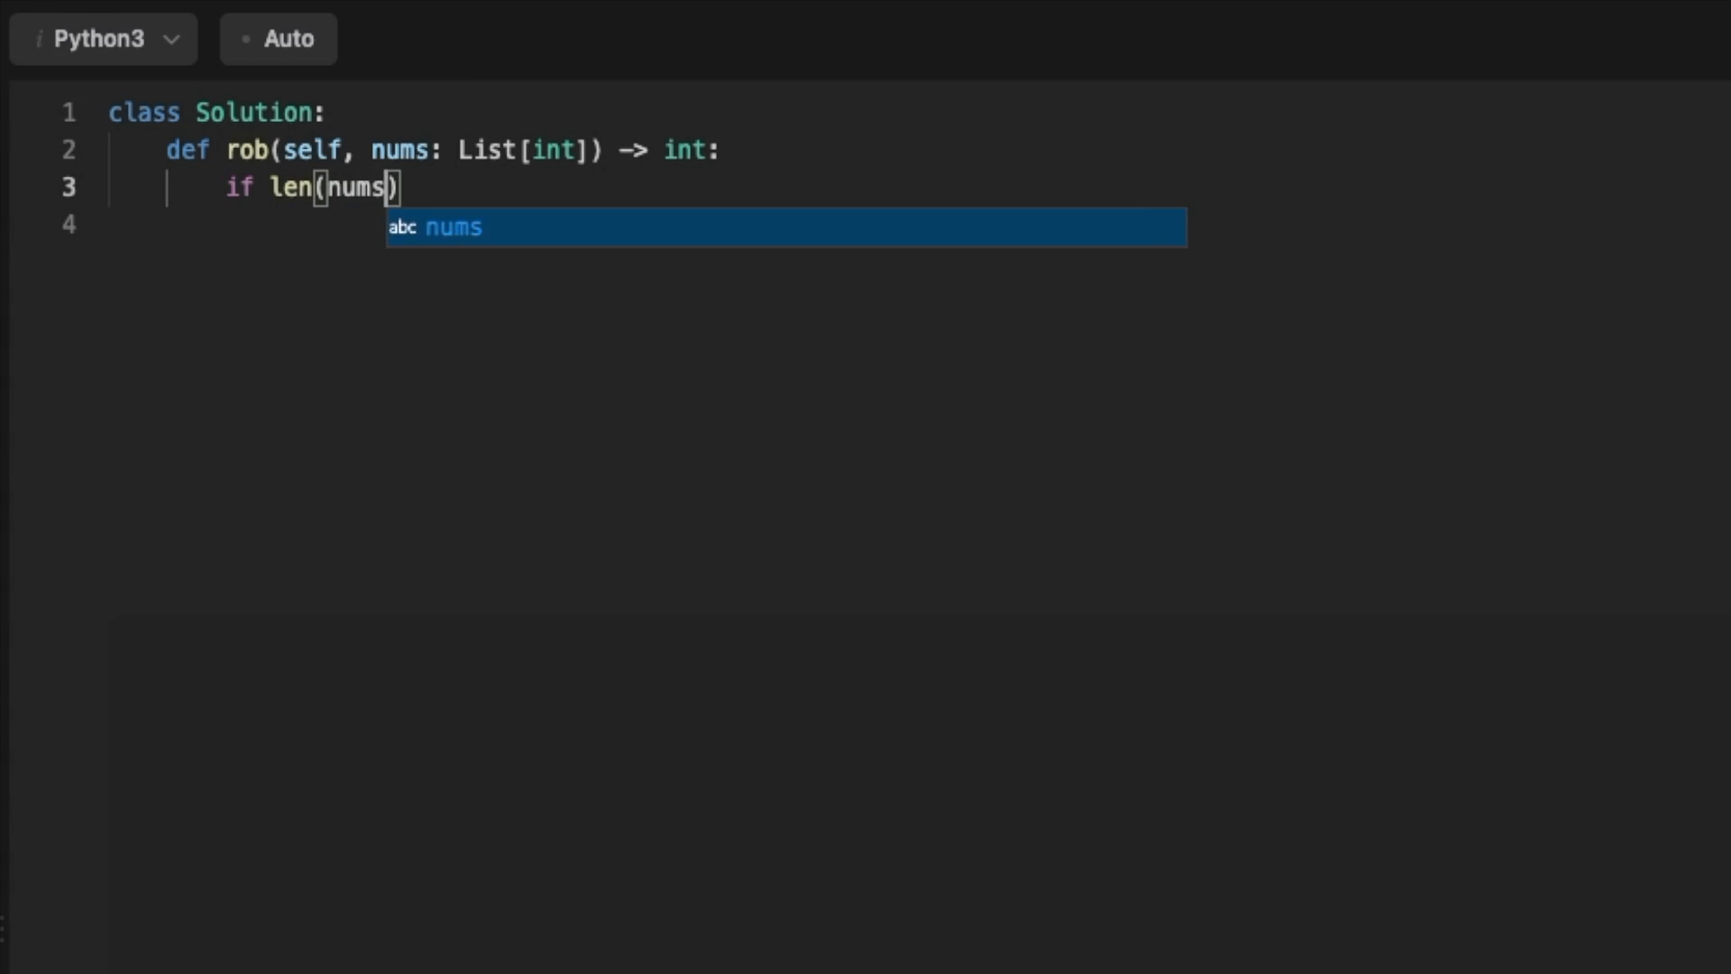
# Add an empty-list check, set money1 = nums[0], and check for one house
pyautogui.write('== 0')
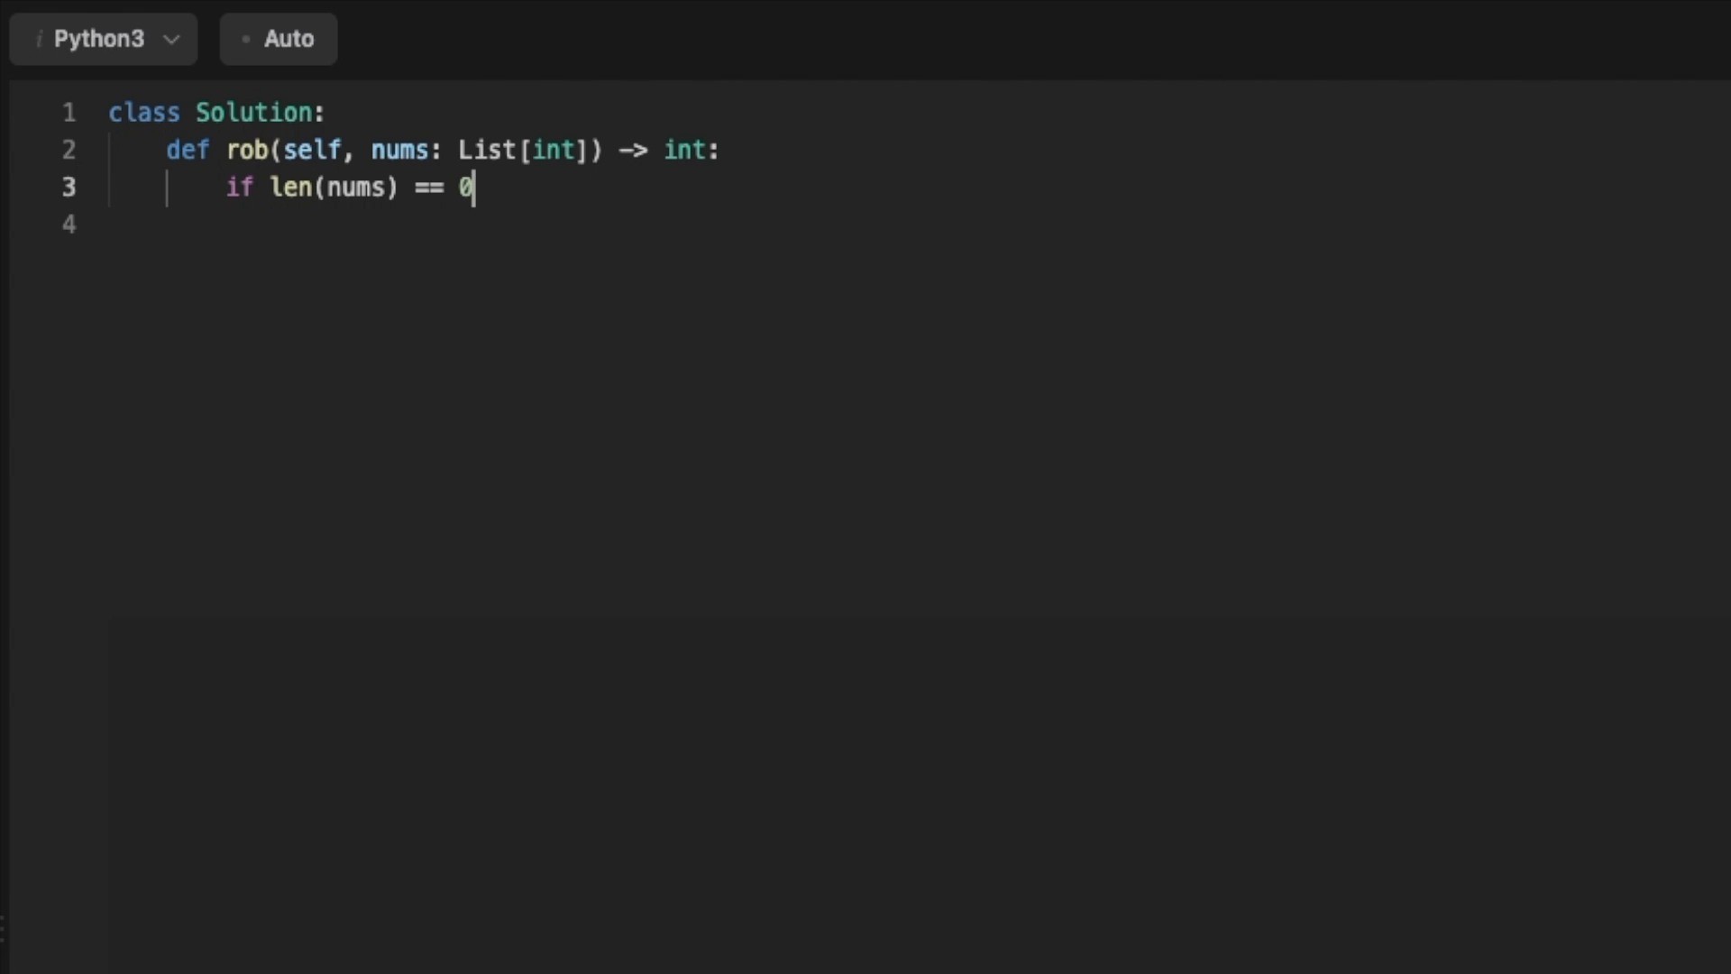
pyautogui.write(':')
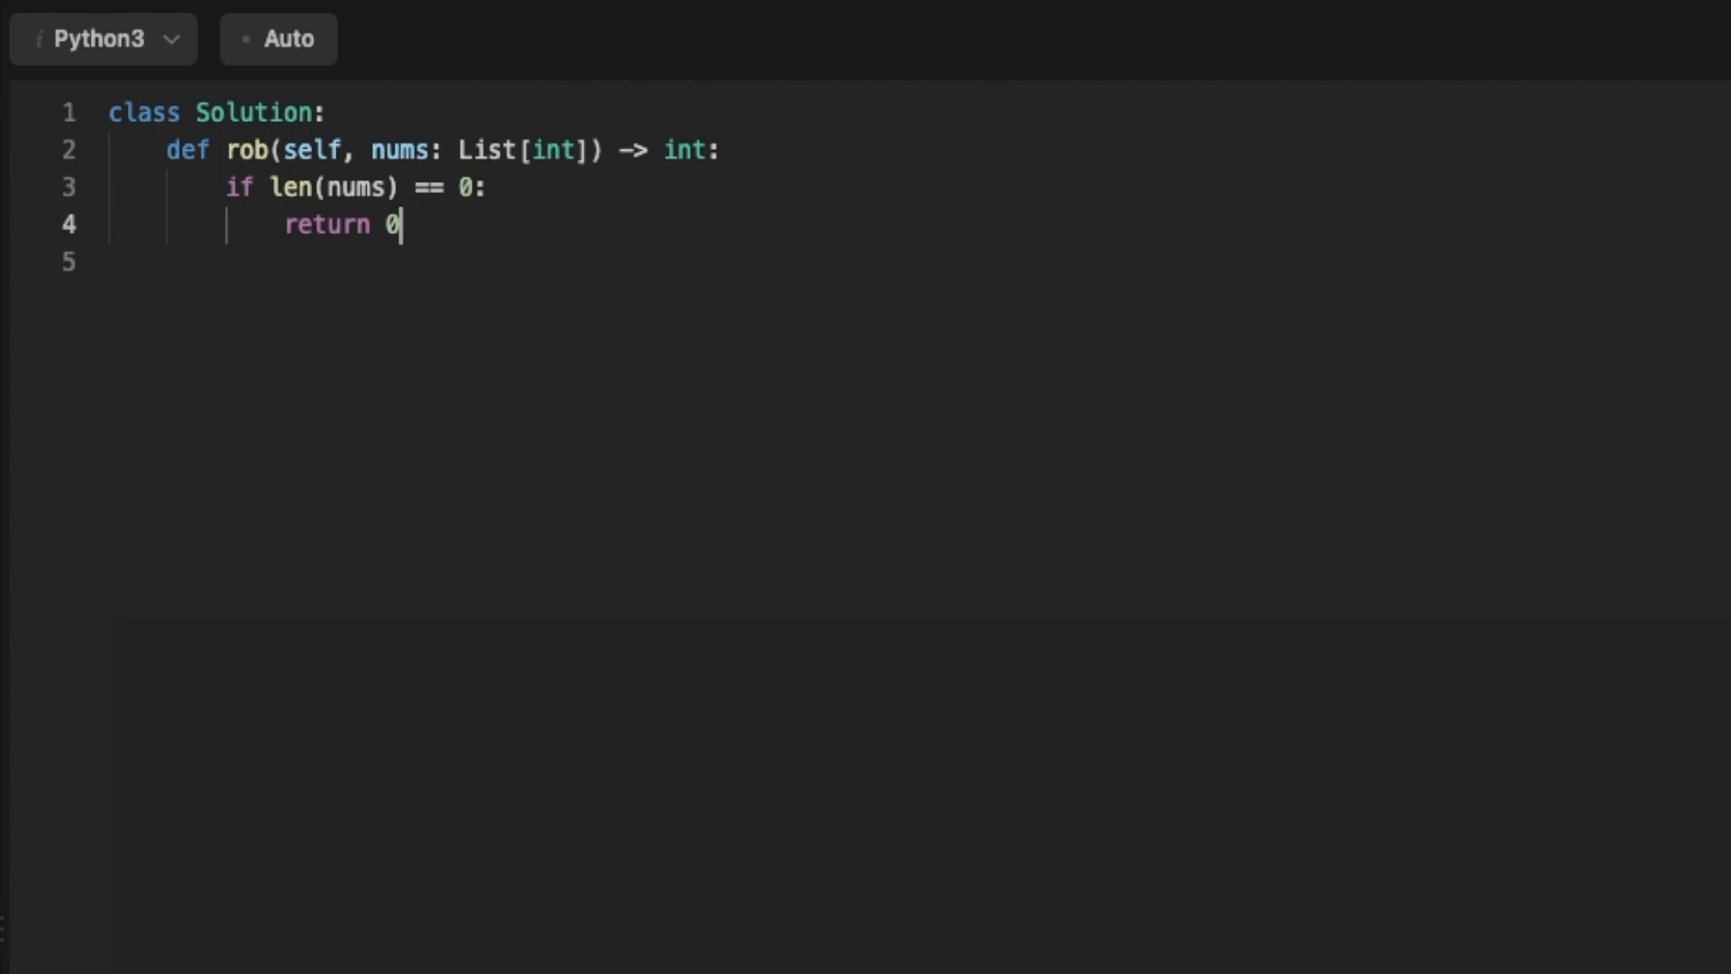
pyautogui.write('mone')
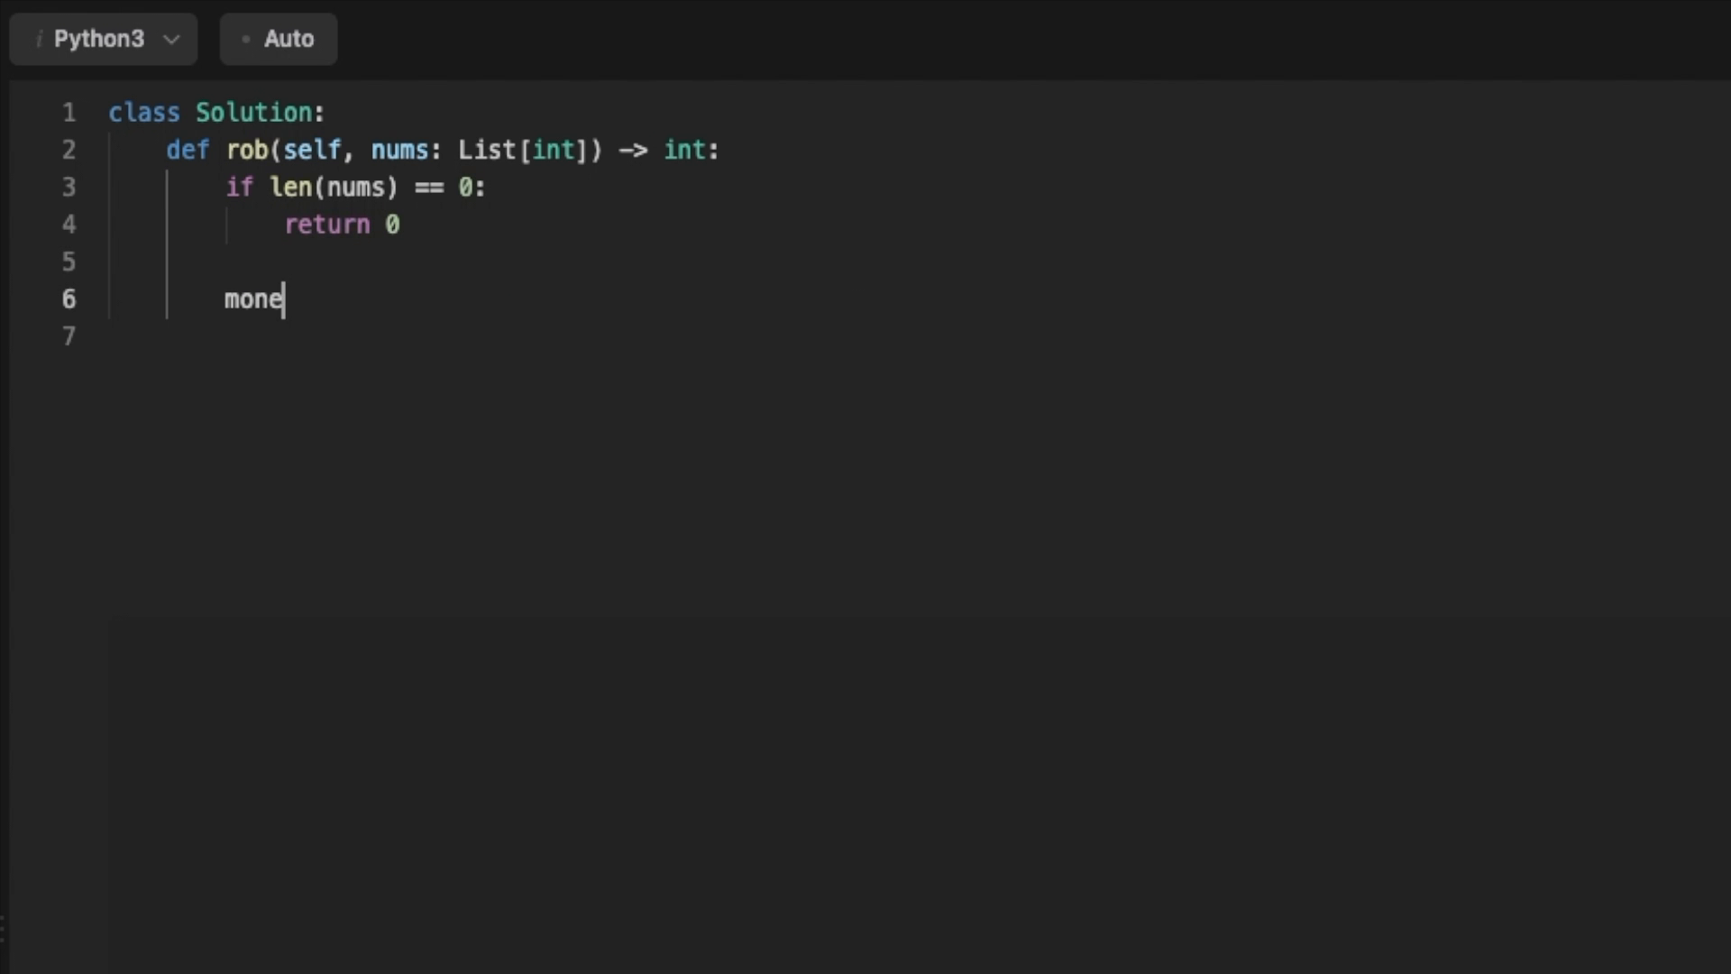
pyautogui.write('y1 = nums[0')
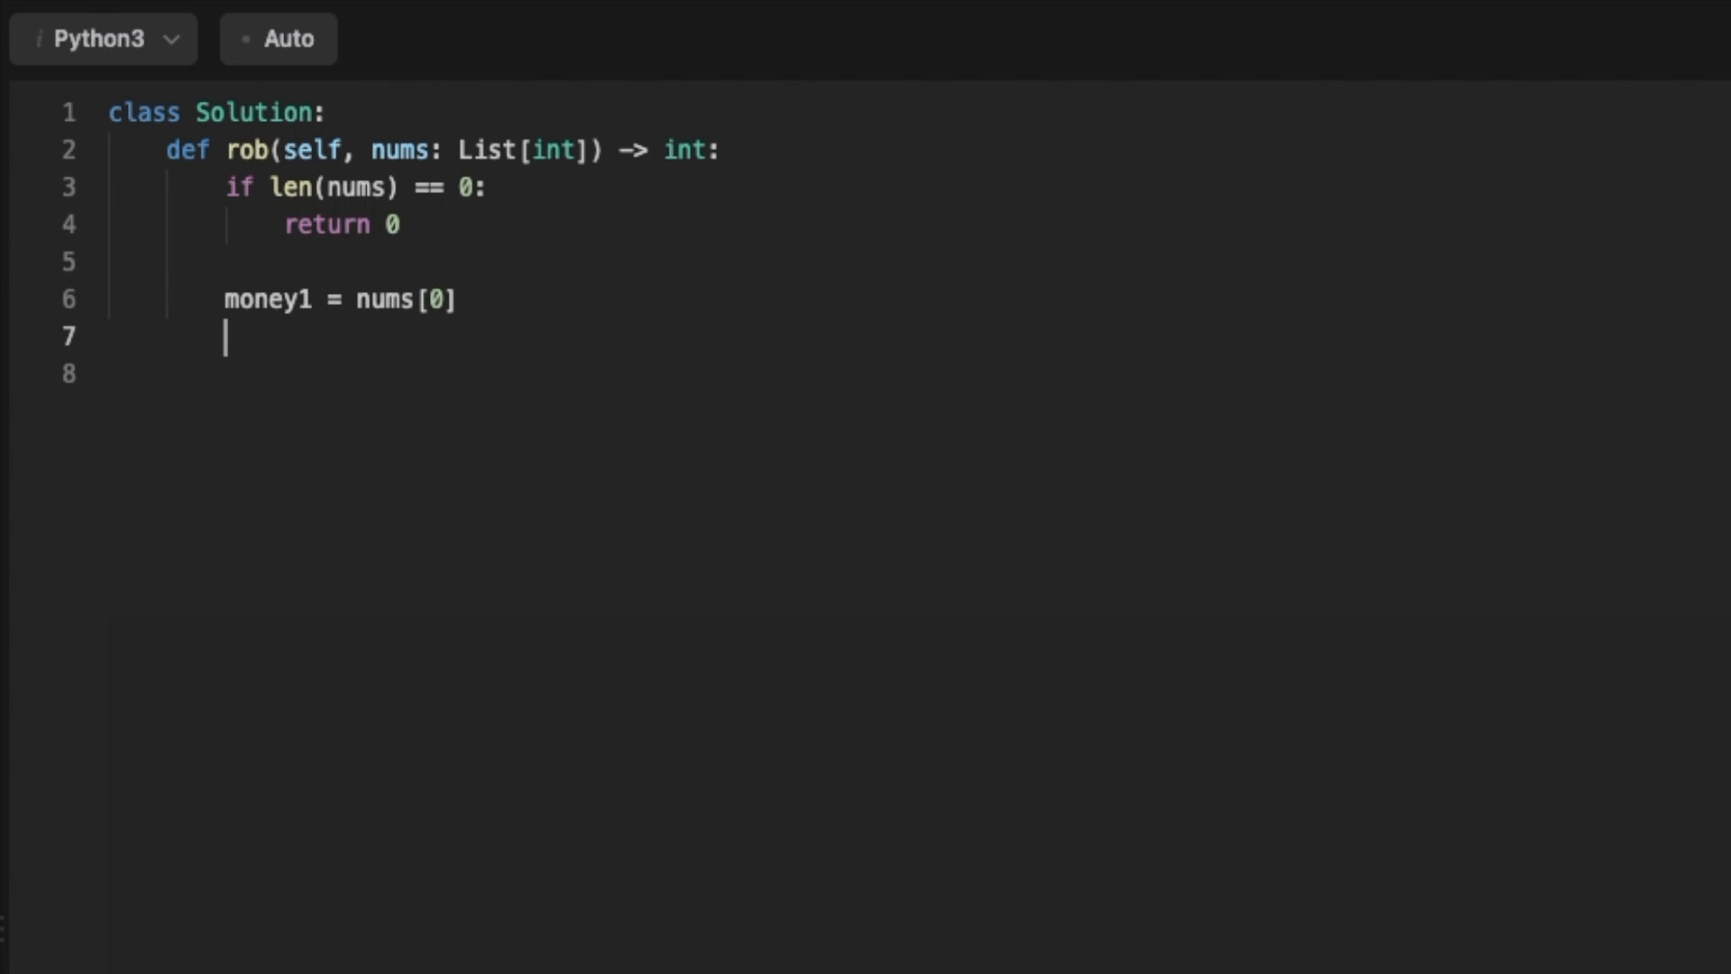
pyautogui.write('if len(nums) ==')
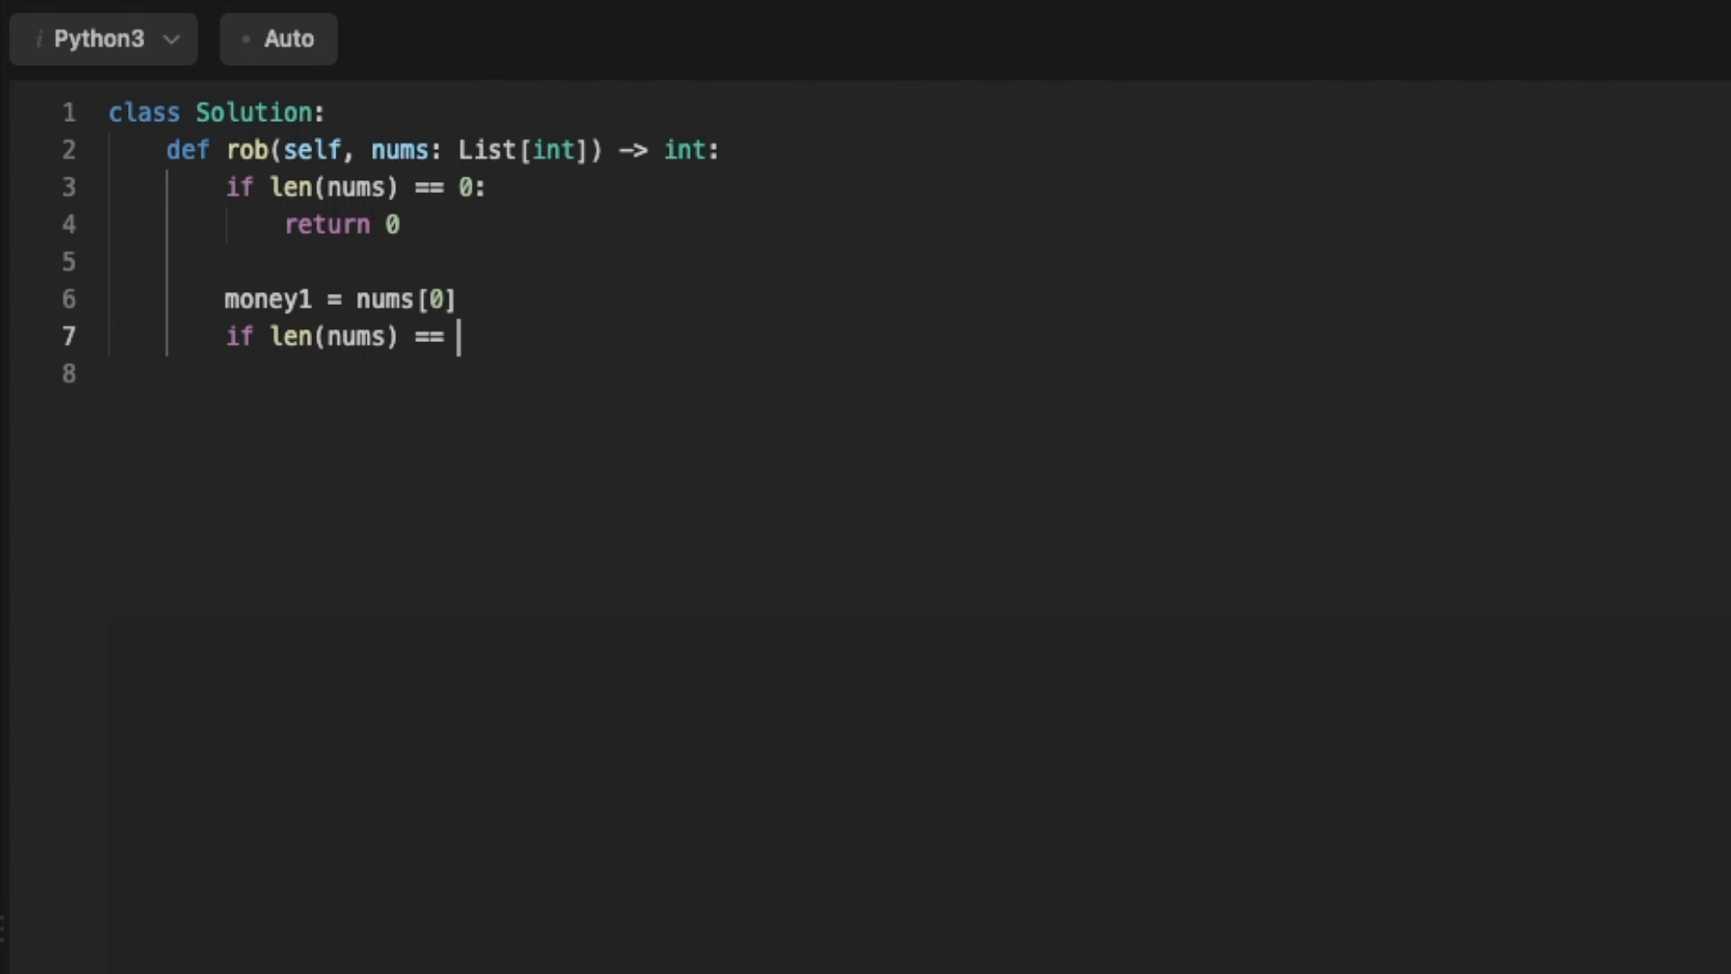
pyautogui.write('1:')
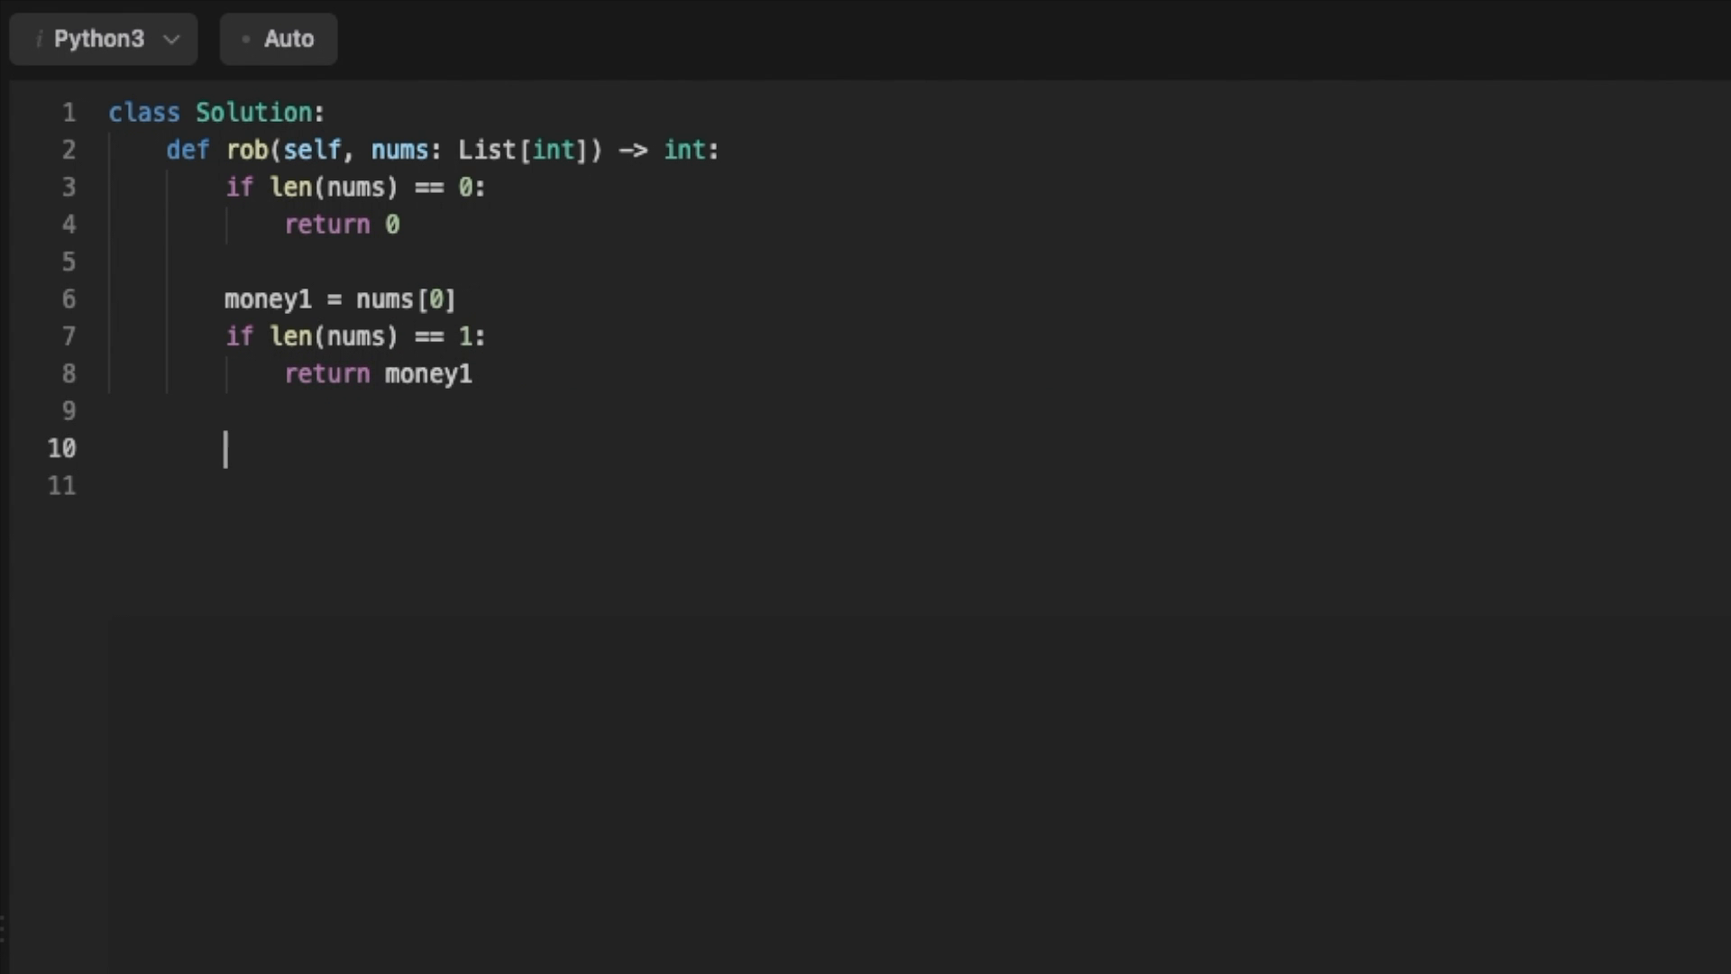
# Set money2 to max(nums[0], nums[1])
pyautogui.write('money2')
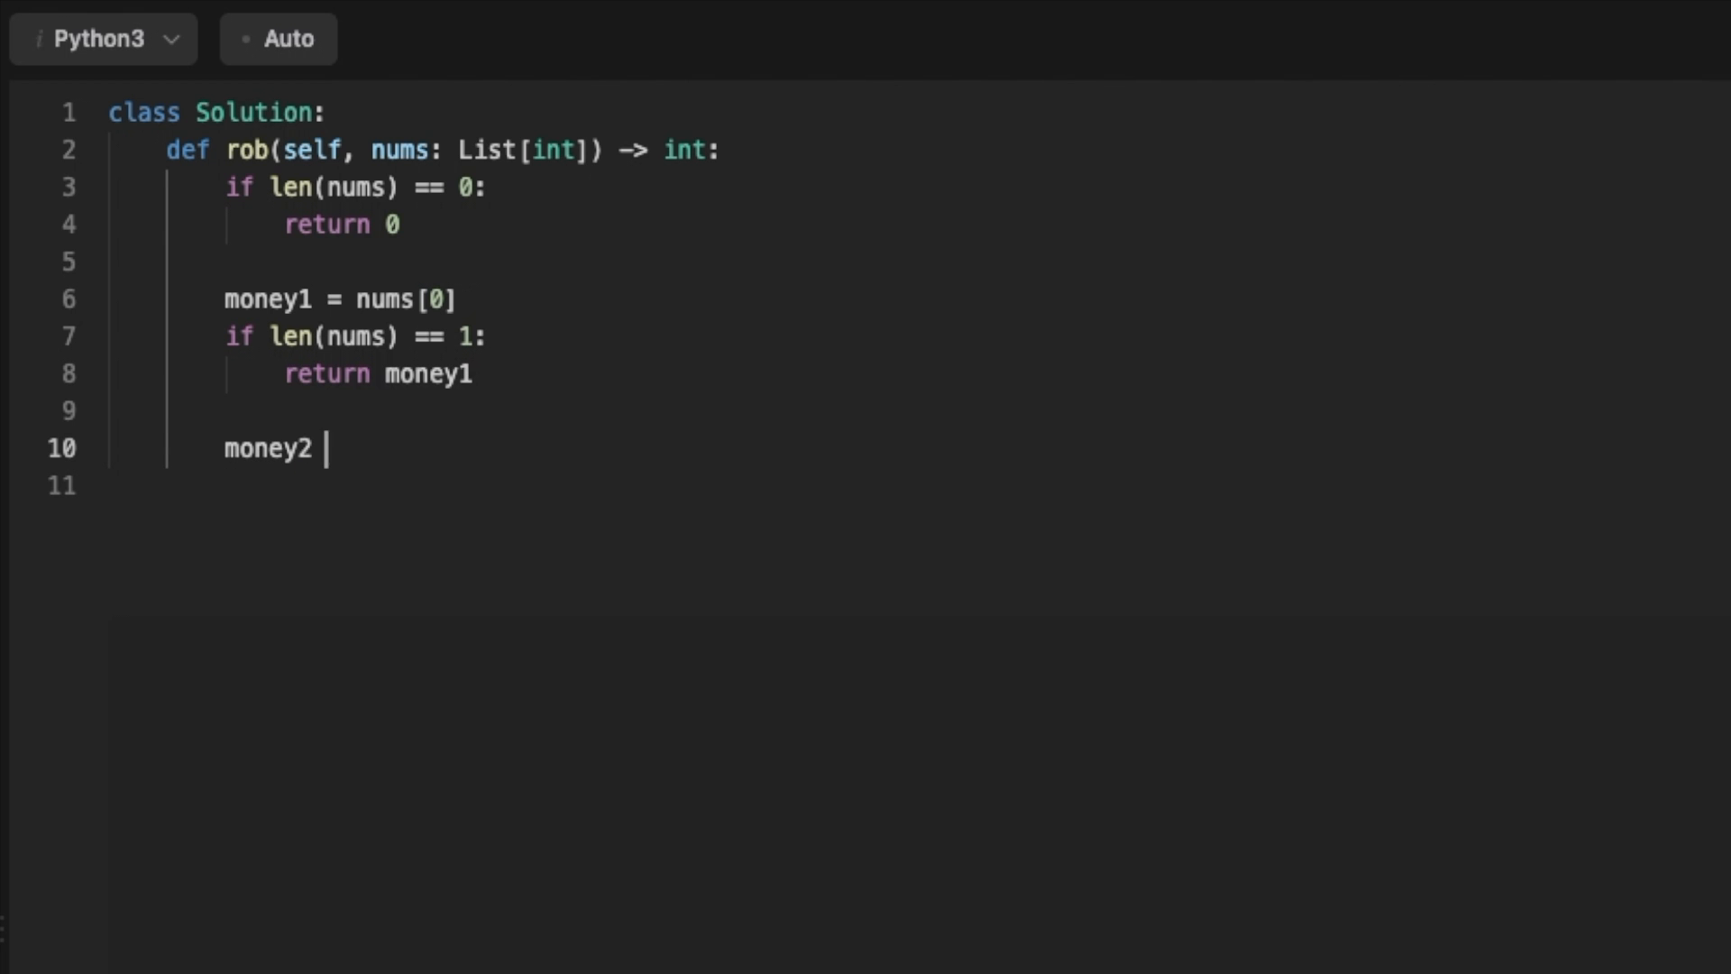
pyautogui.write('= nums[')
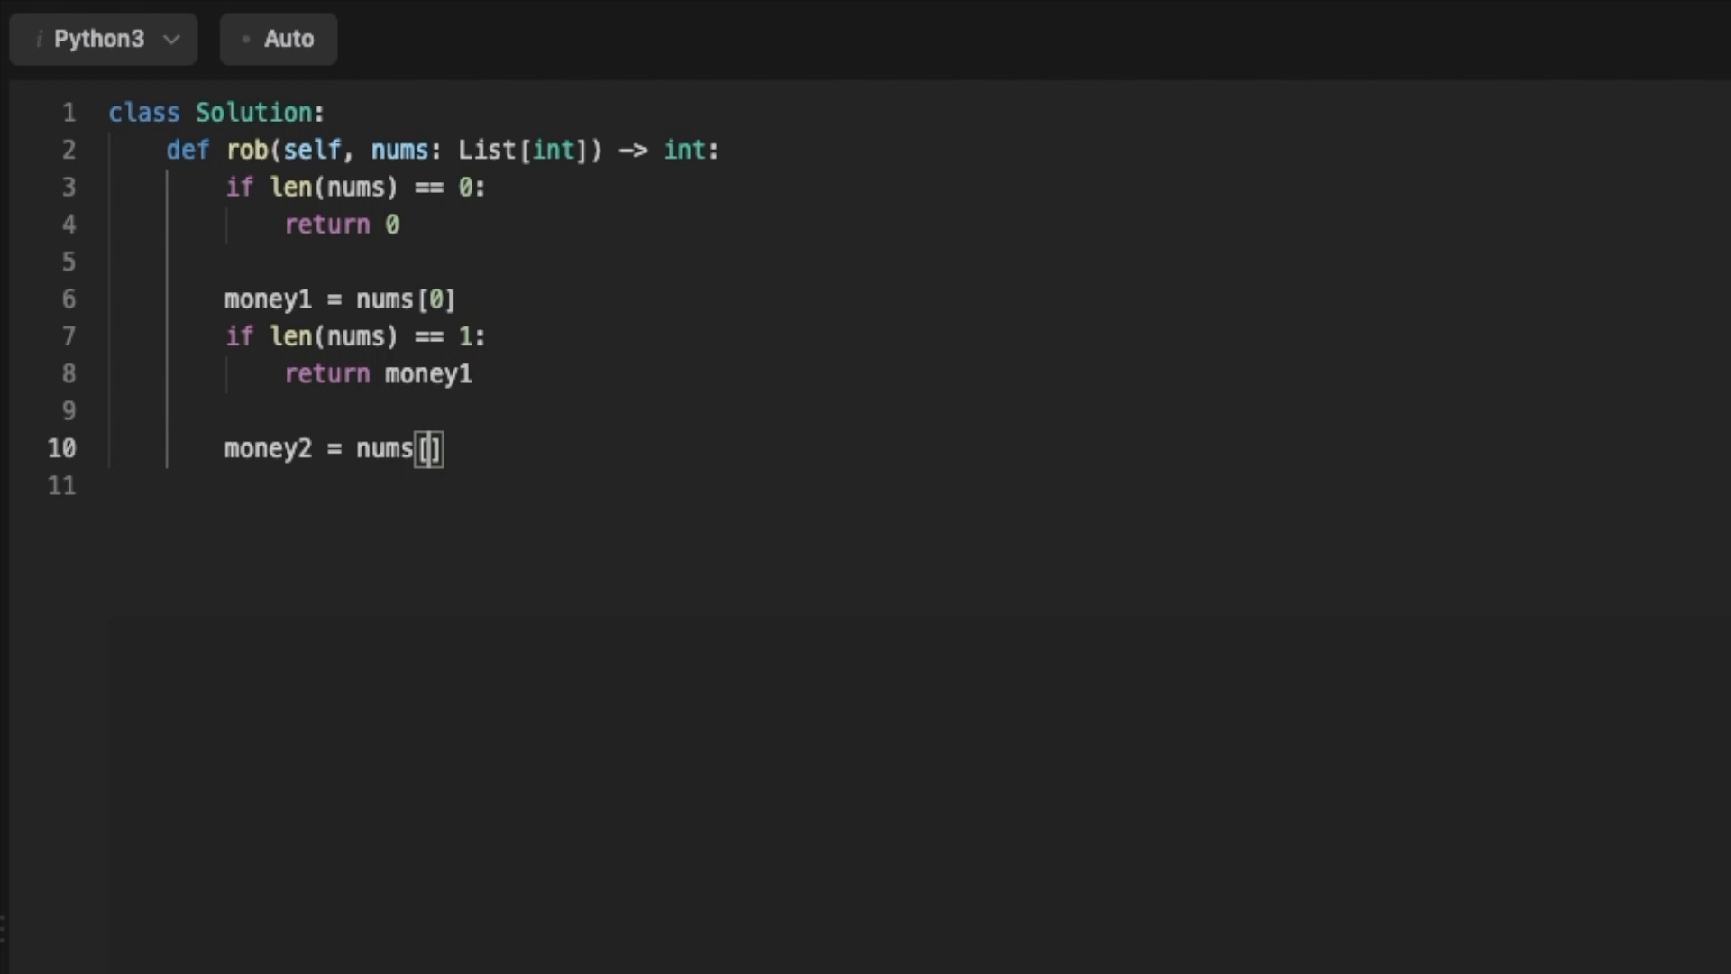
pyautogui.write('max')
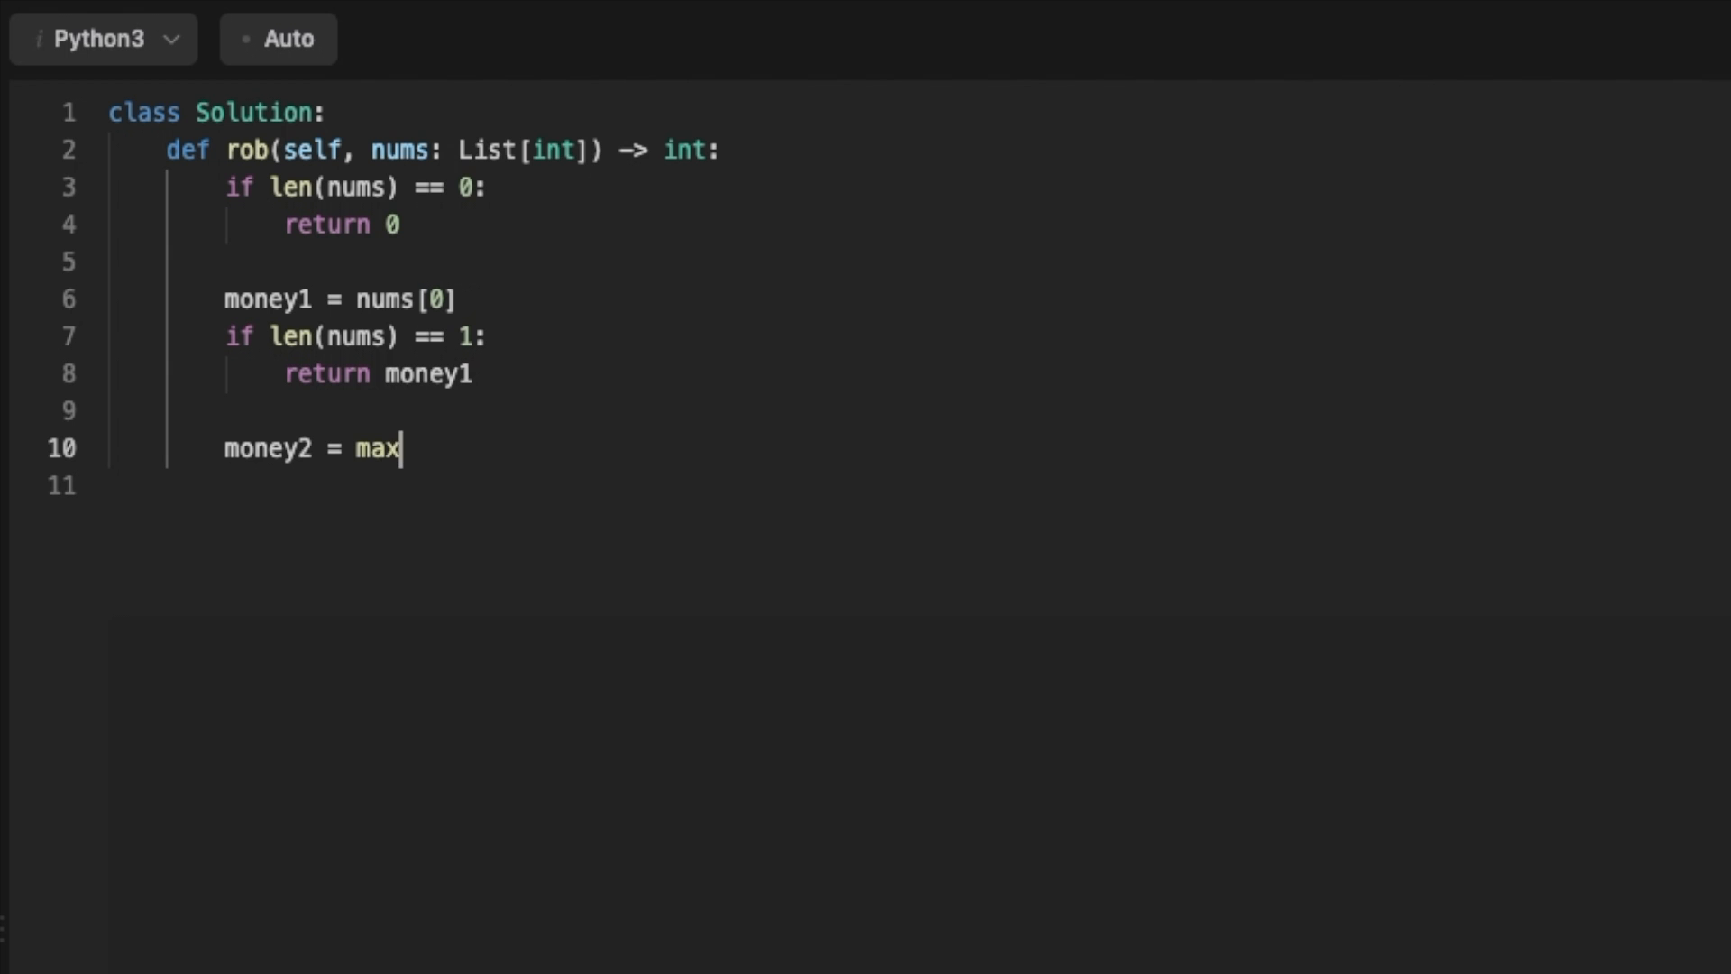
pyautogui.write('(nums)')
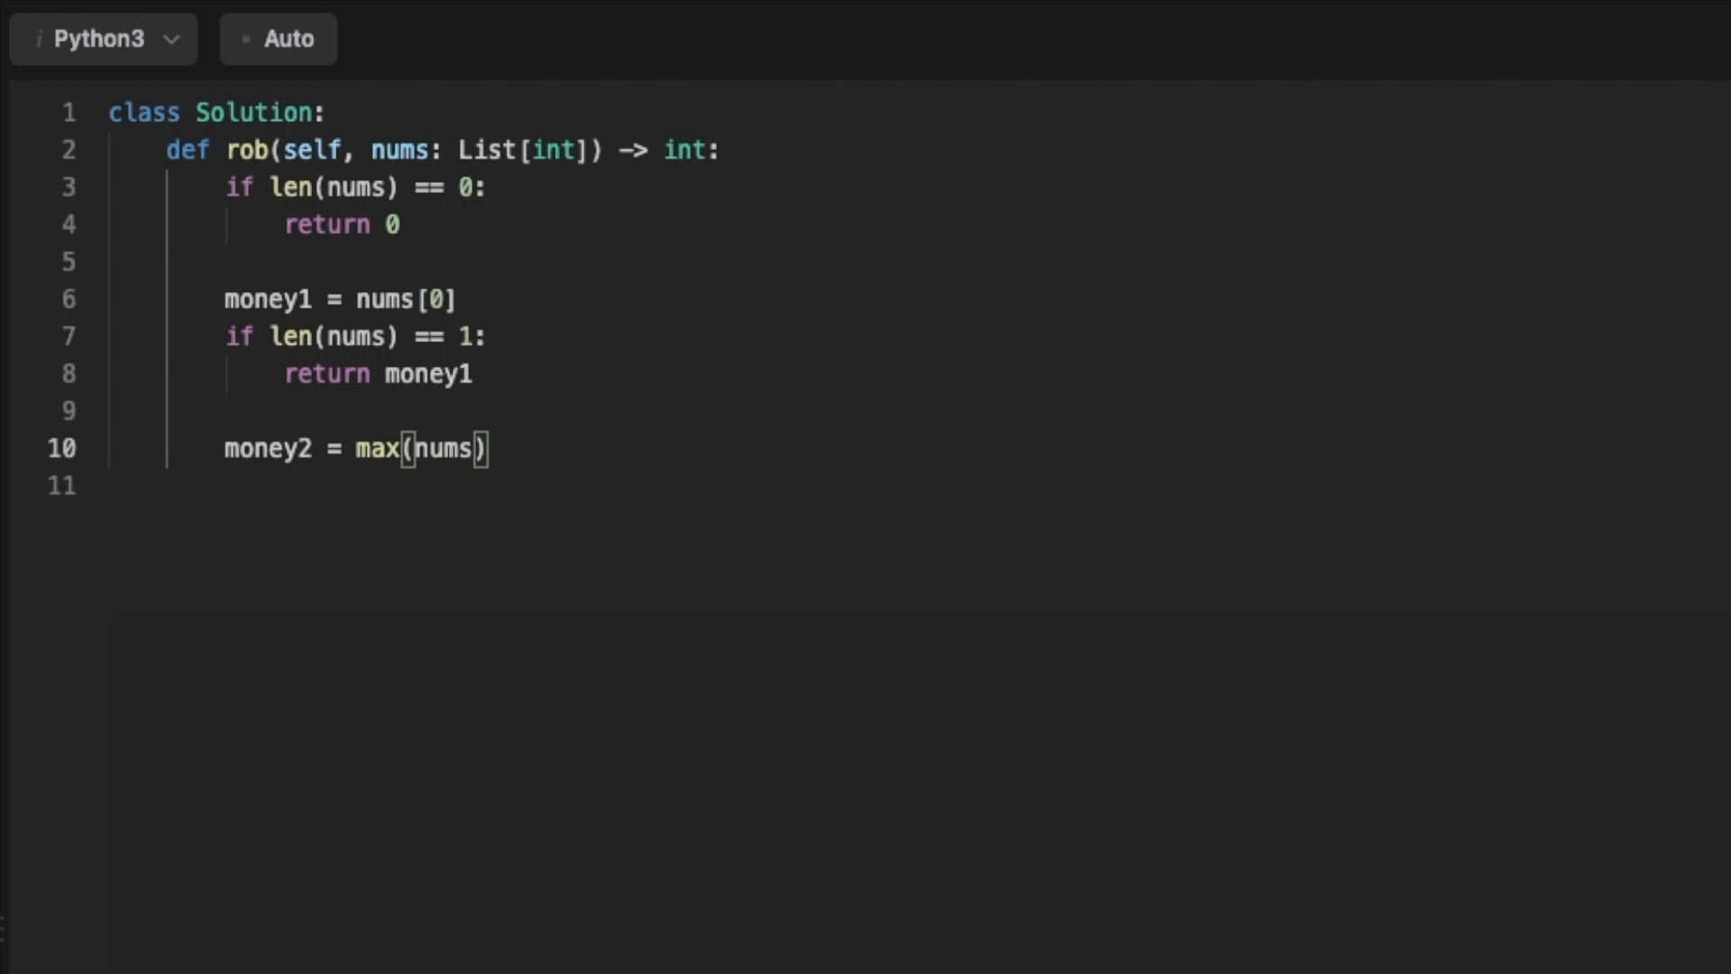
pyautogui.write('[0]')
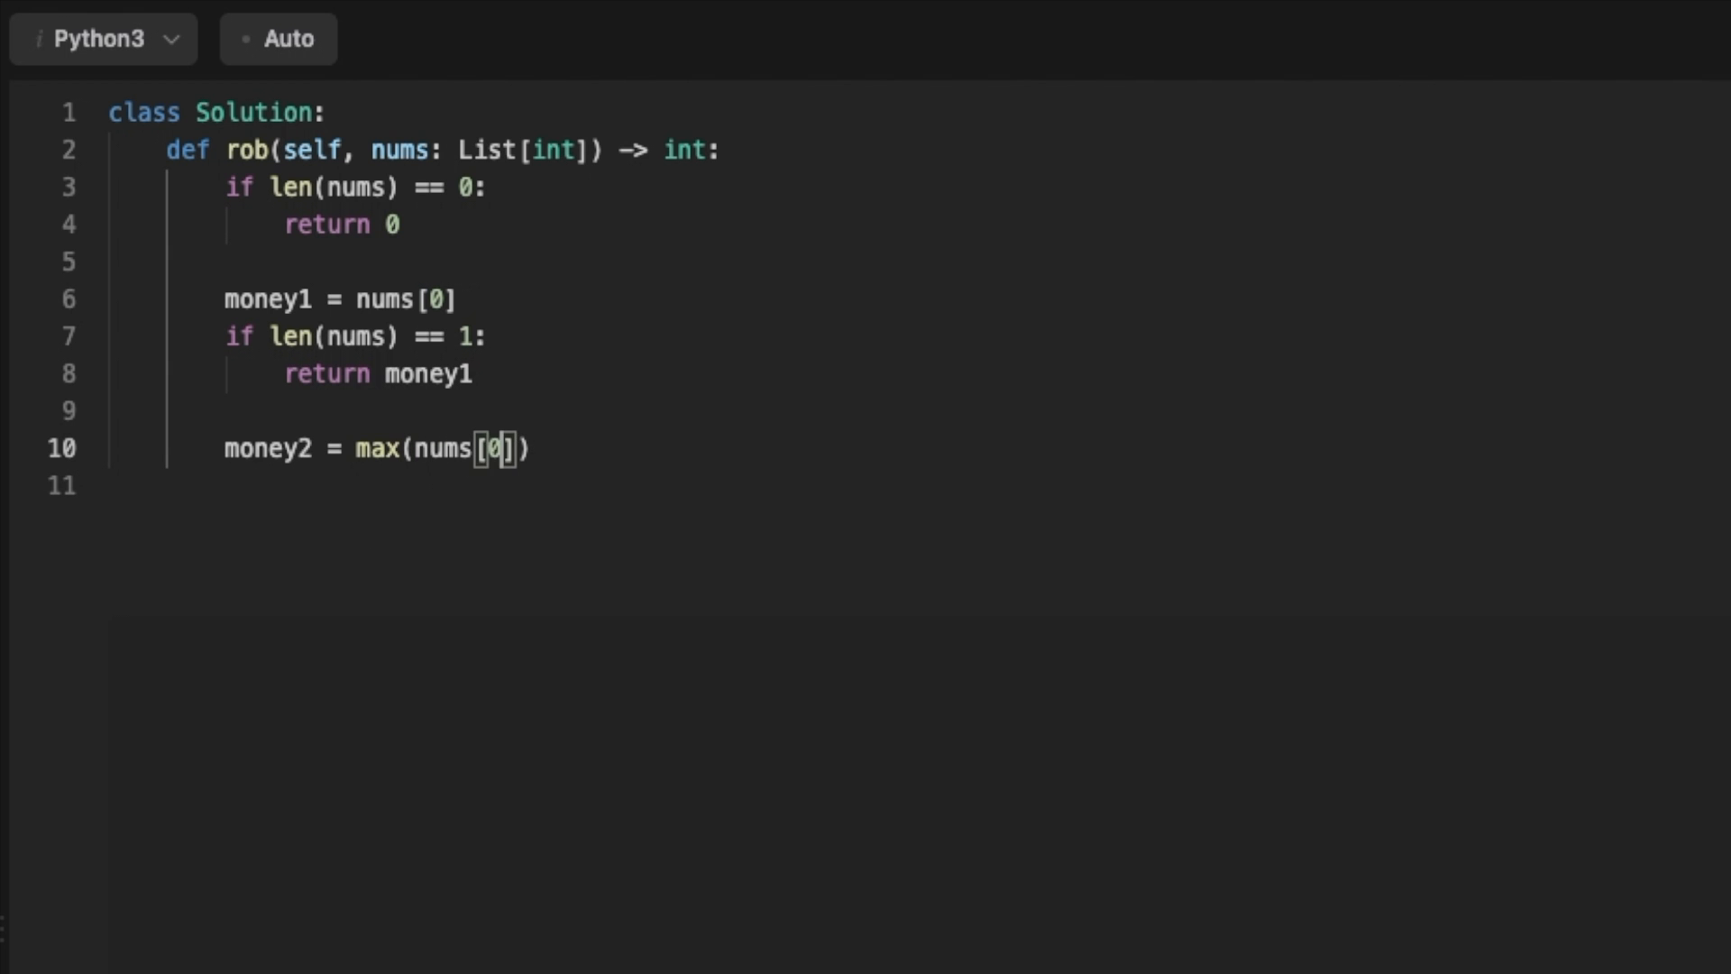
pyautogui.write(', nums[1')
pyautogui.click(920, 485)
pyautogui.write('if')
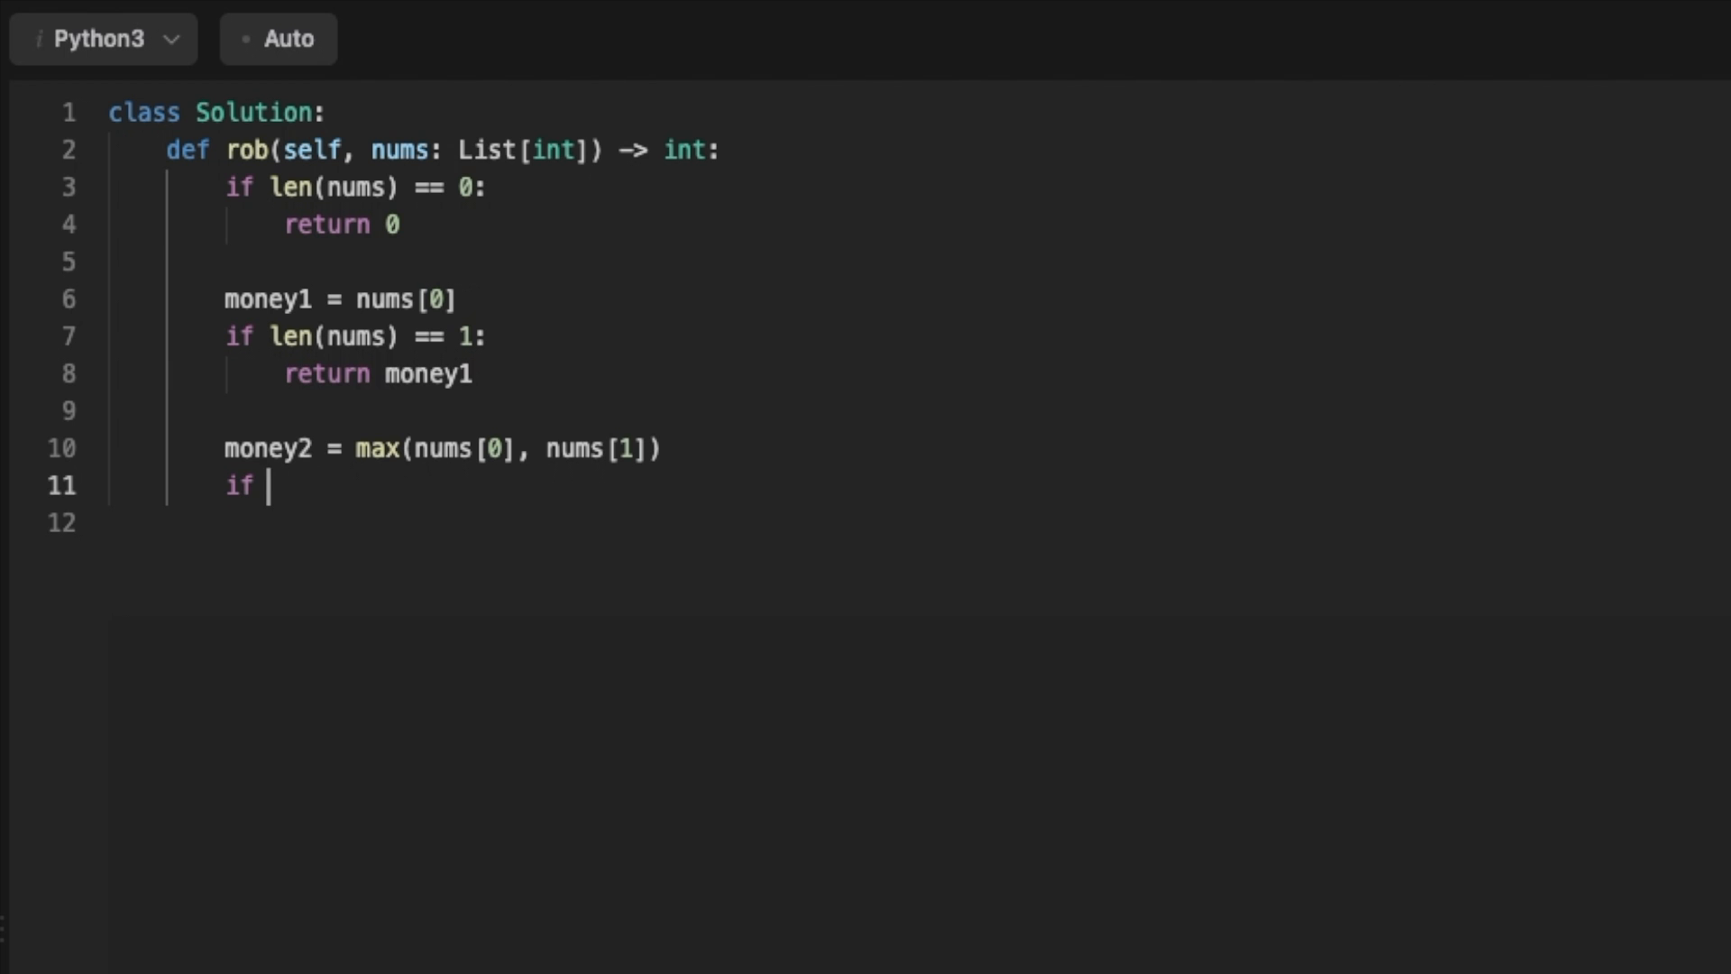
# Return money2 for two houses, set max_Money = 0, and loop over range(2, len(nums))
pyautogui.write('len(nums) ==')
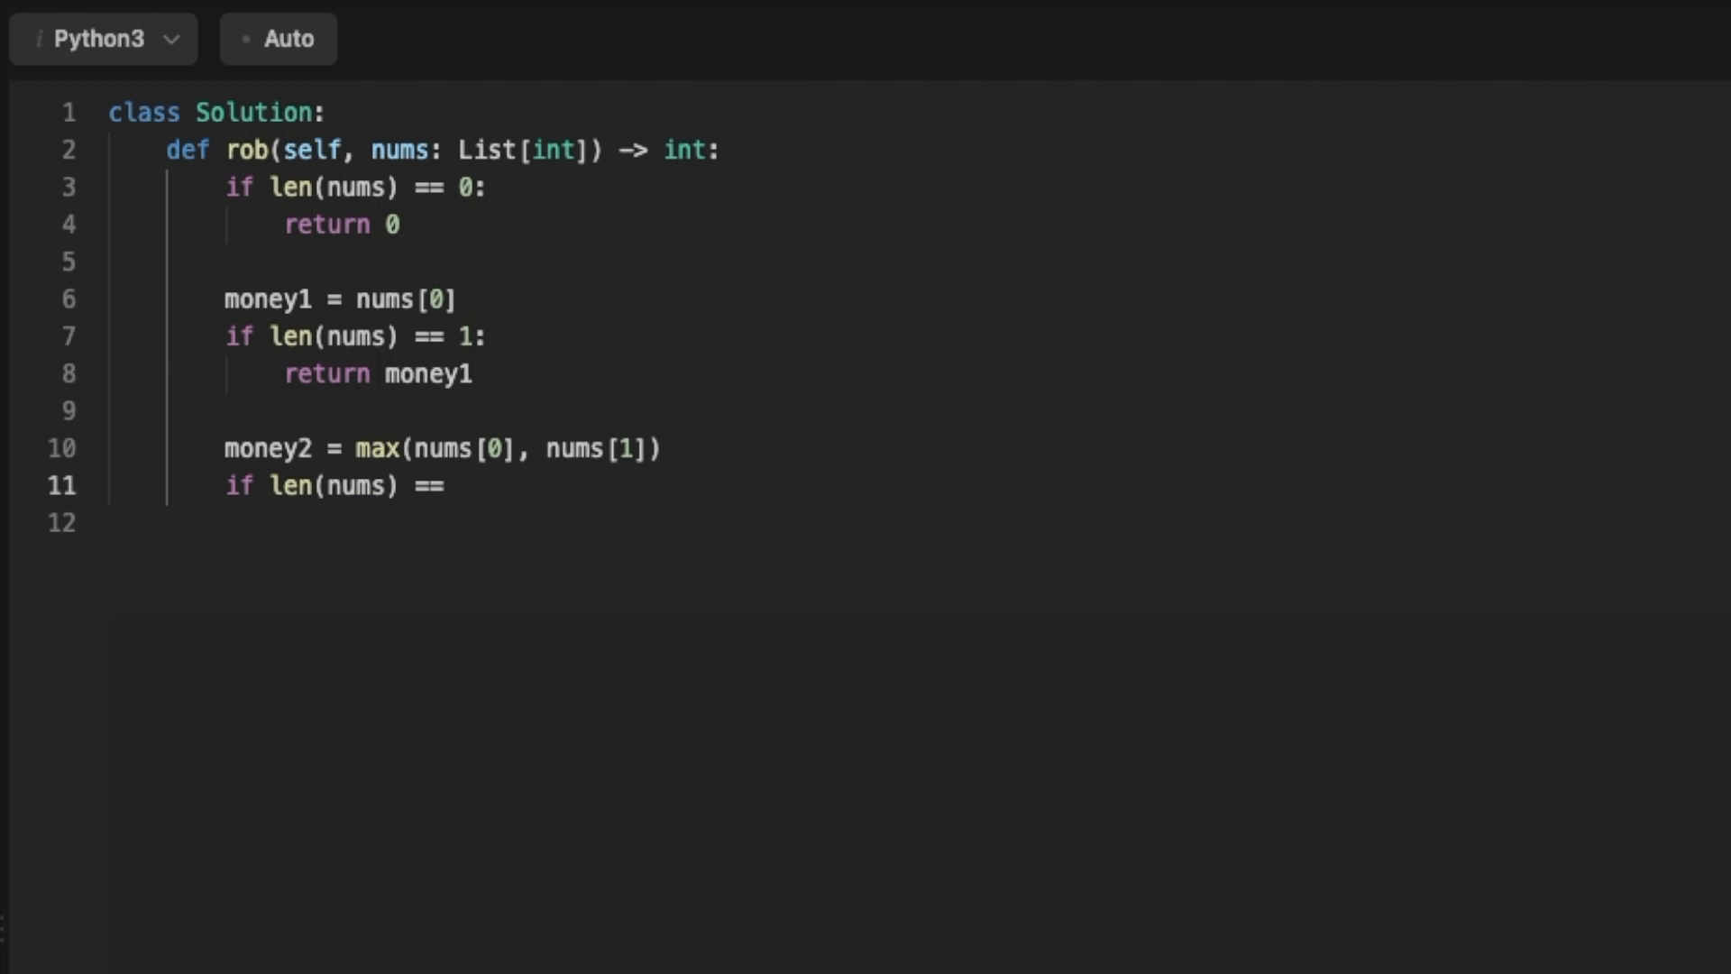
pyautogui.write('2:')
pyautogui.write('max_')
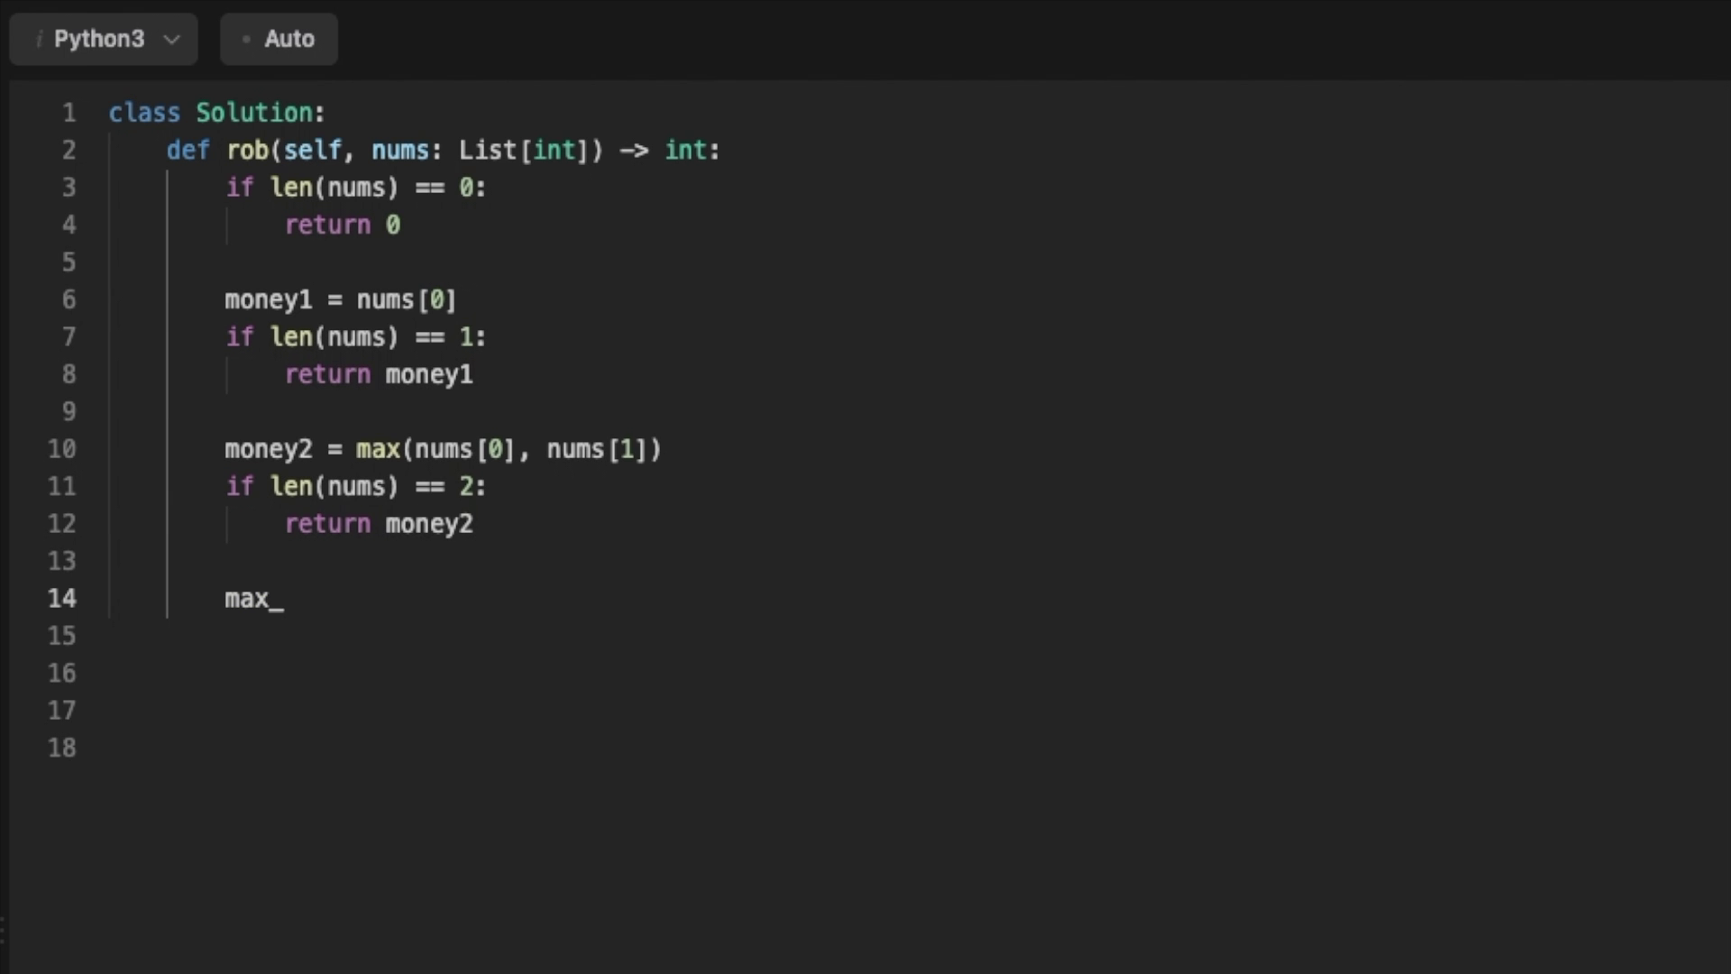
pyautogui.write('Money = 0')
pyautogui.click(527, 673)
pyautogui.write('for i in range(2, ')
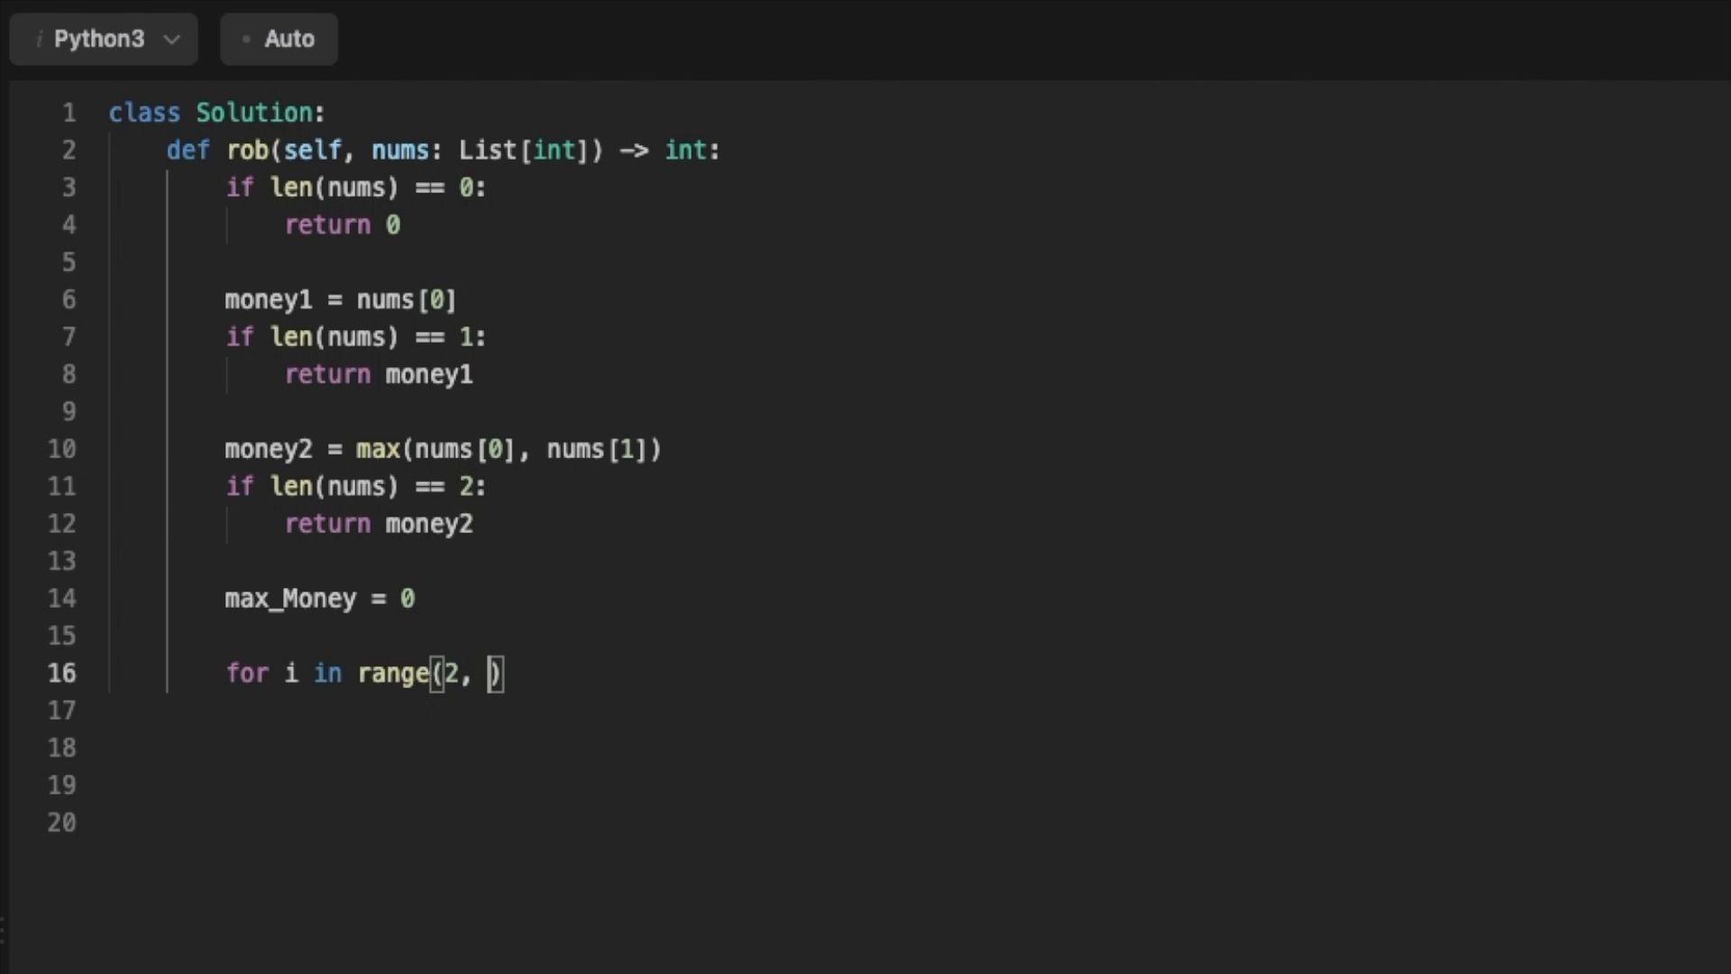
pyautogui.write('len(nums')
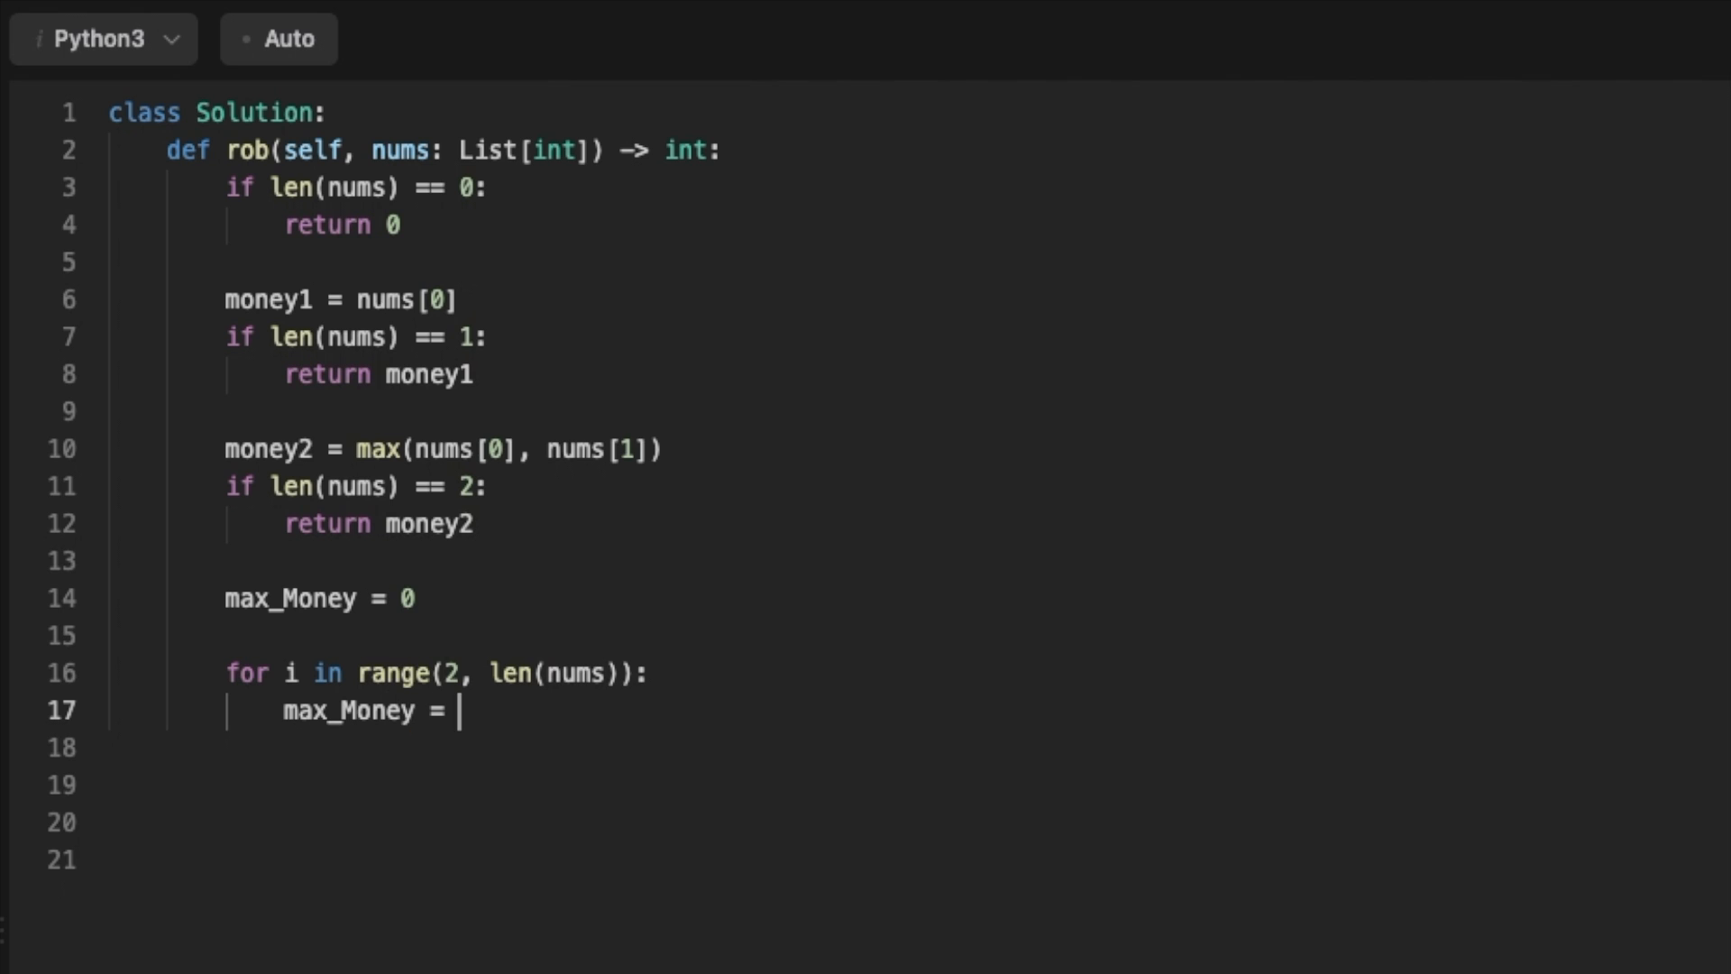
# Inside the loop, set max_Money to max(nums[i] + money1, money2)
pyautogui.write('ma')
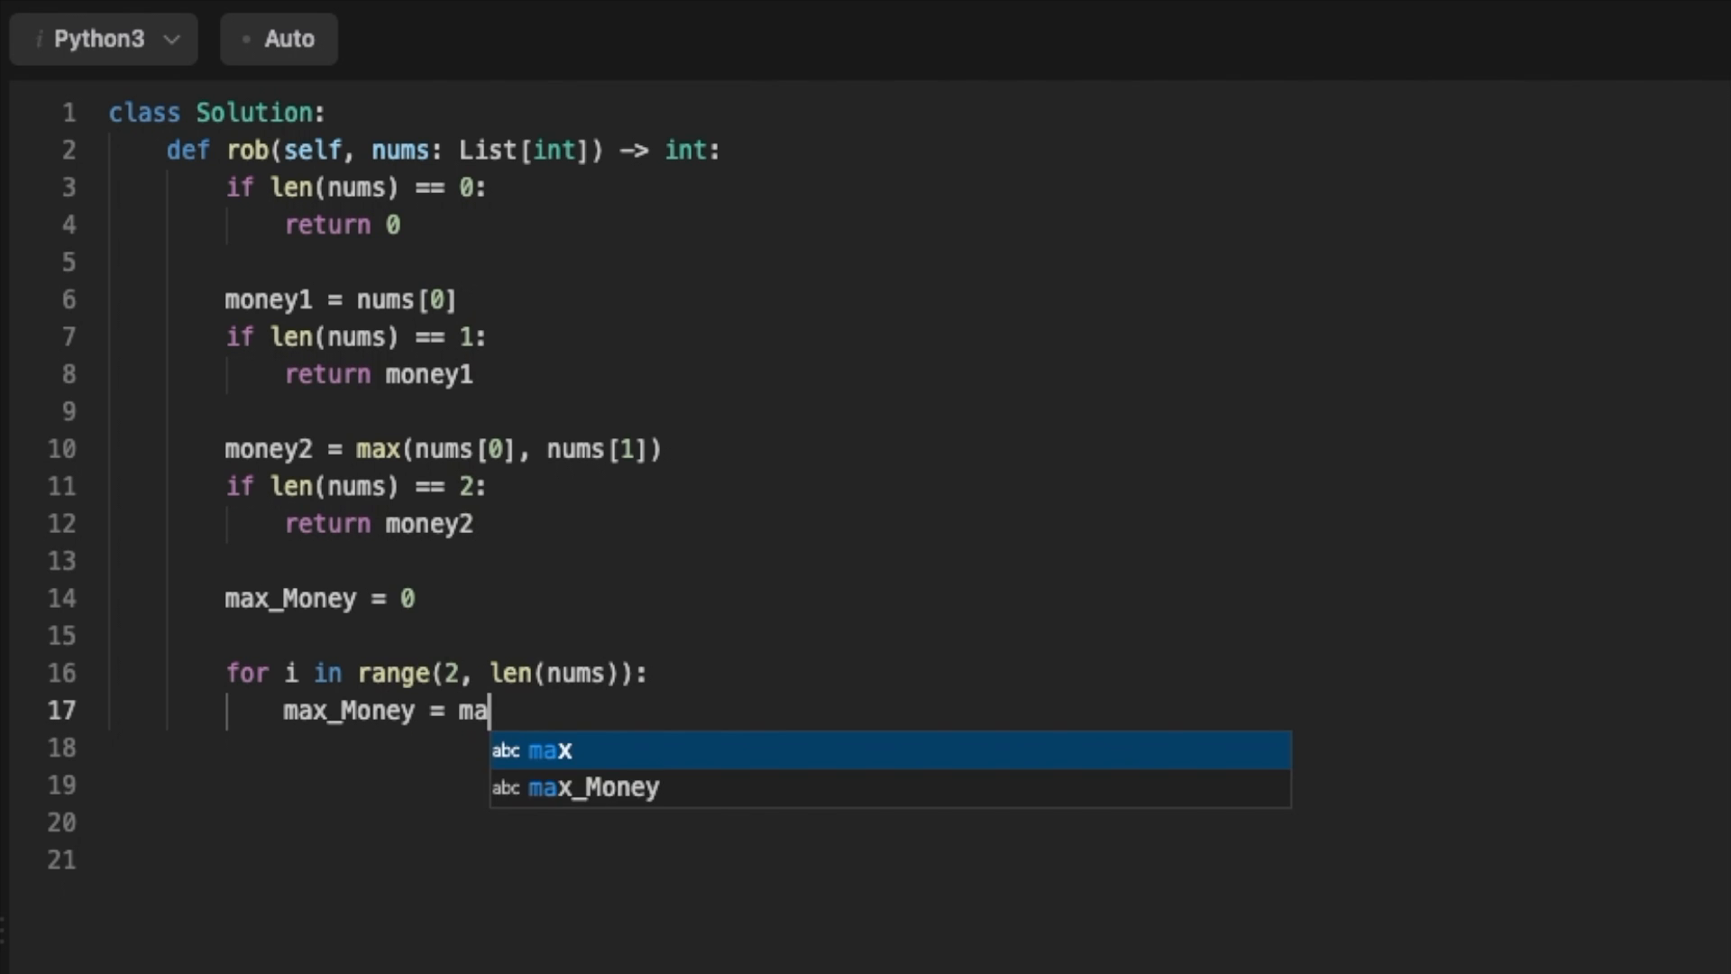
pyautogui.write('x(nums[i]')
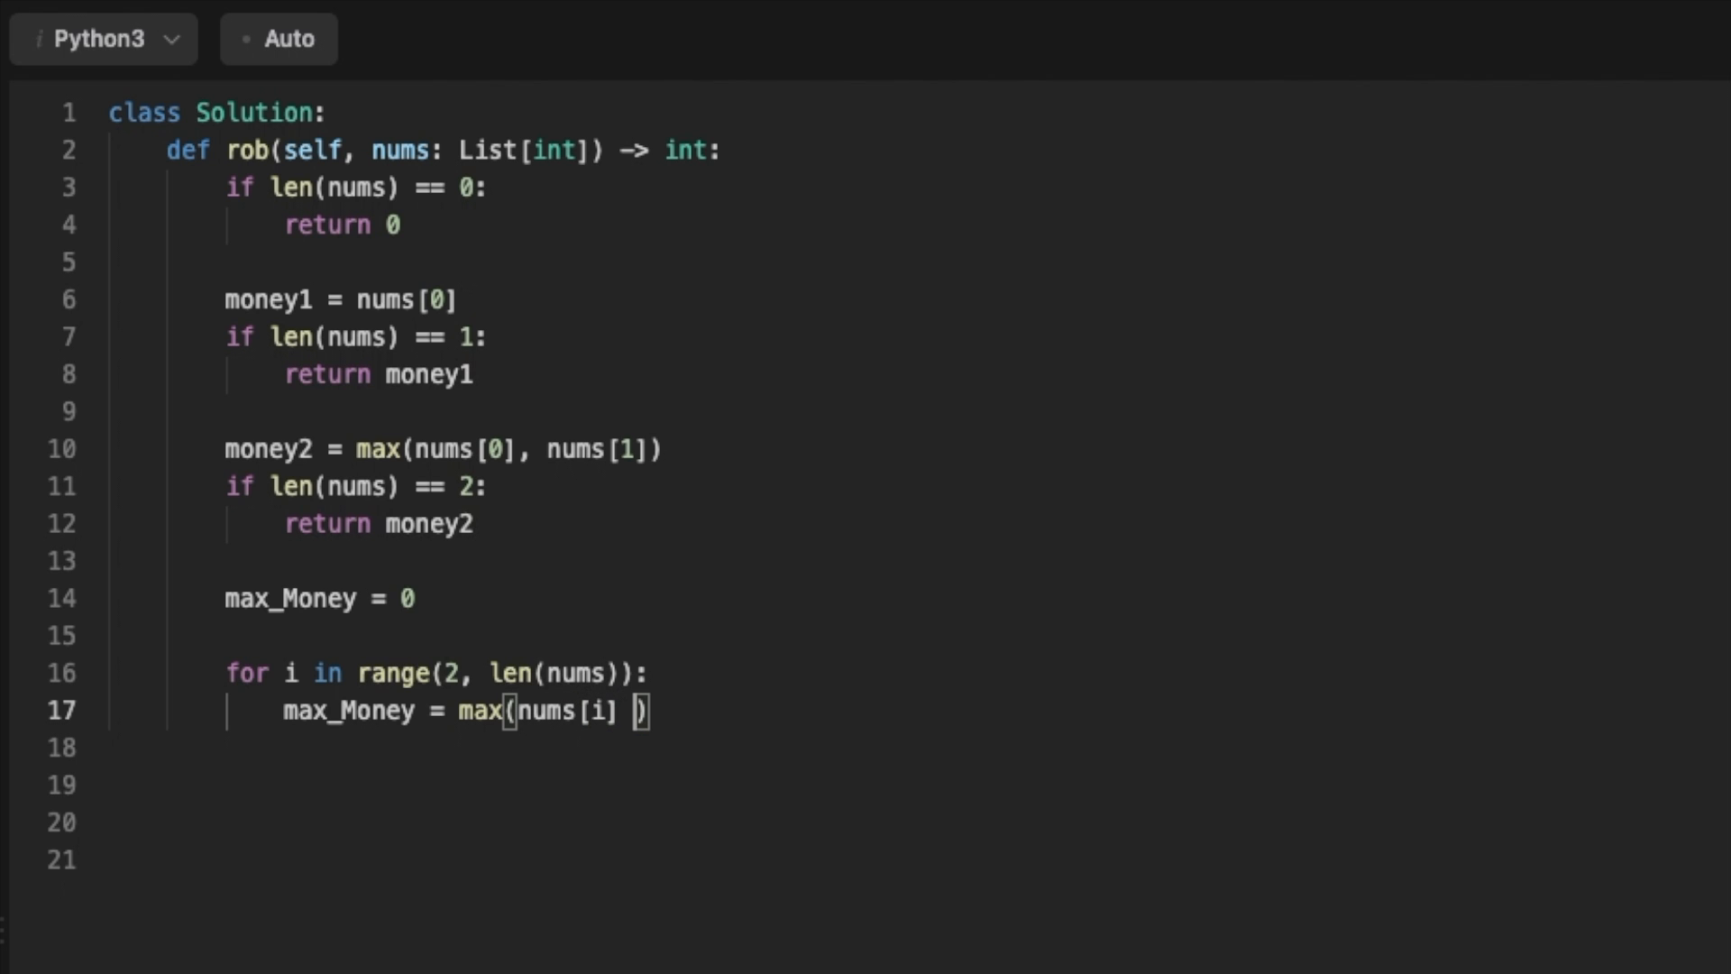
pyautogui.write('+ money1, money2')
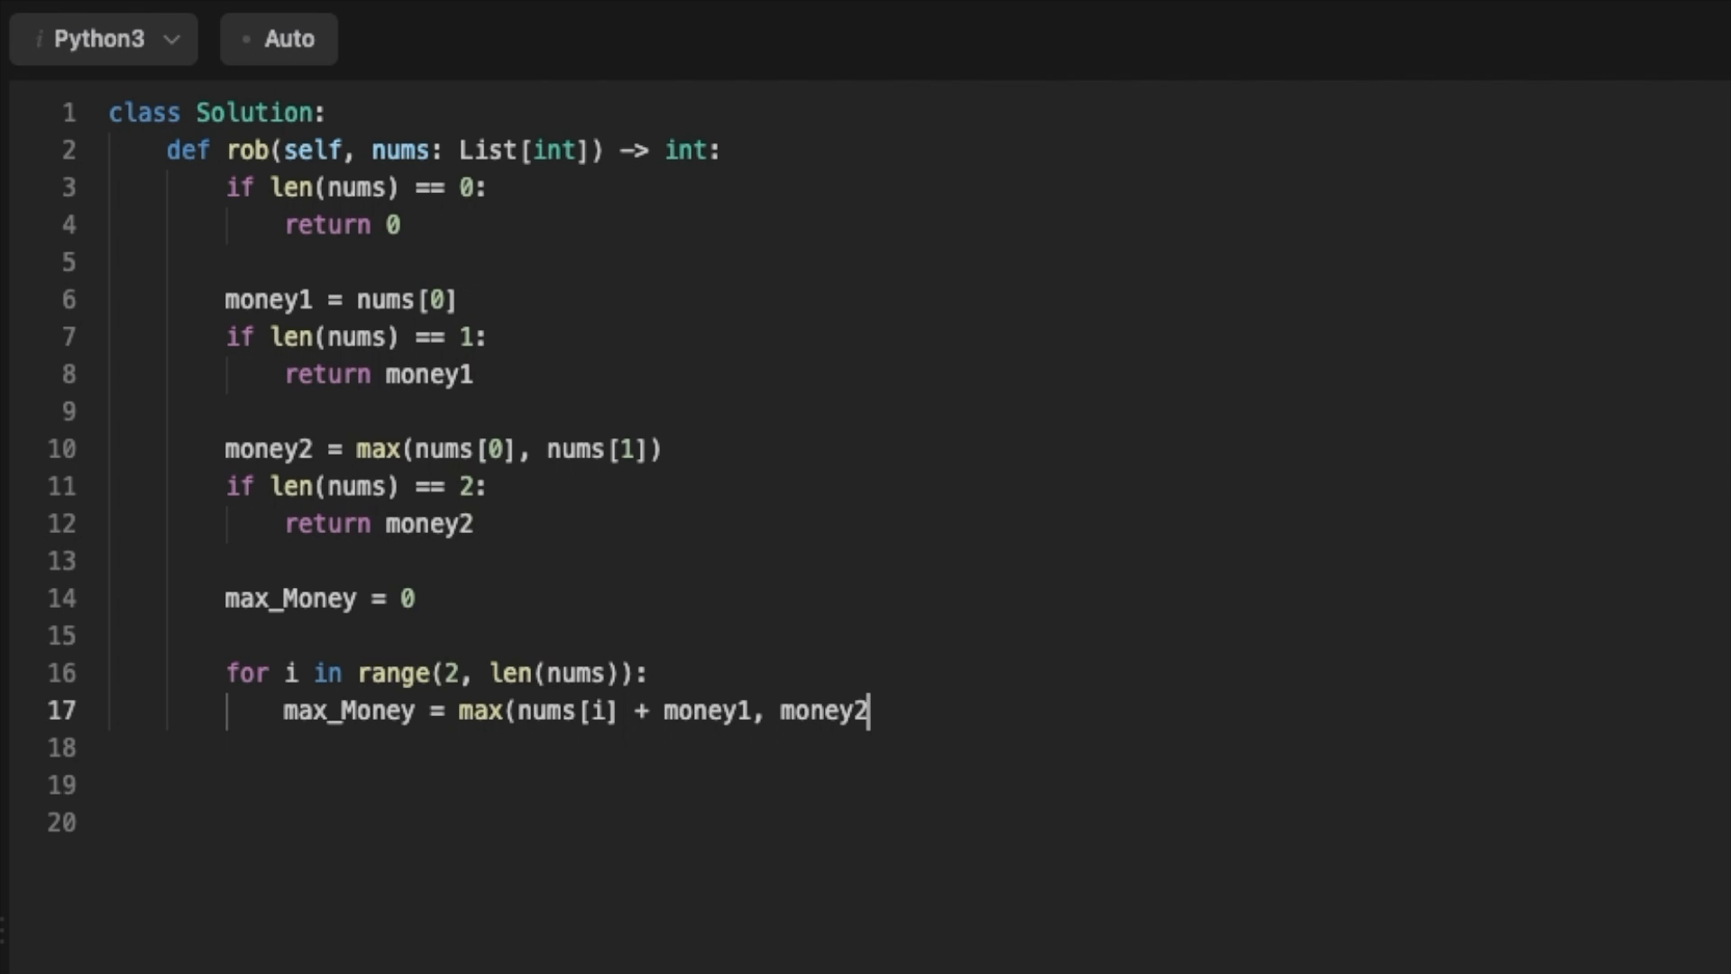
pyautogui.write('money')
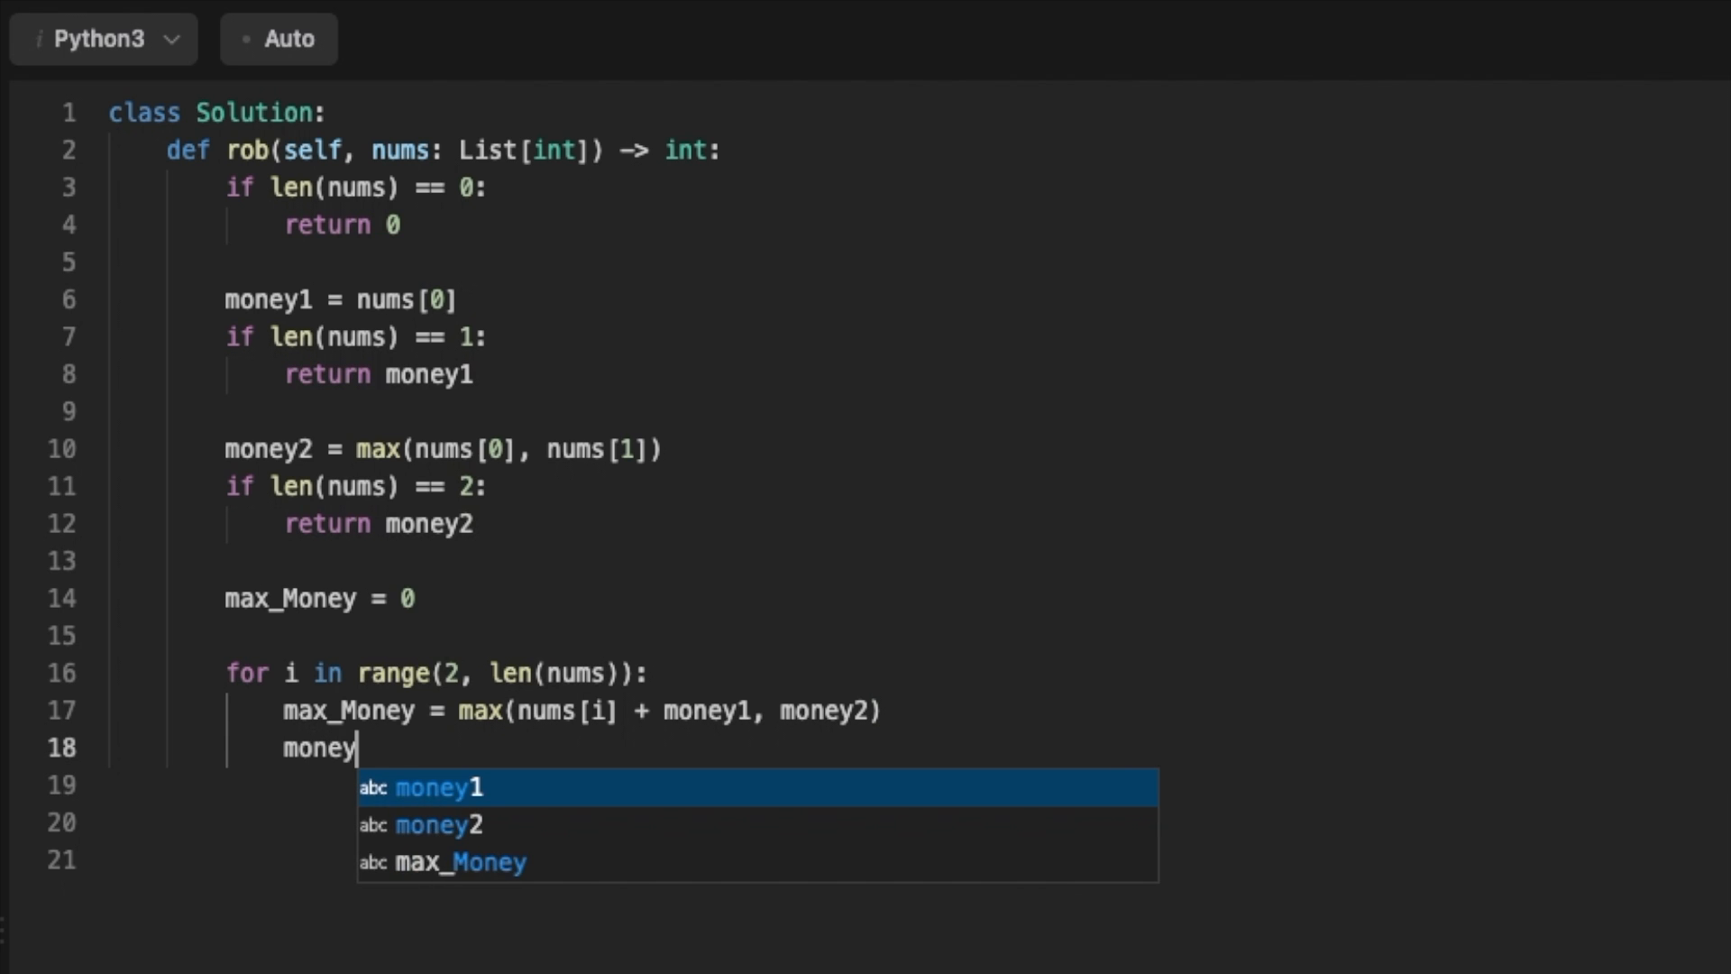
# Set money1 = money2 and money2 = max_Money, return max_Money, and run the tests
pyautogui.write('1 = money2')
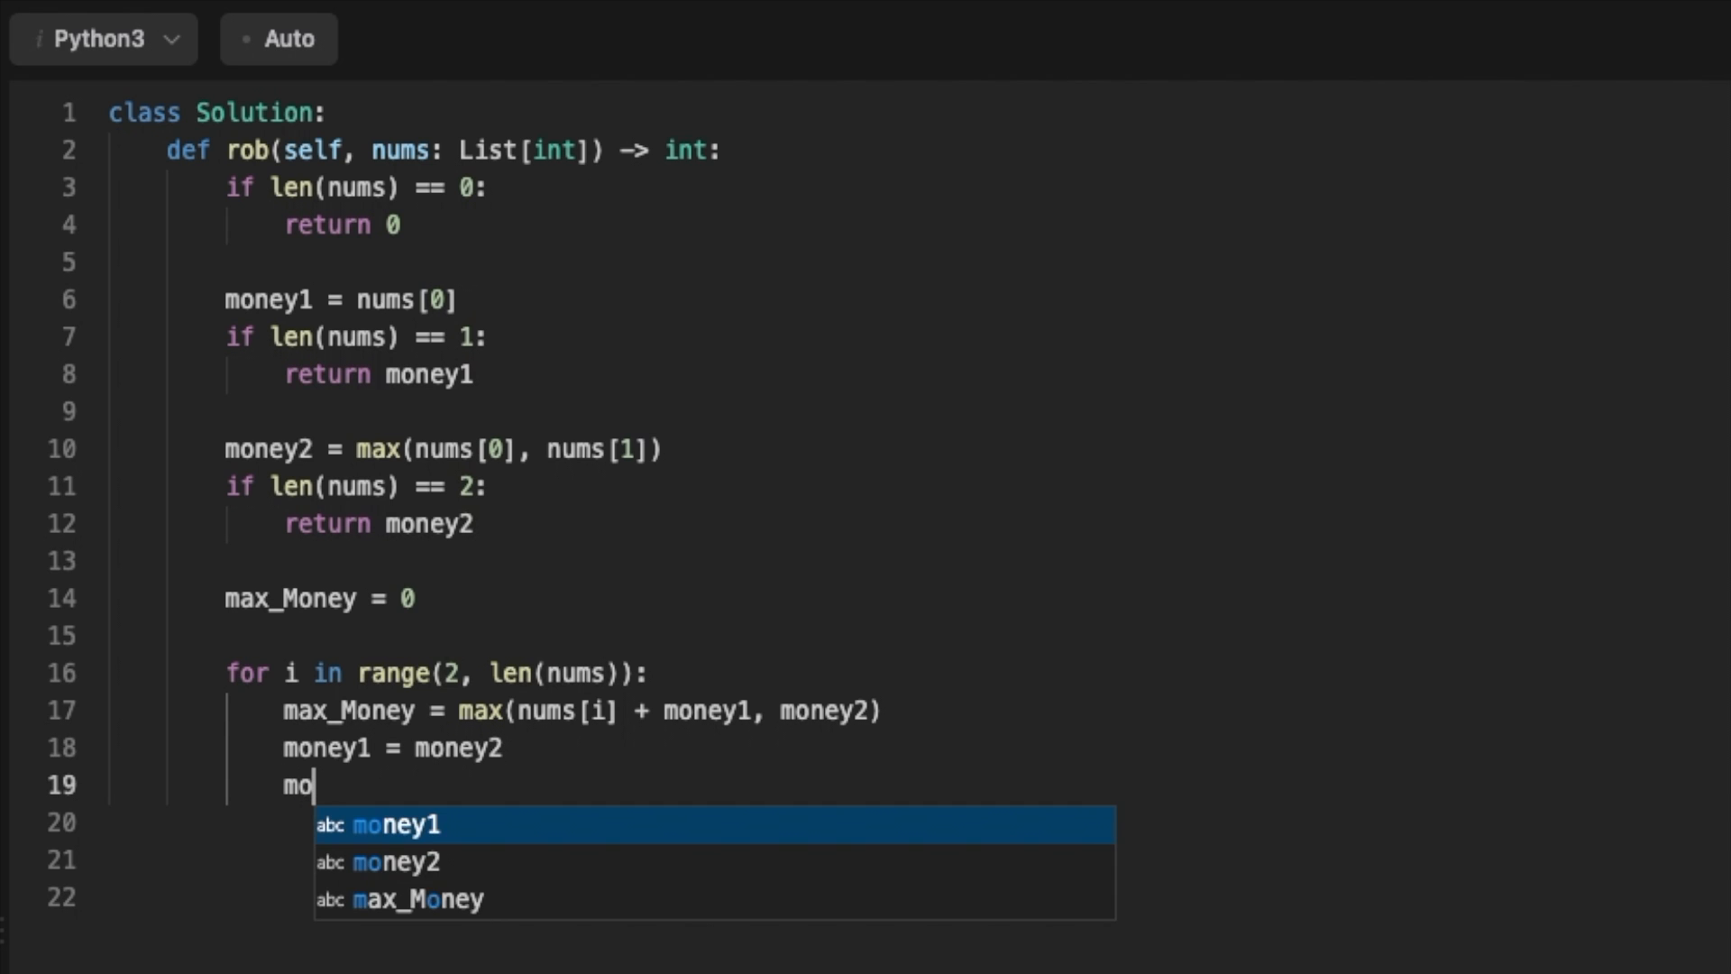
pyautogui.press('Tab')
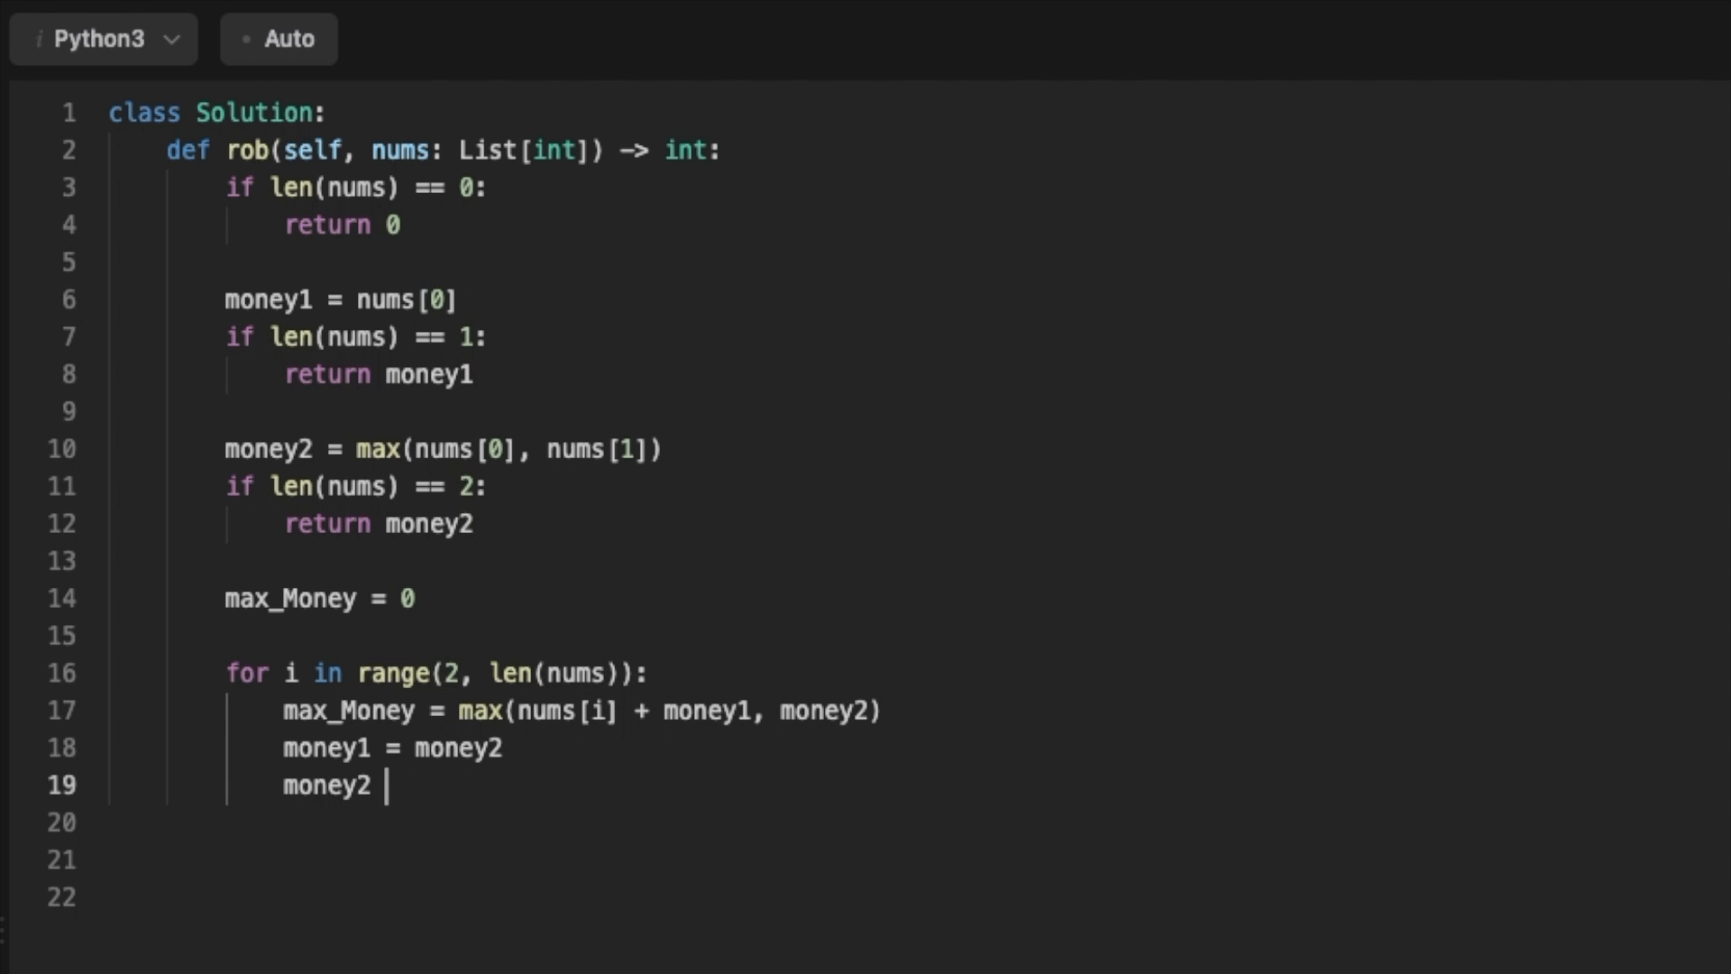
pyautogui.write('= max_Money')
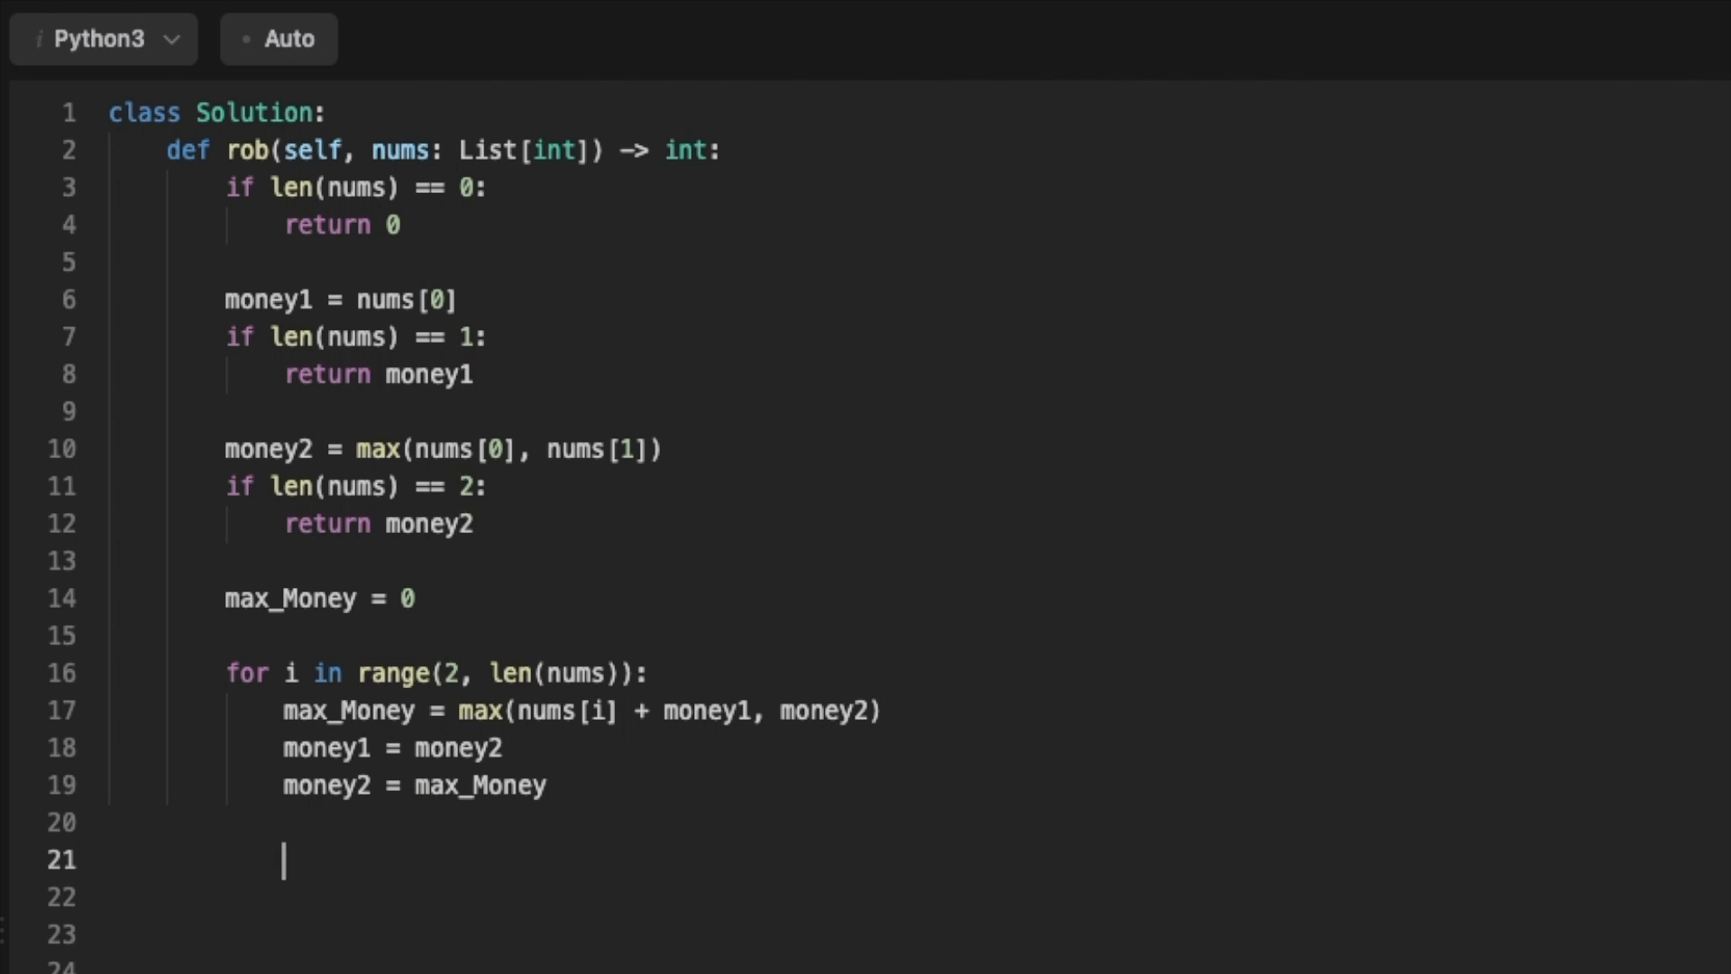
pyautogui.write('return ma')
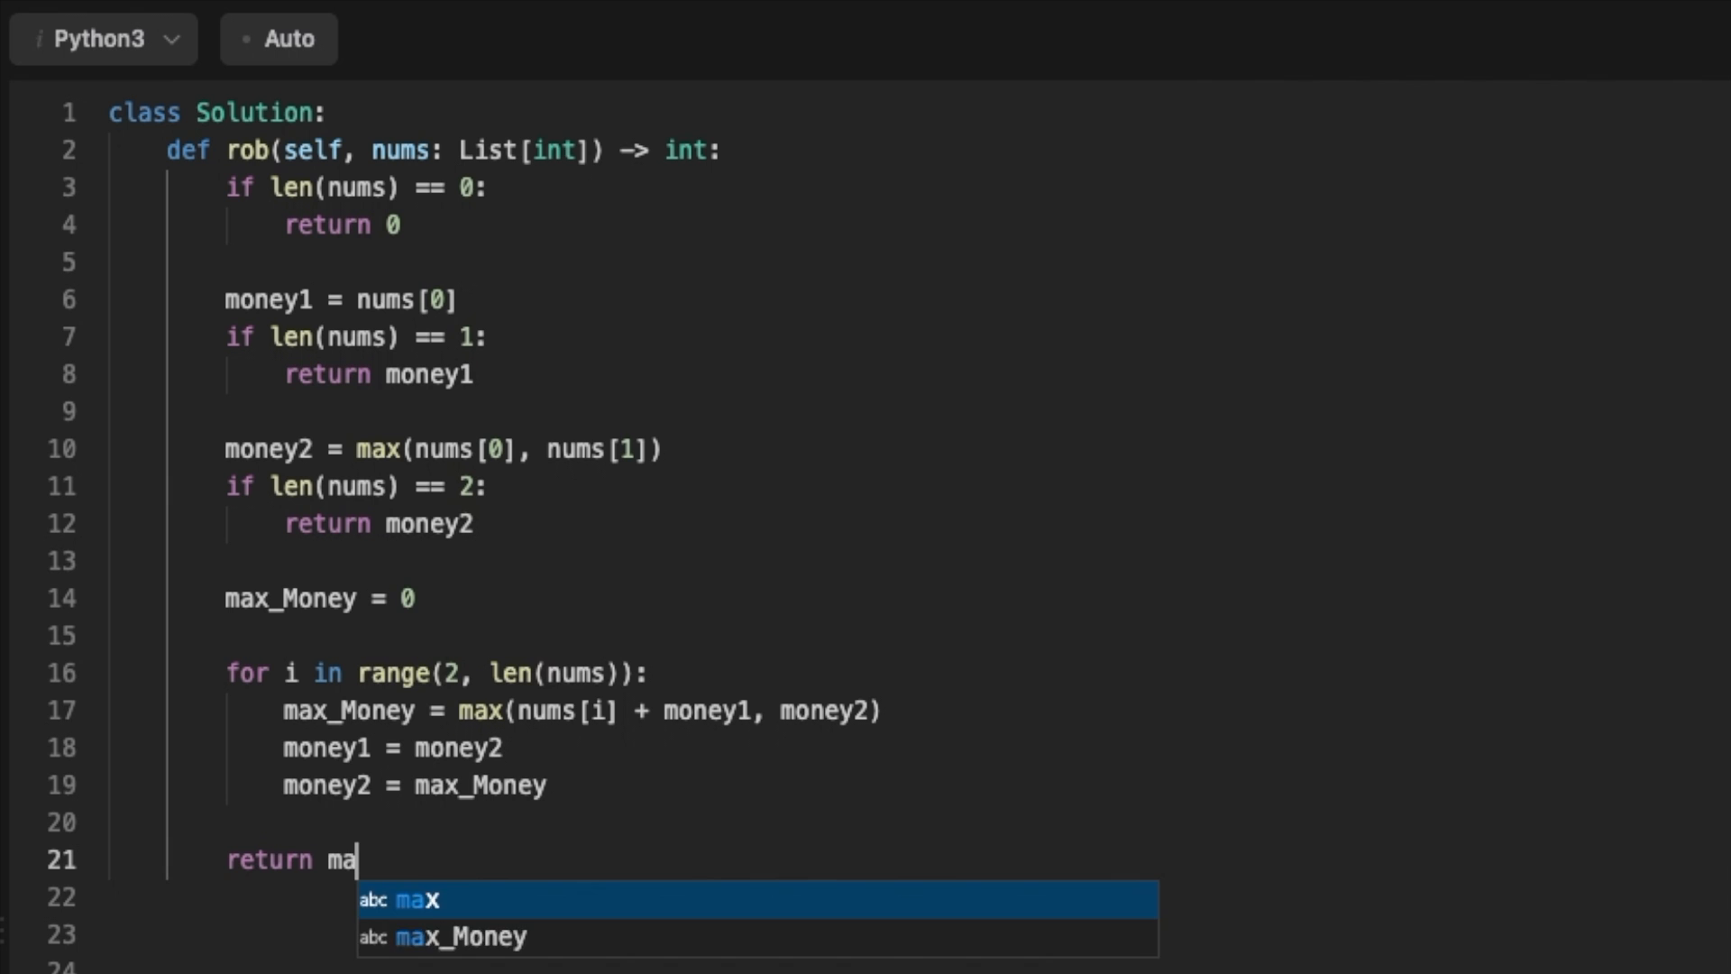
pyautogui.click(461, 936)
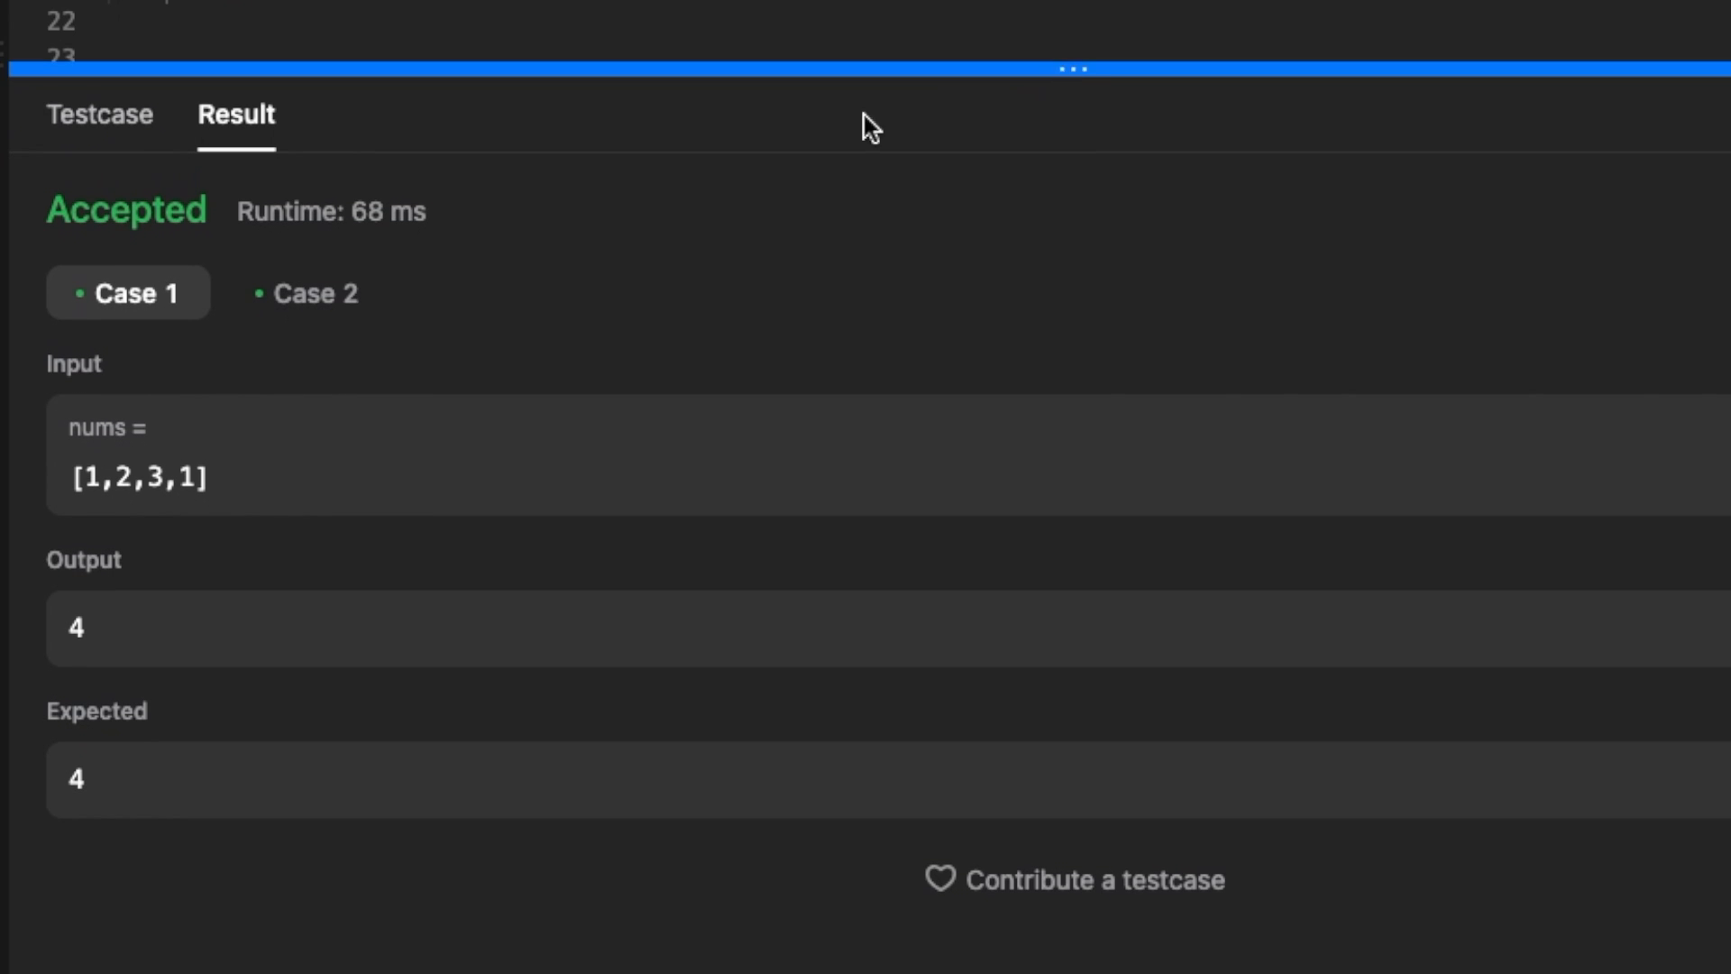
# View Case 2's result, Accepted with output 12 for [2,7,9,3,1]
pyautogui.click(310, 293)
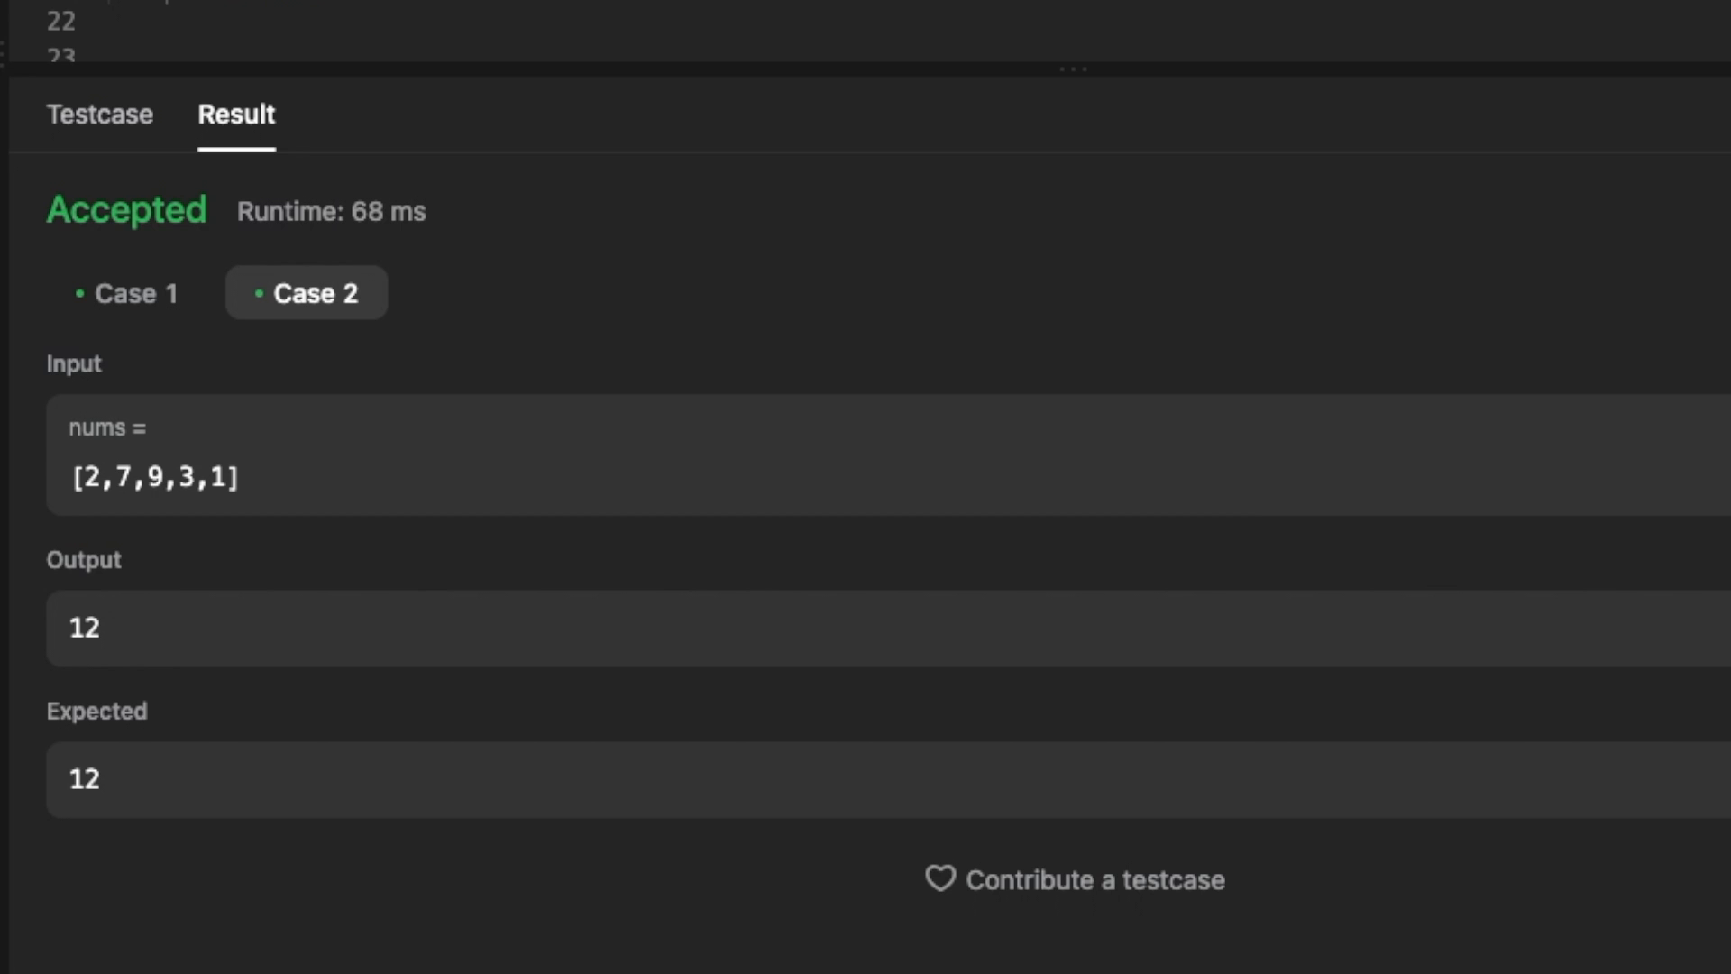